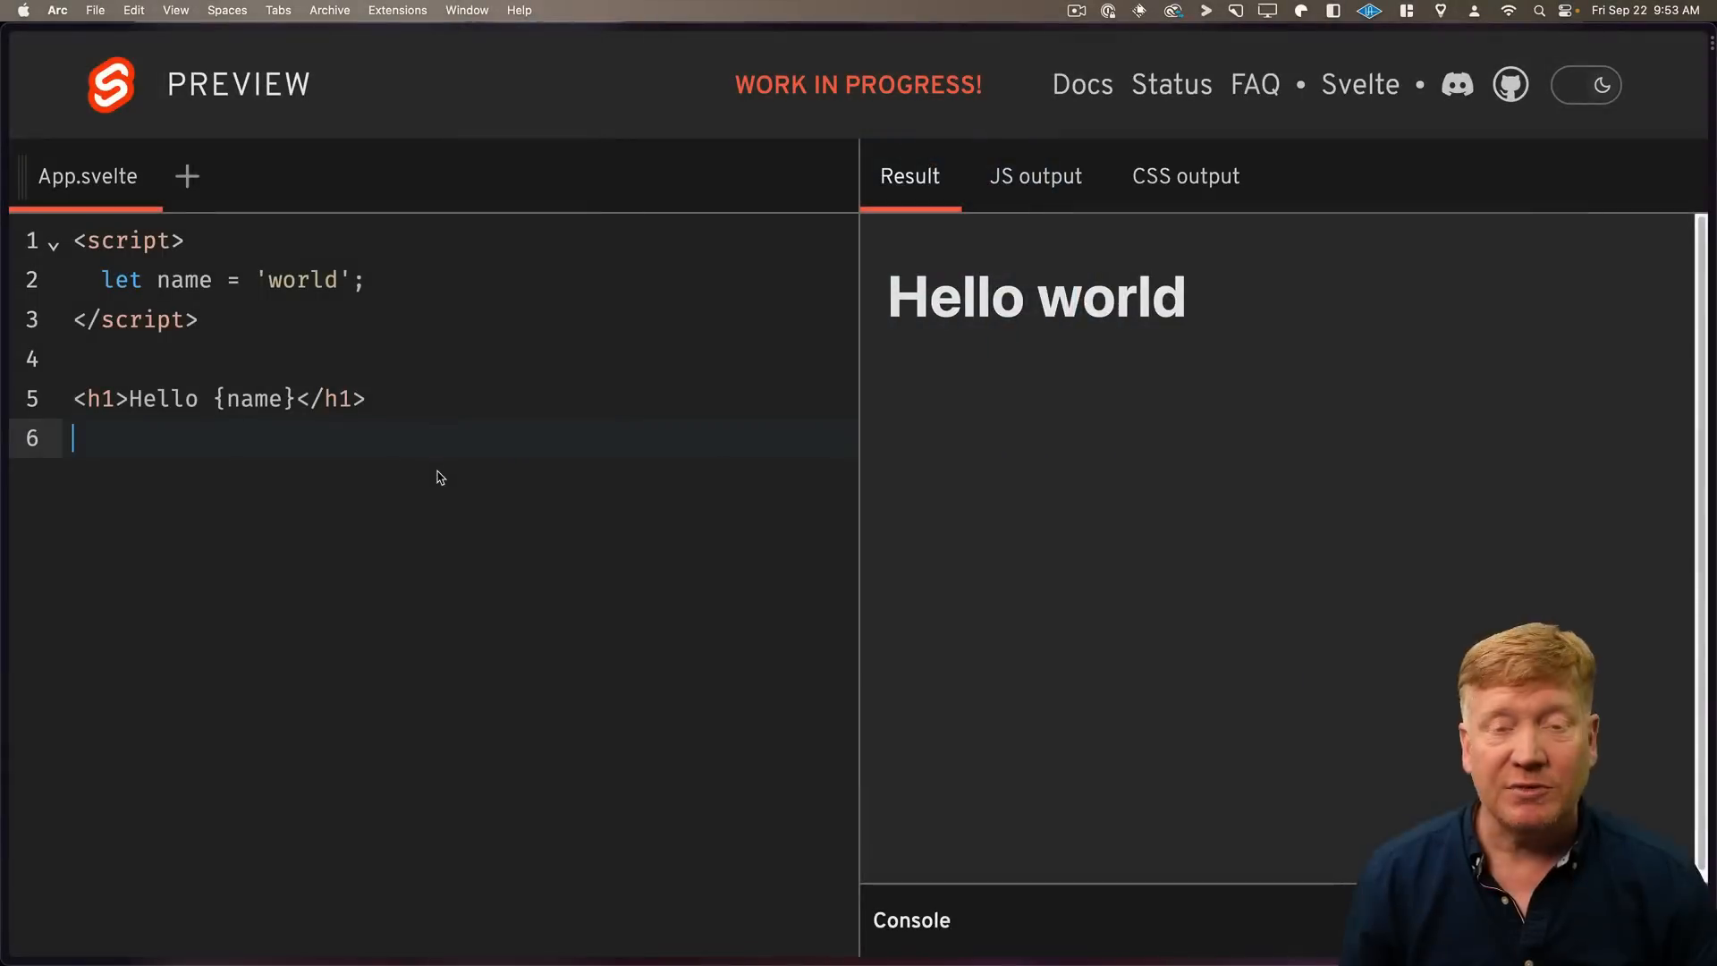
Test-edit the heading, then inspect the compiled JS and CSS output and return to Result.
type("asdfadsf")
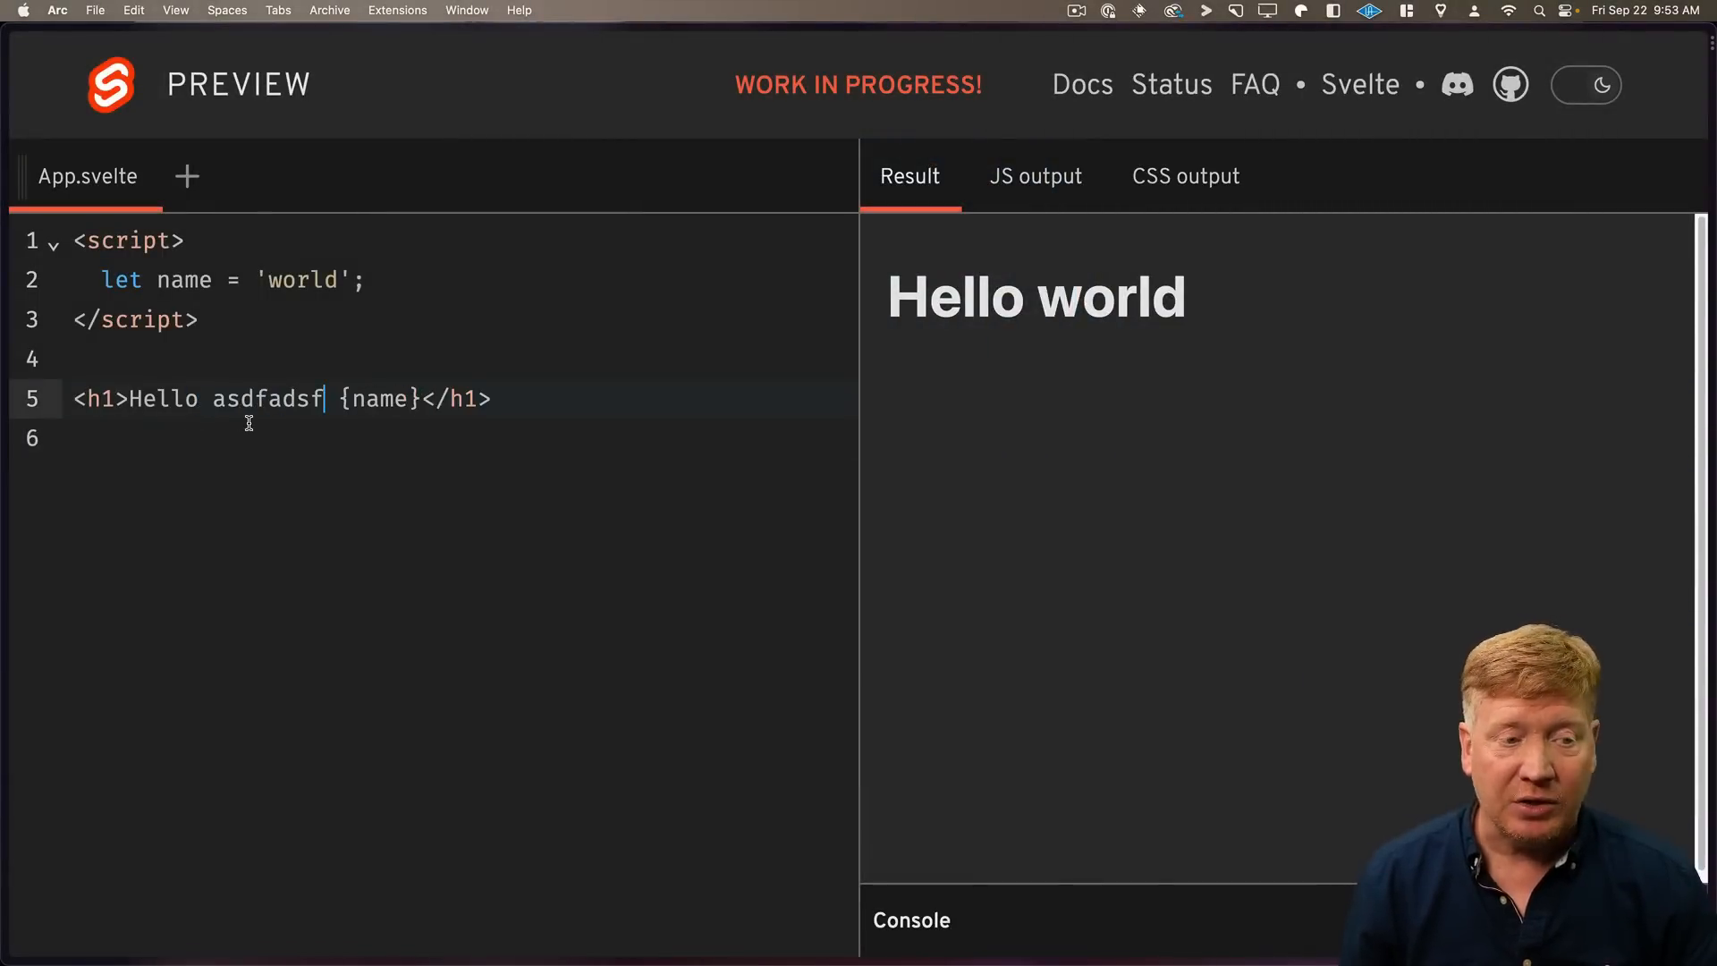
key("Backspace")
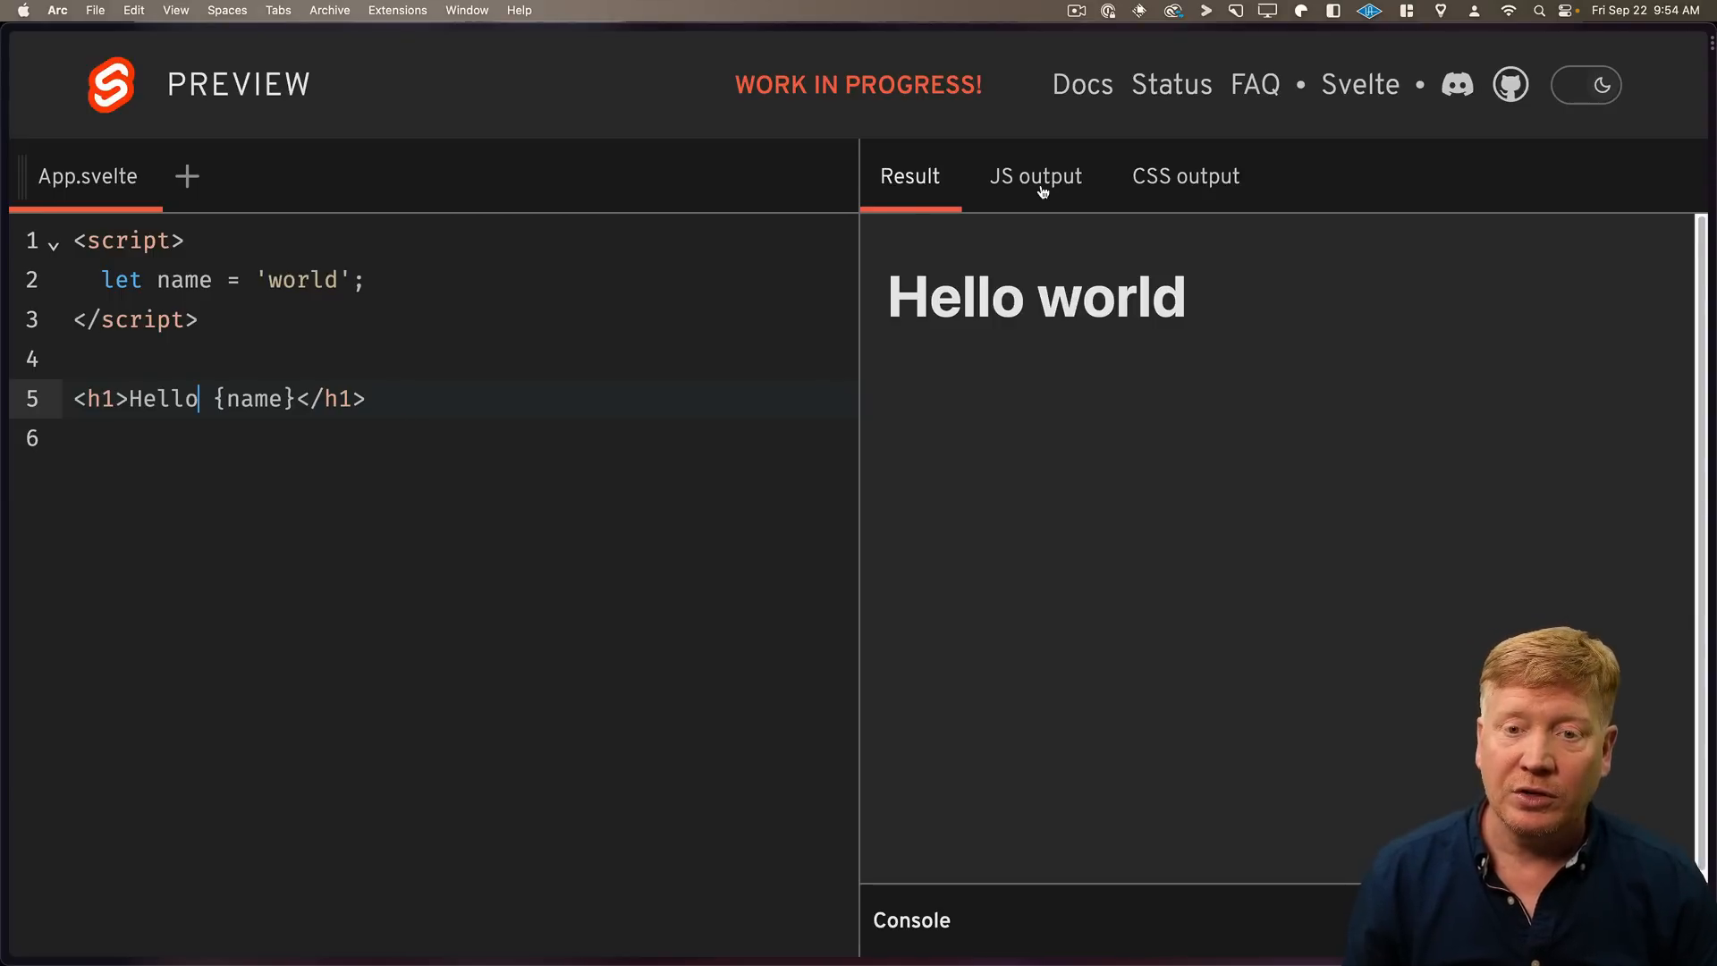
left_click(1034, 175)
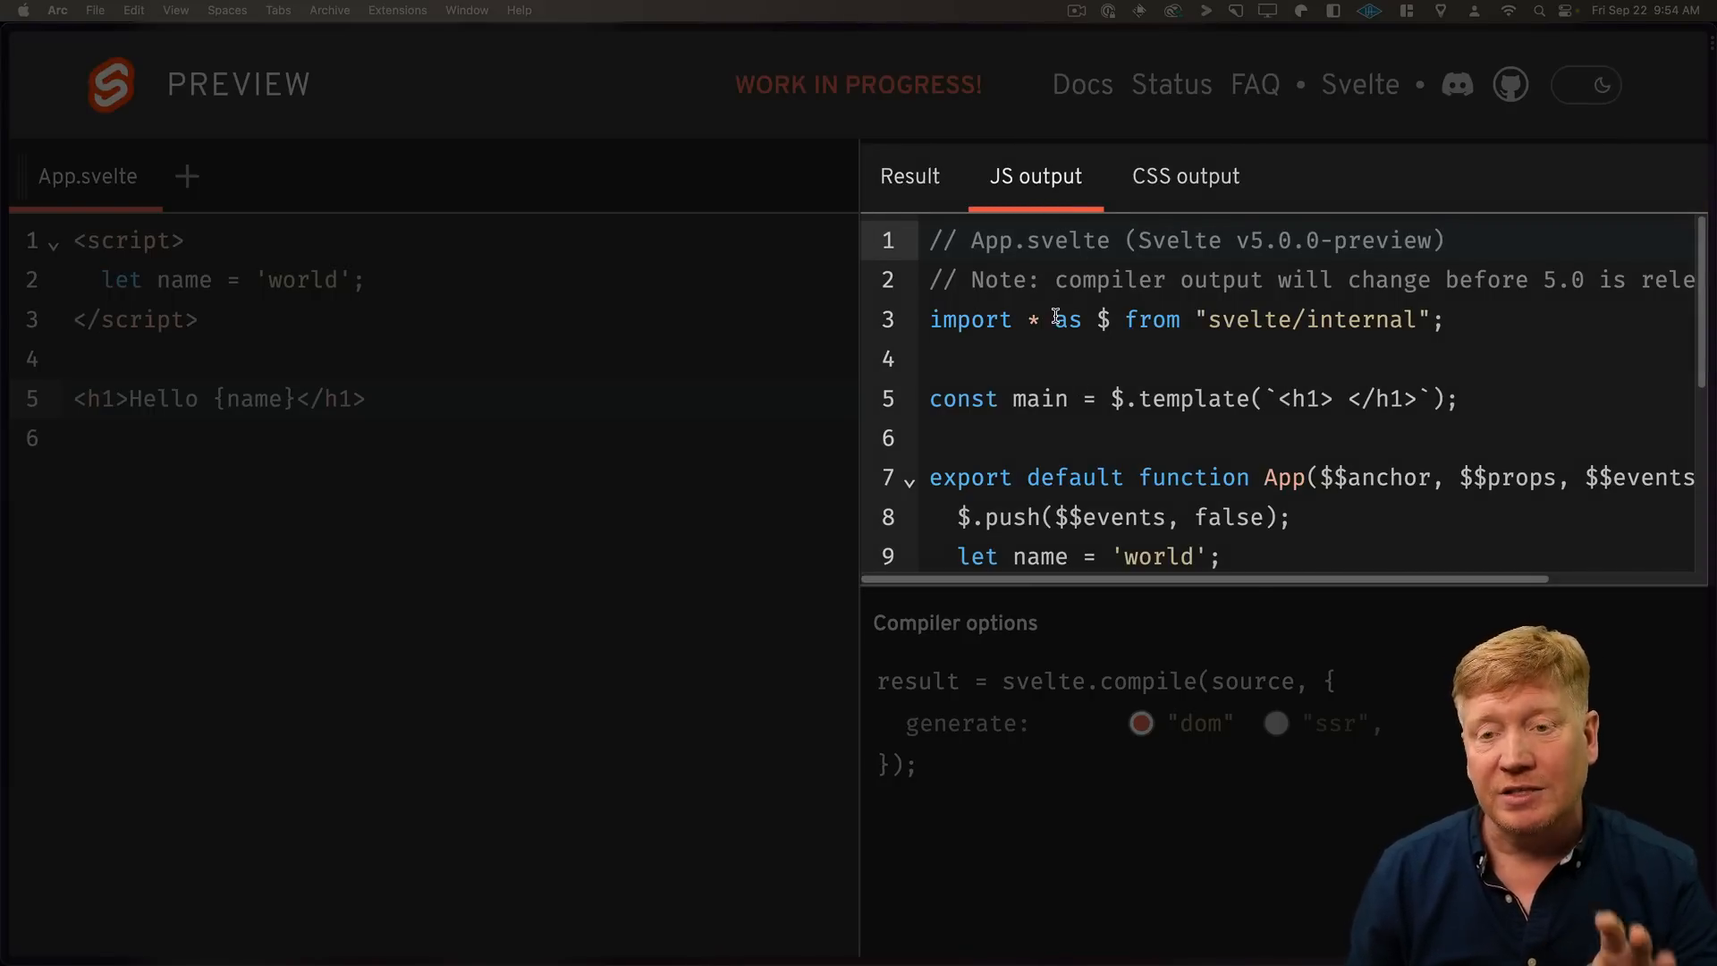
left_click(1184, 177)
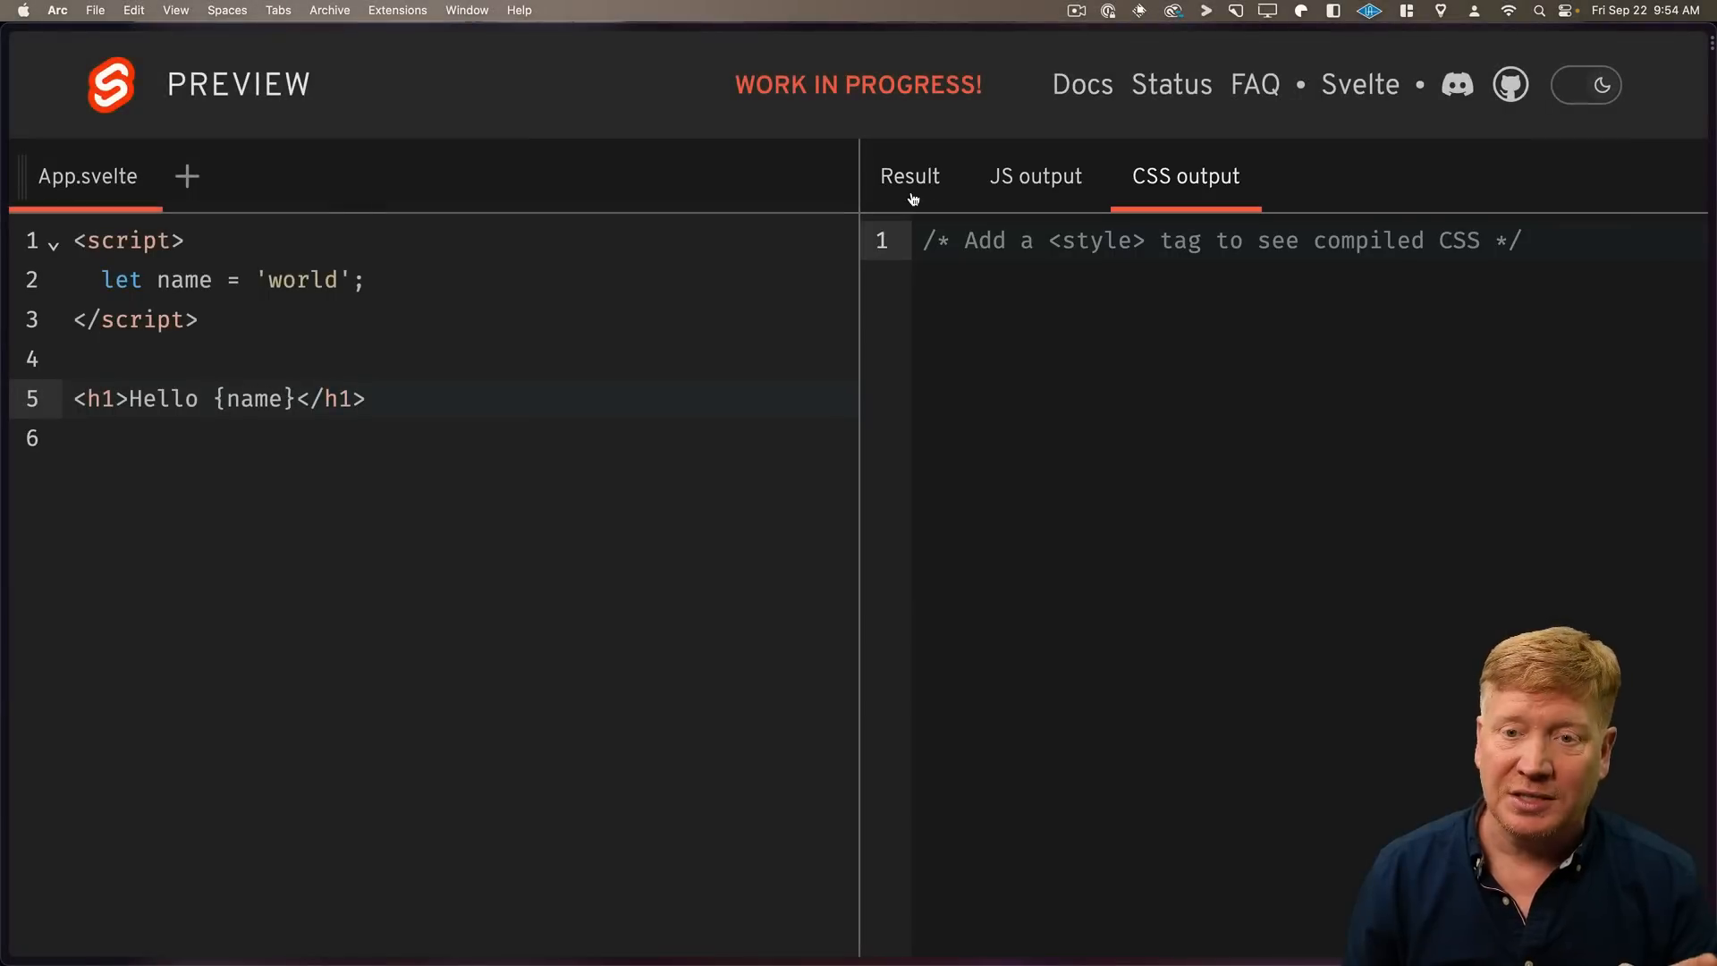
left_click(909, 177)
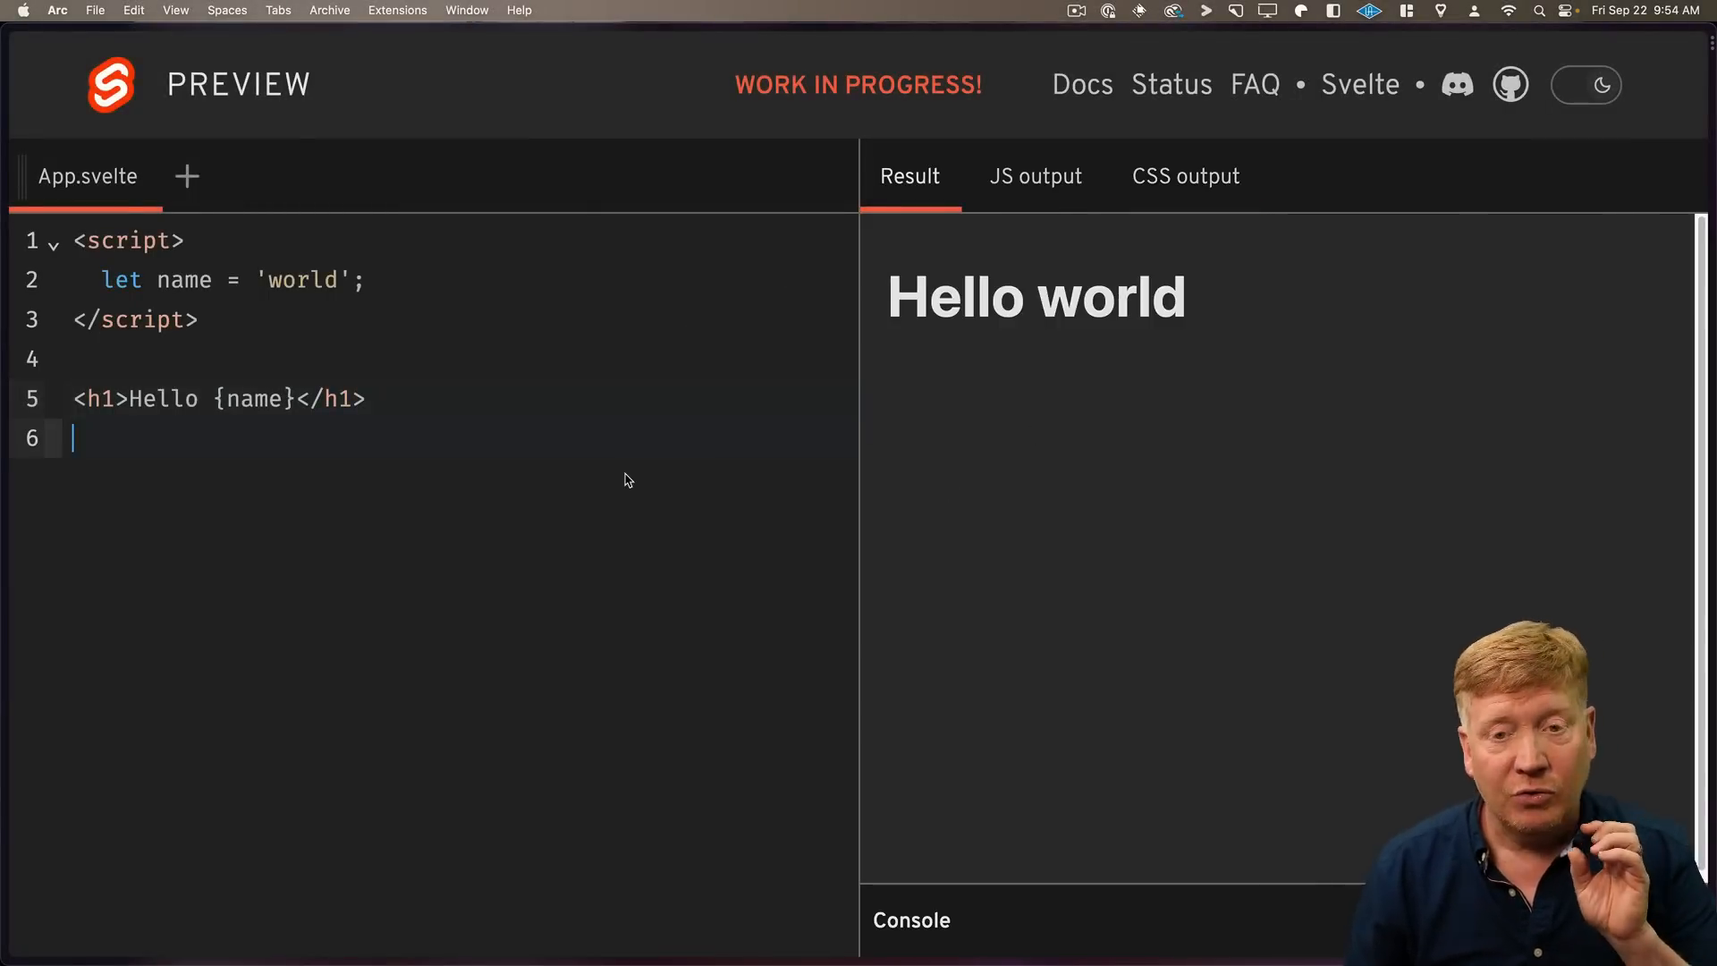
mouse_move(440, 311)
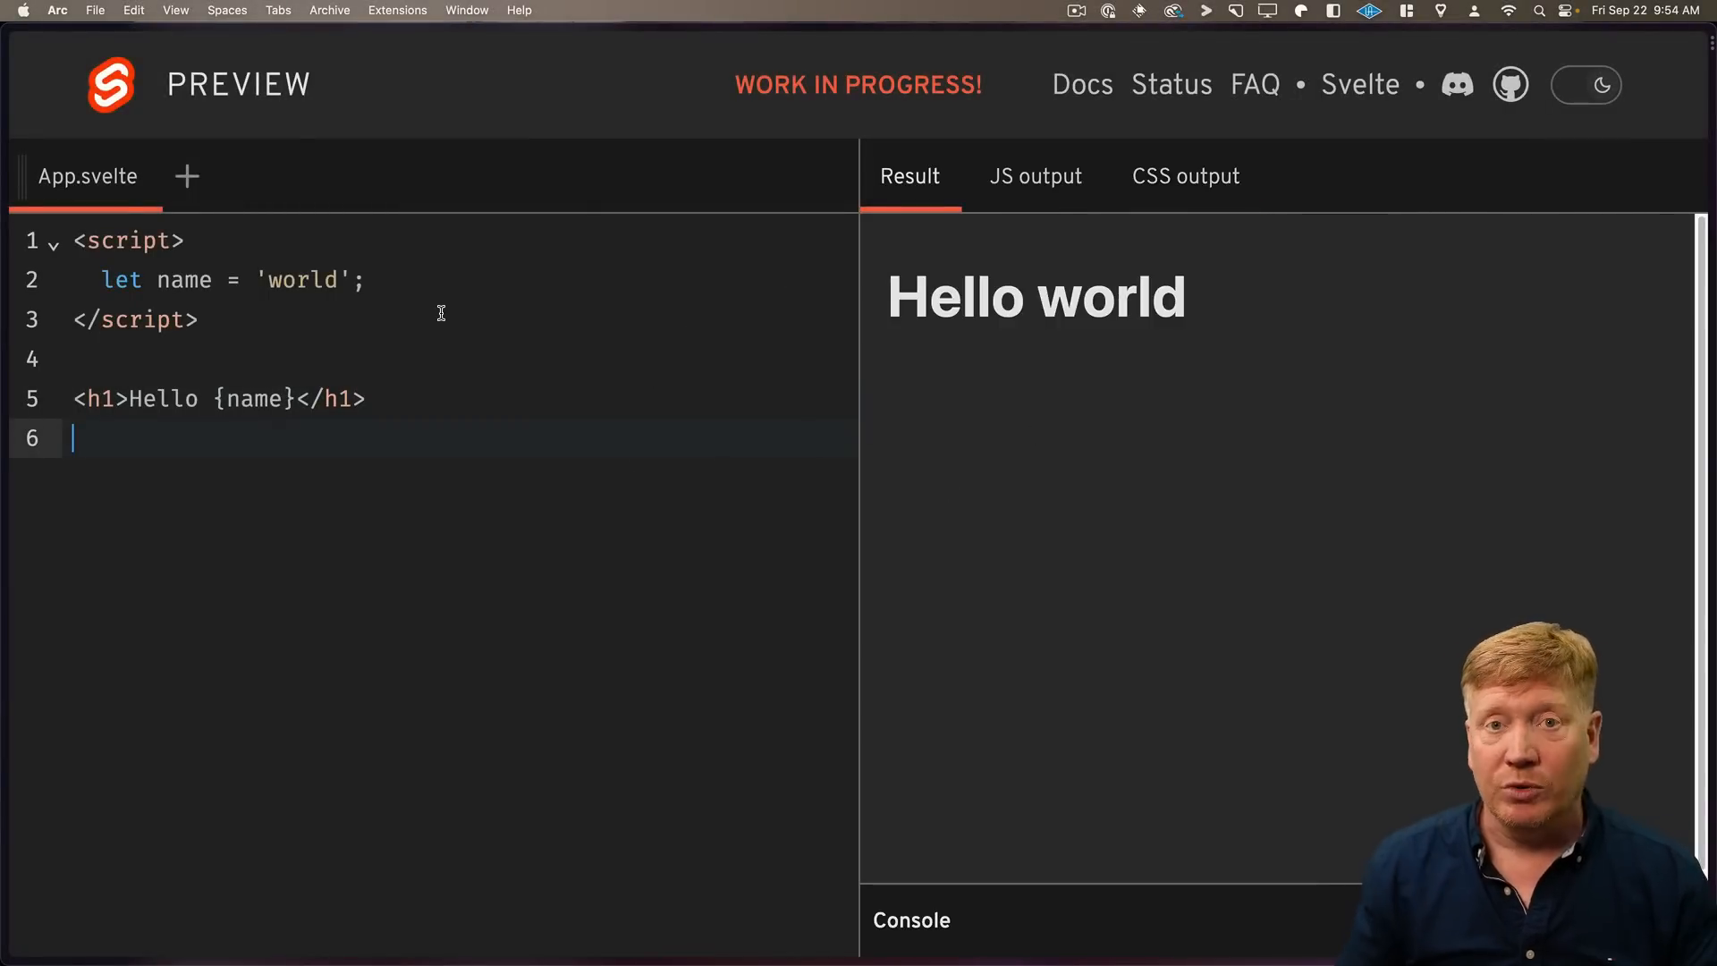
Declare let count = $state(1) and render Count = {count} with an Increment button.
type("let count =")
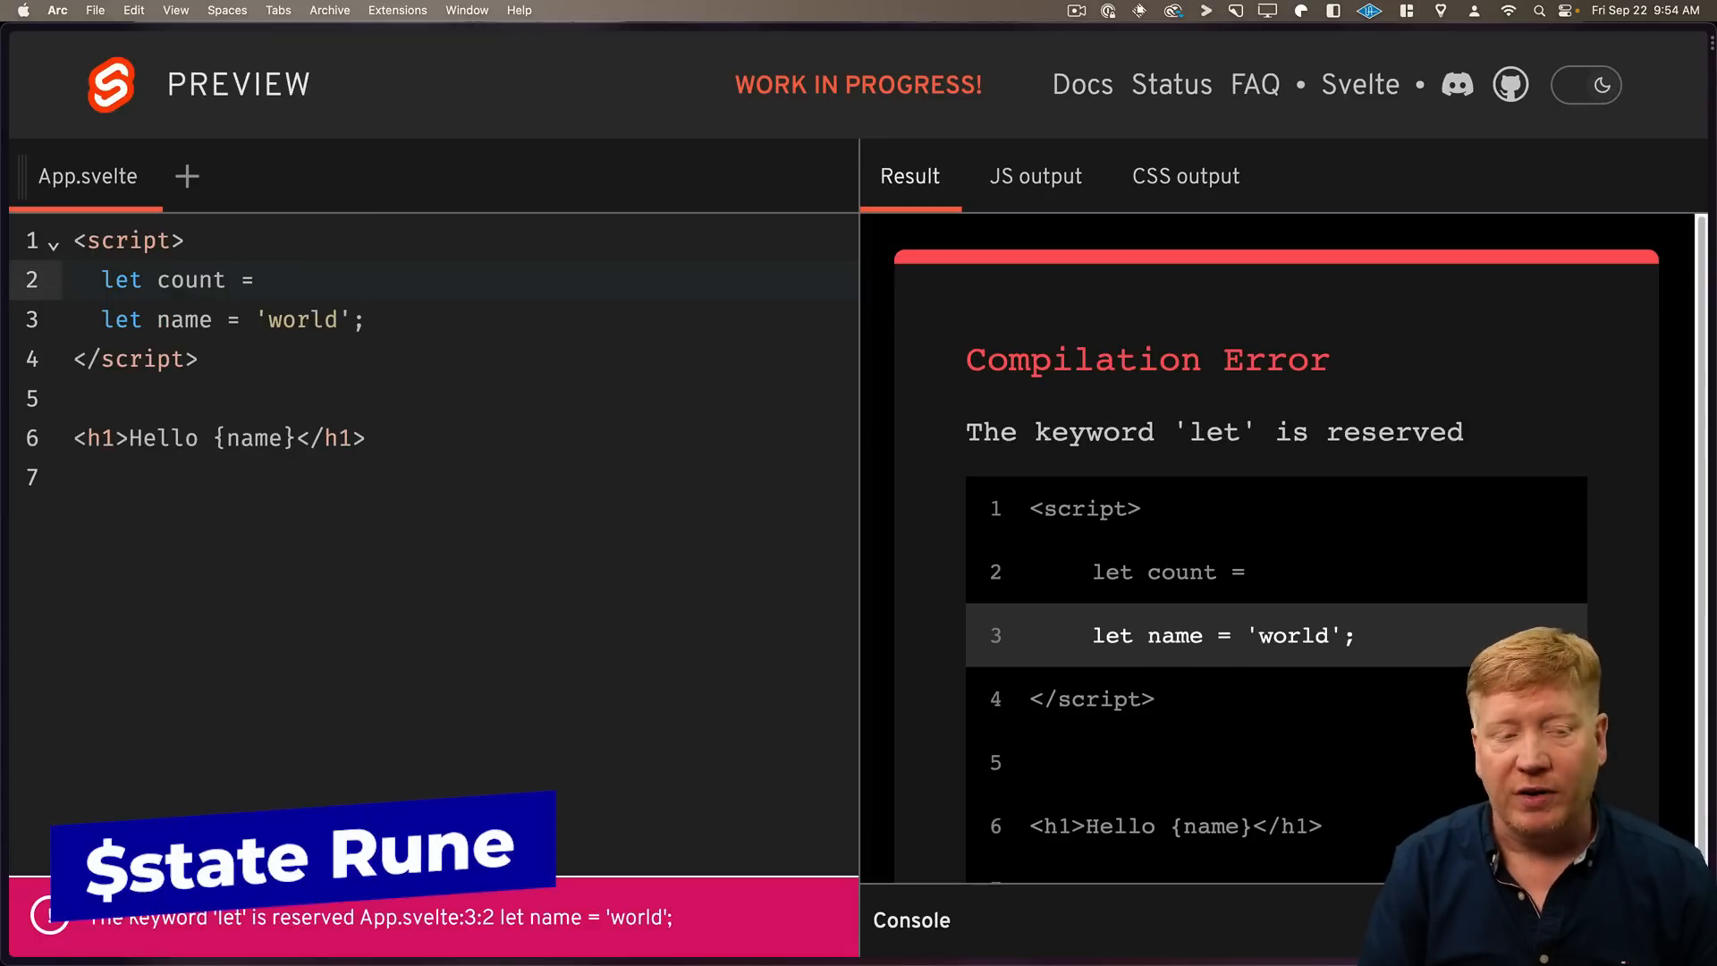
type("$")
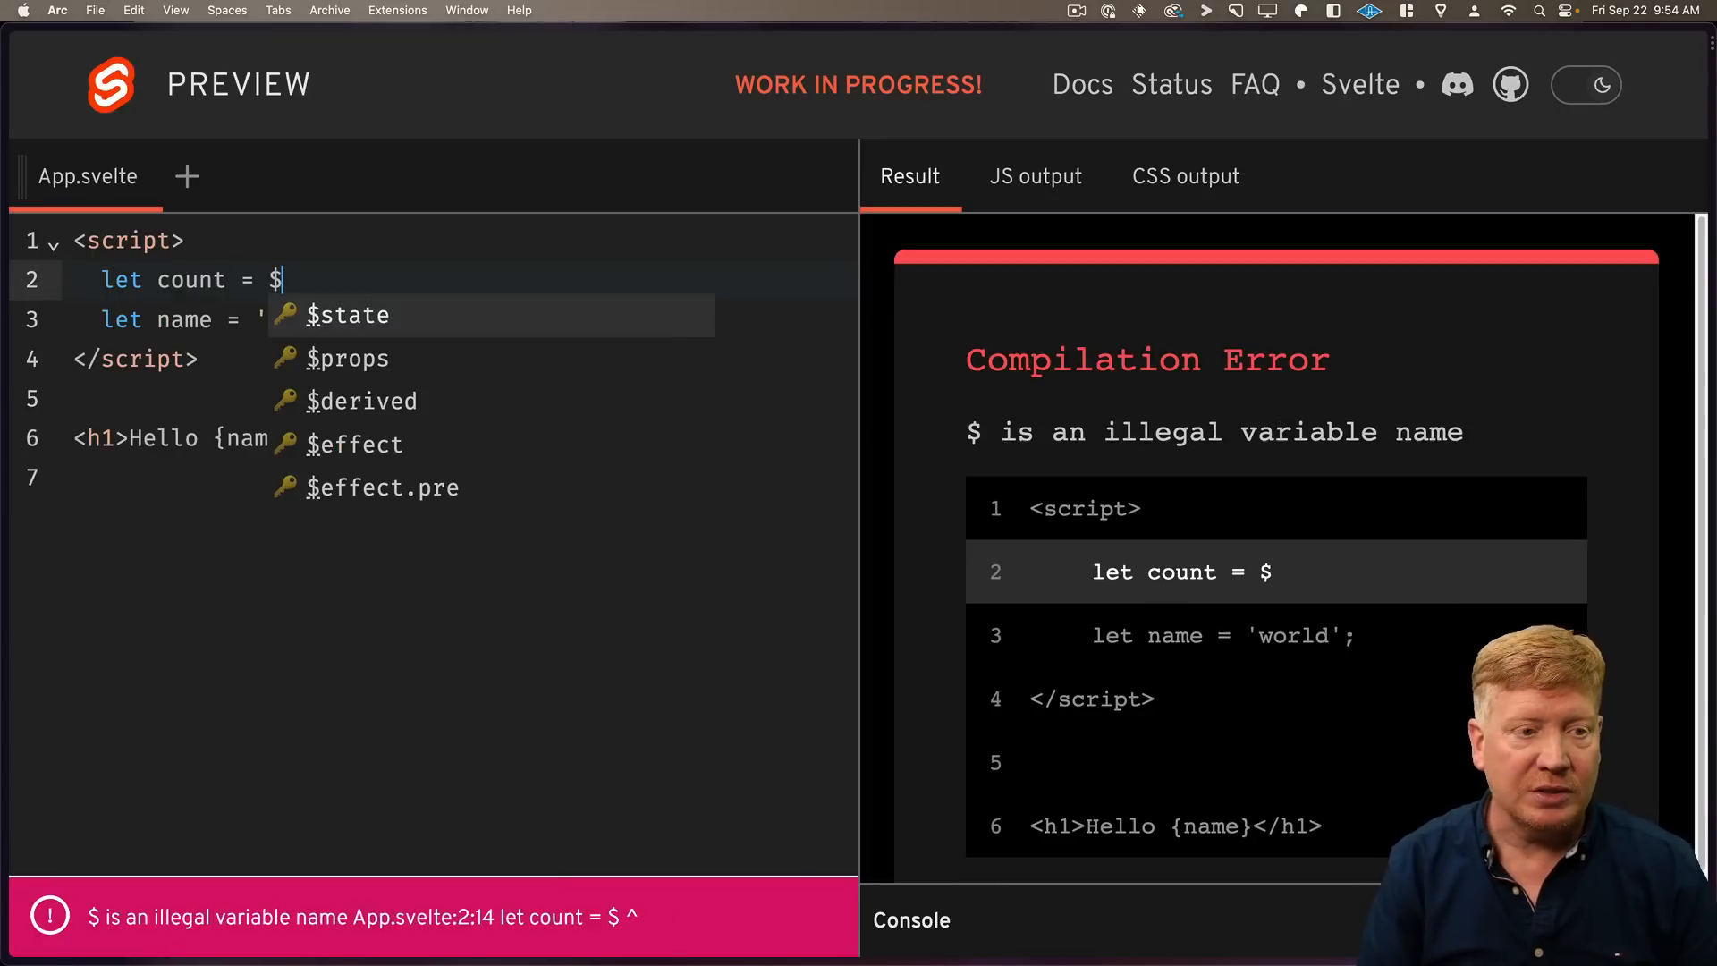
type("state(1);")
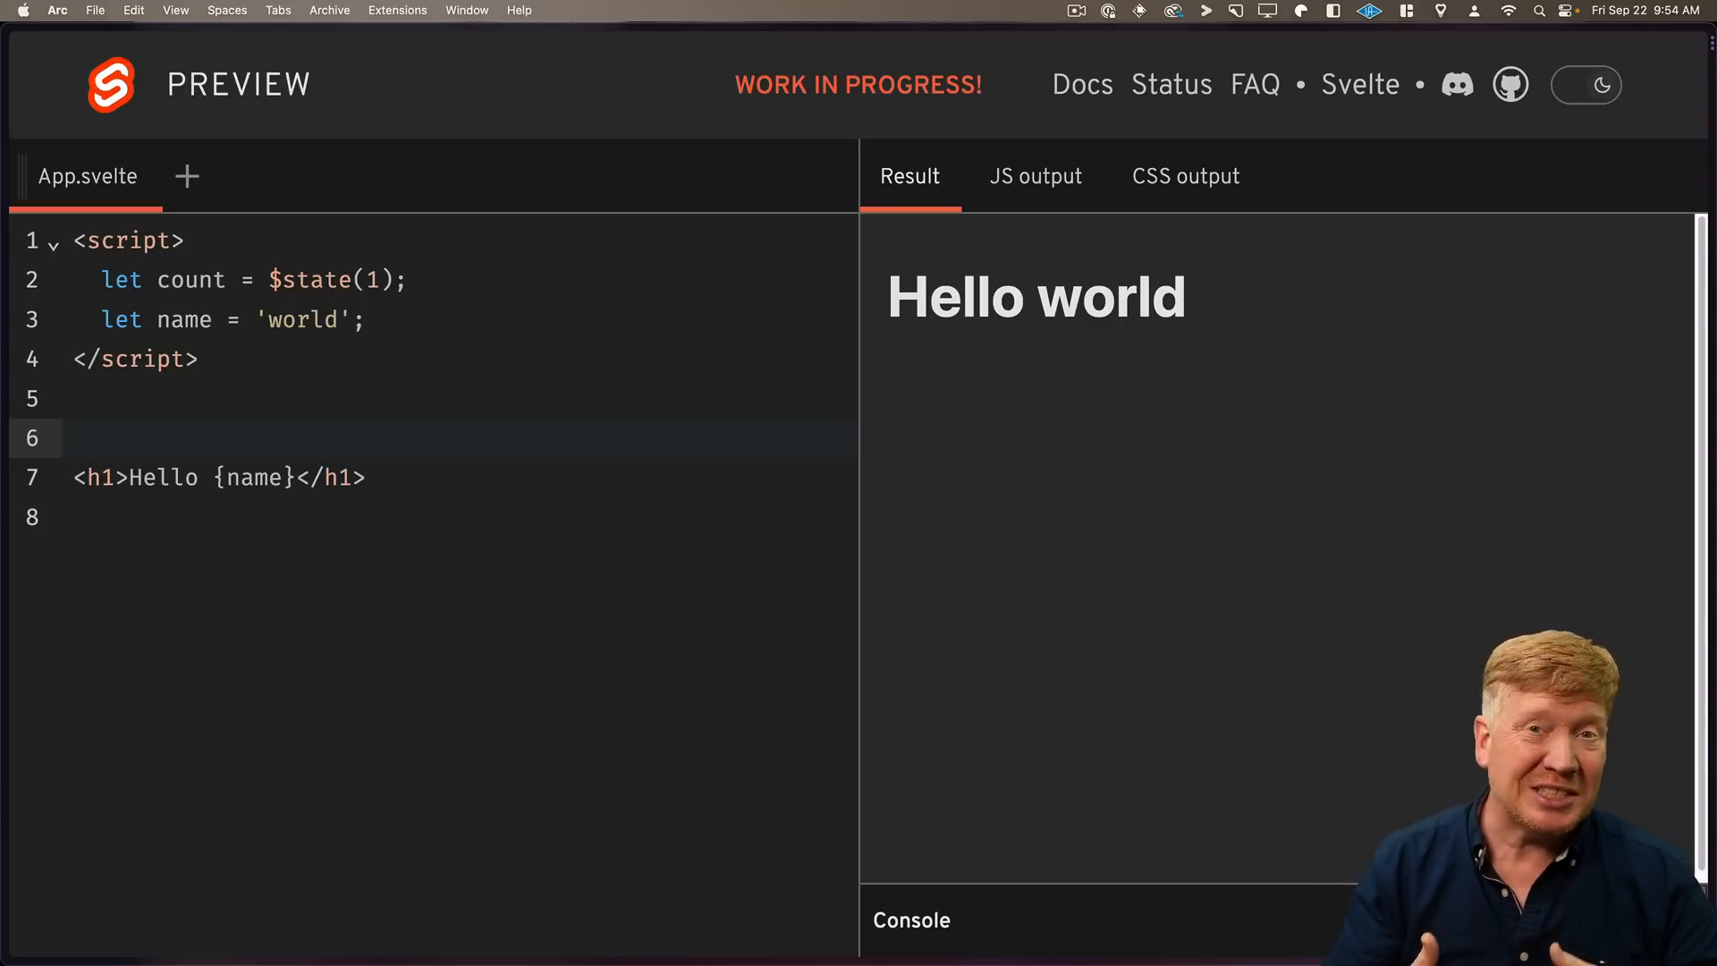
type("<")
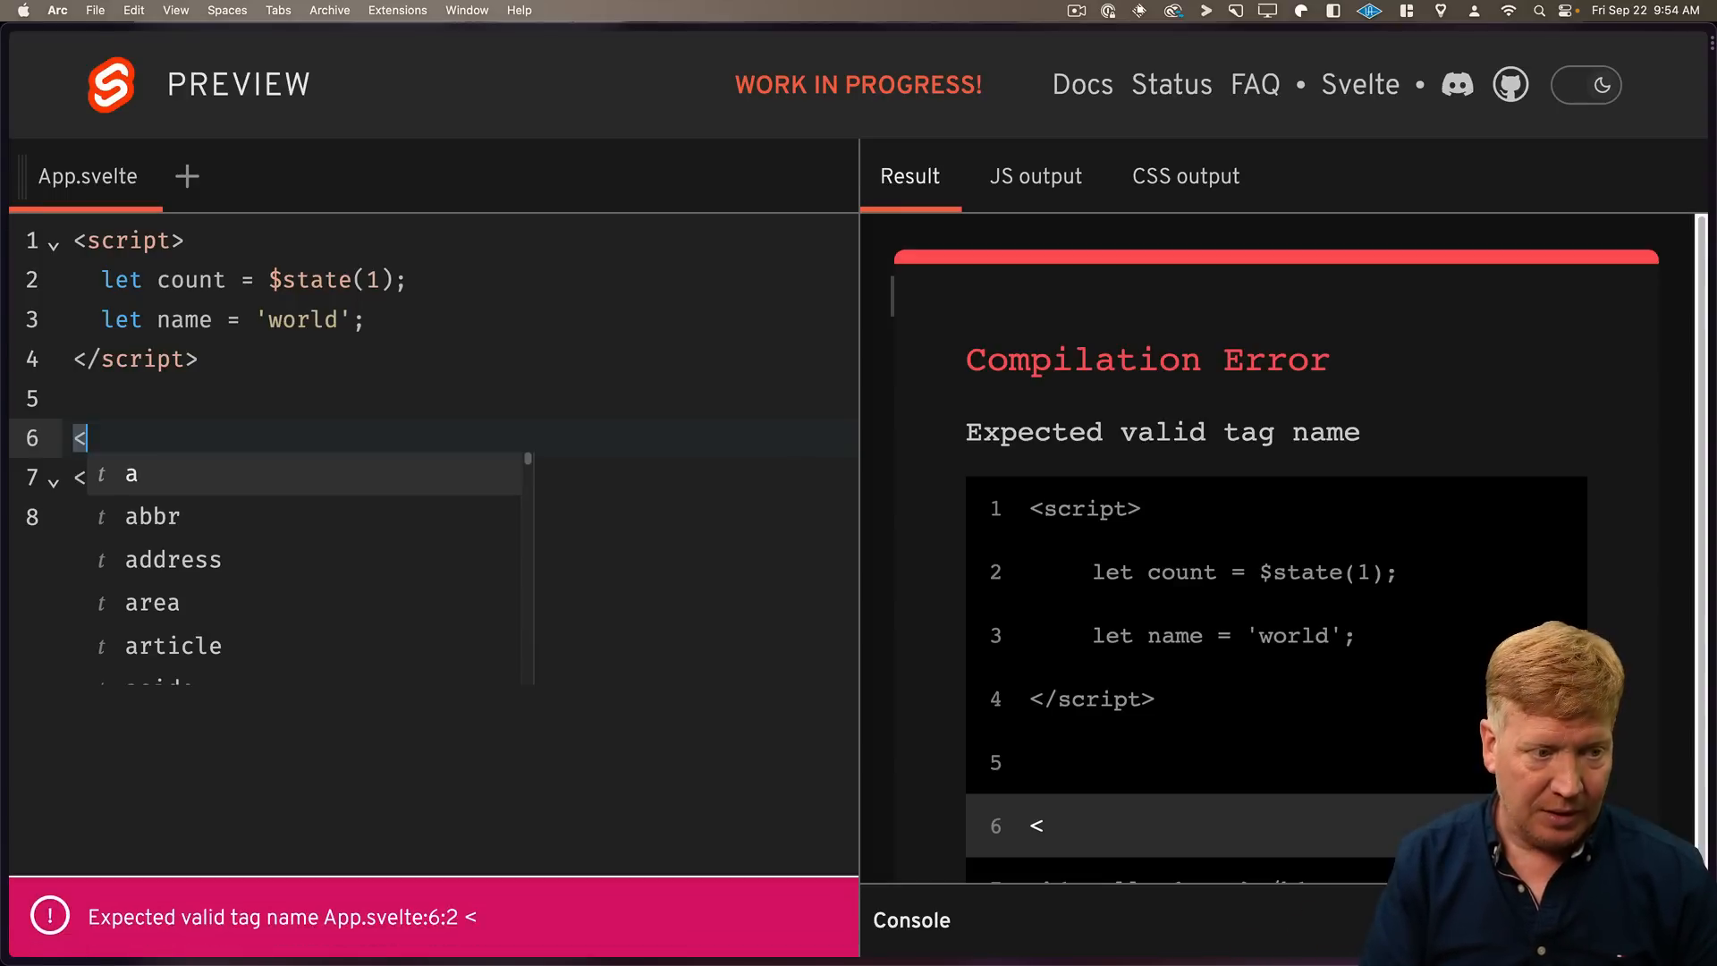
type("div>Count = {count}</div>")
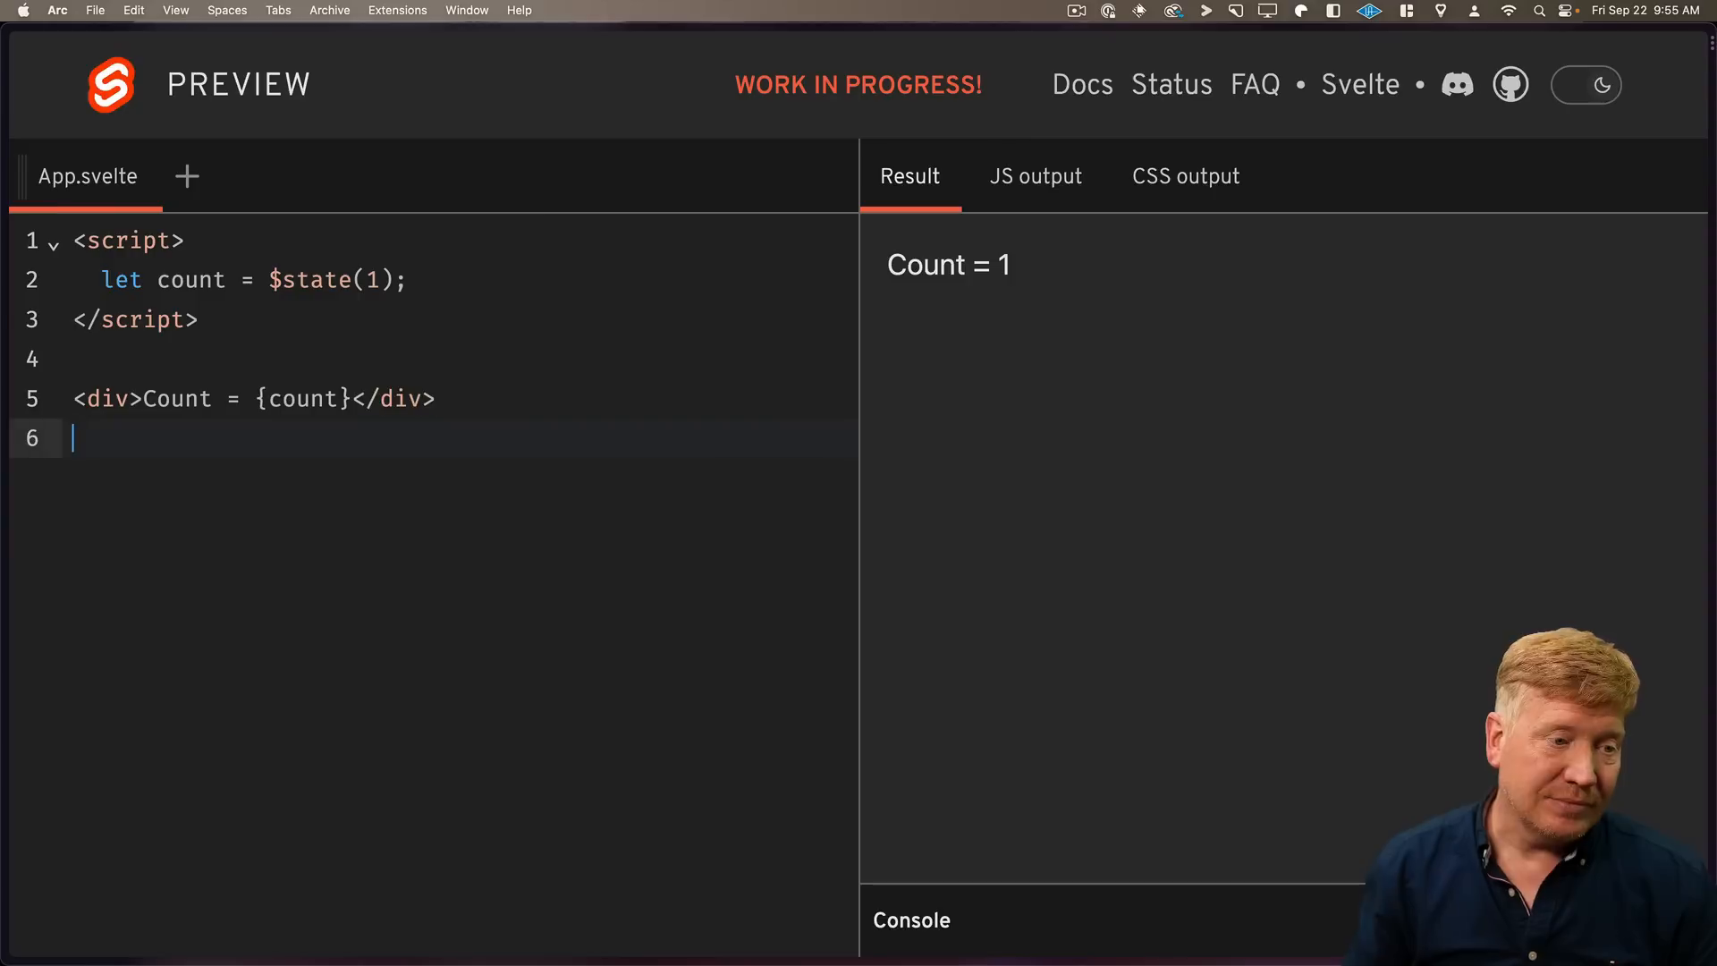
type("<")
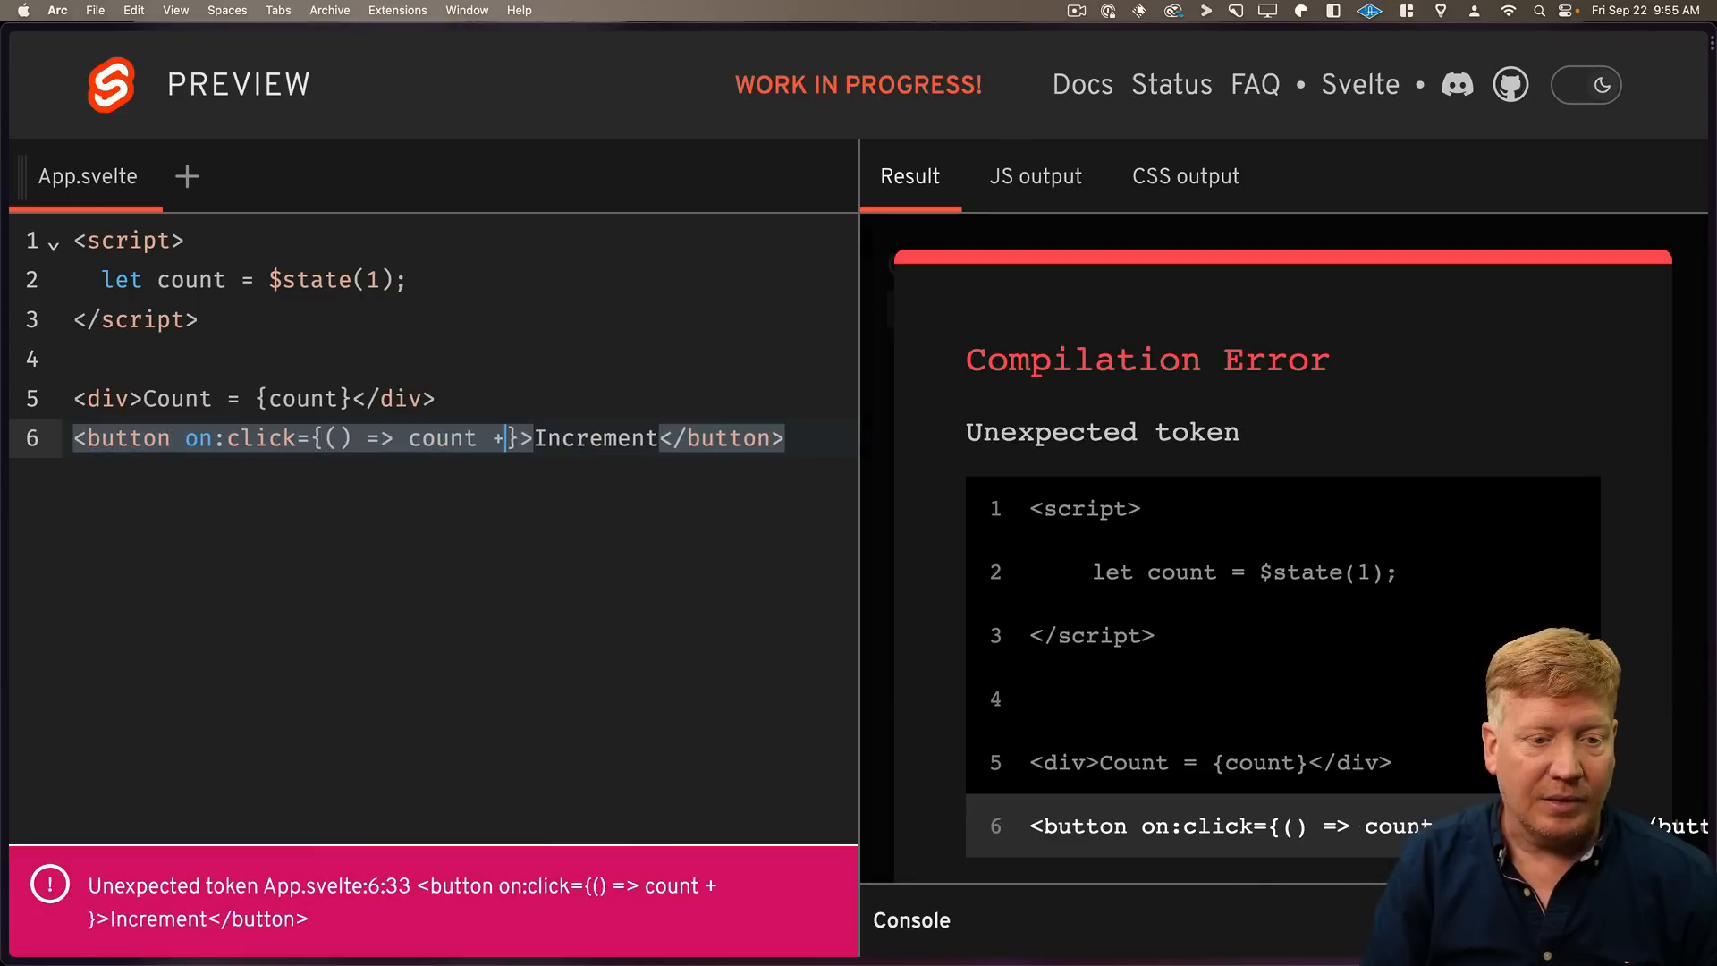
type("= 1")
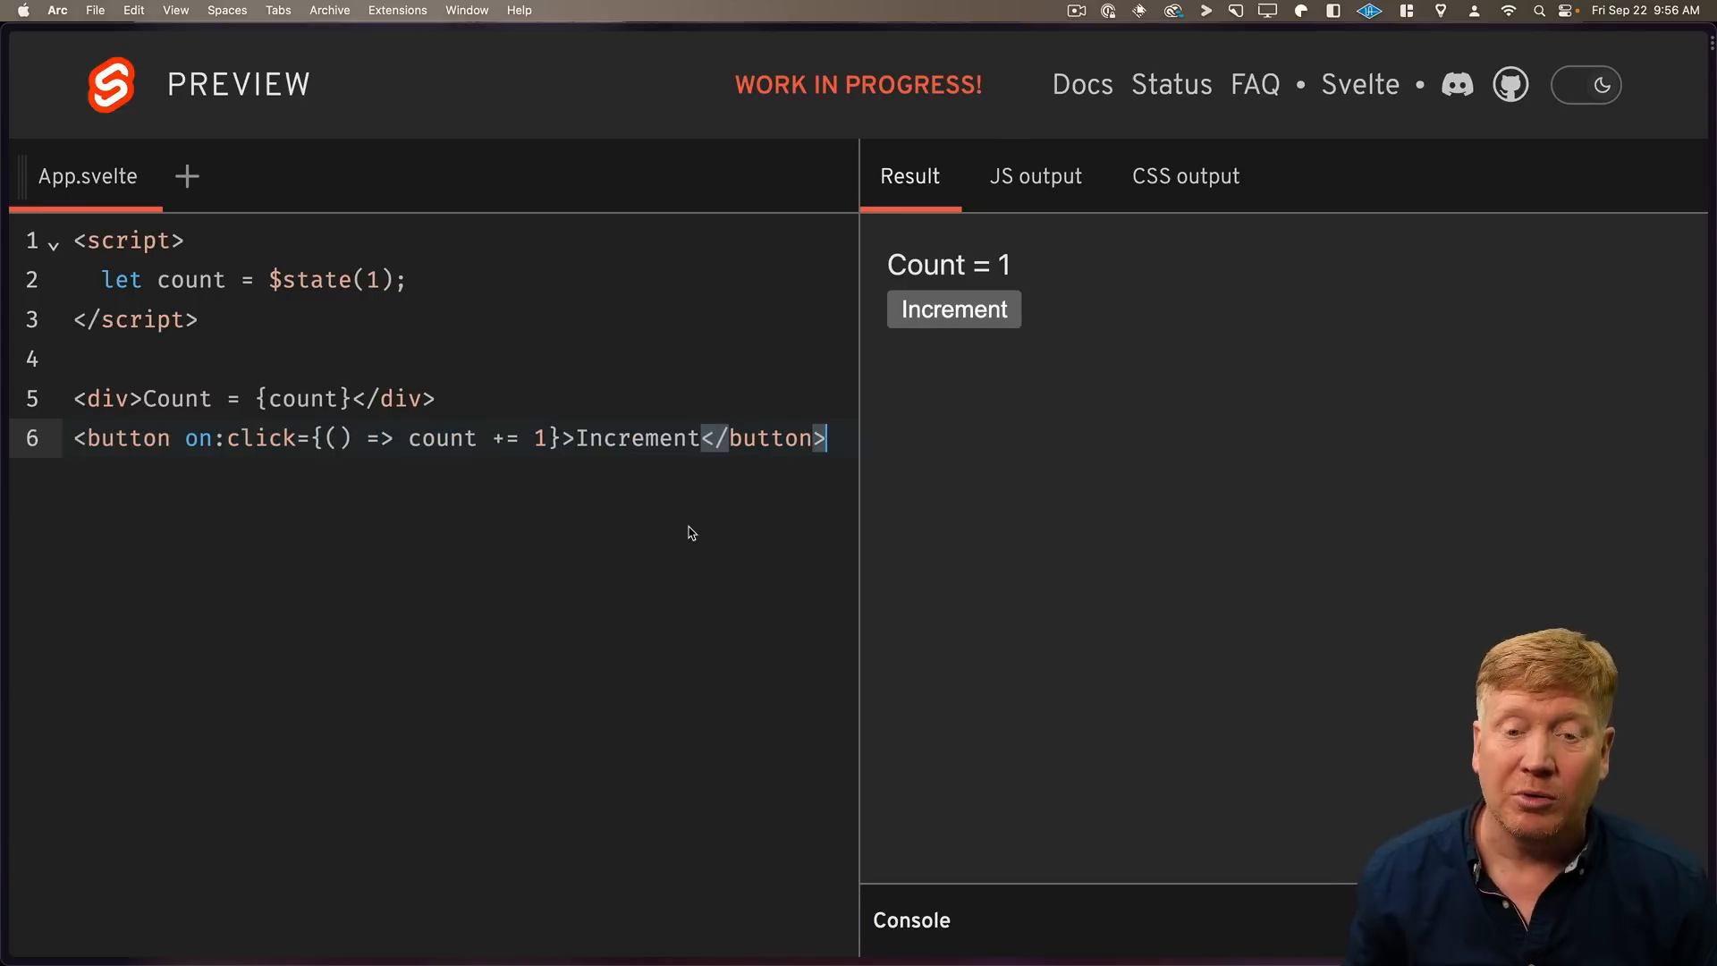
left_click(953, 310)
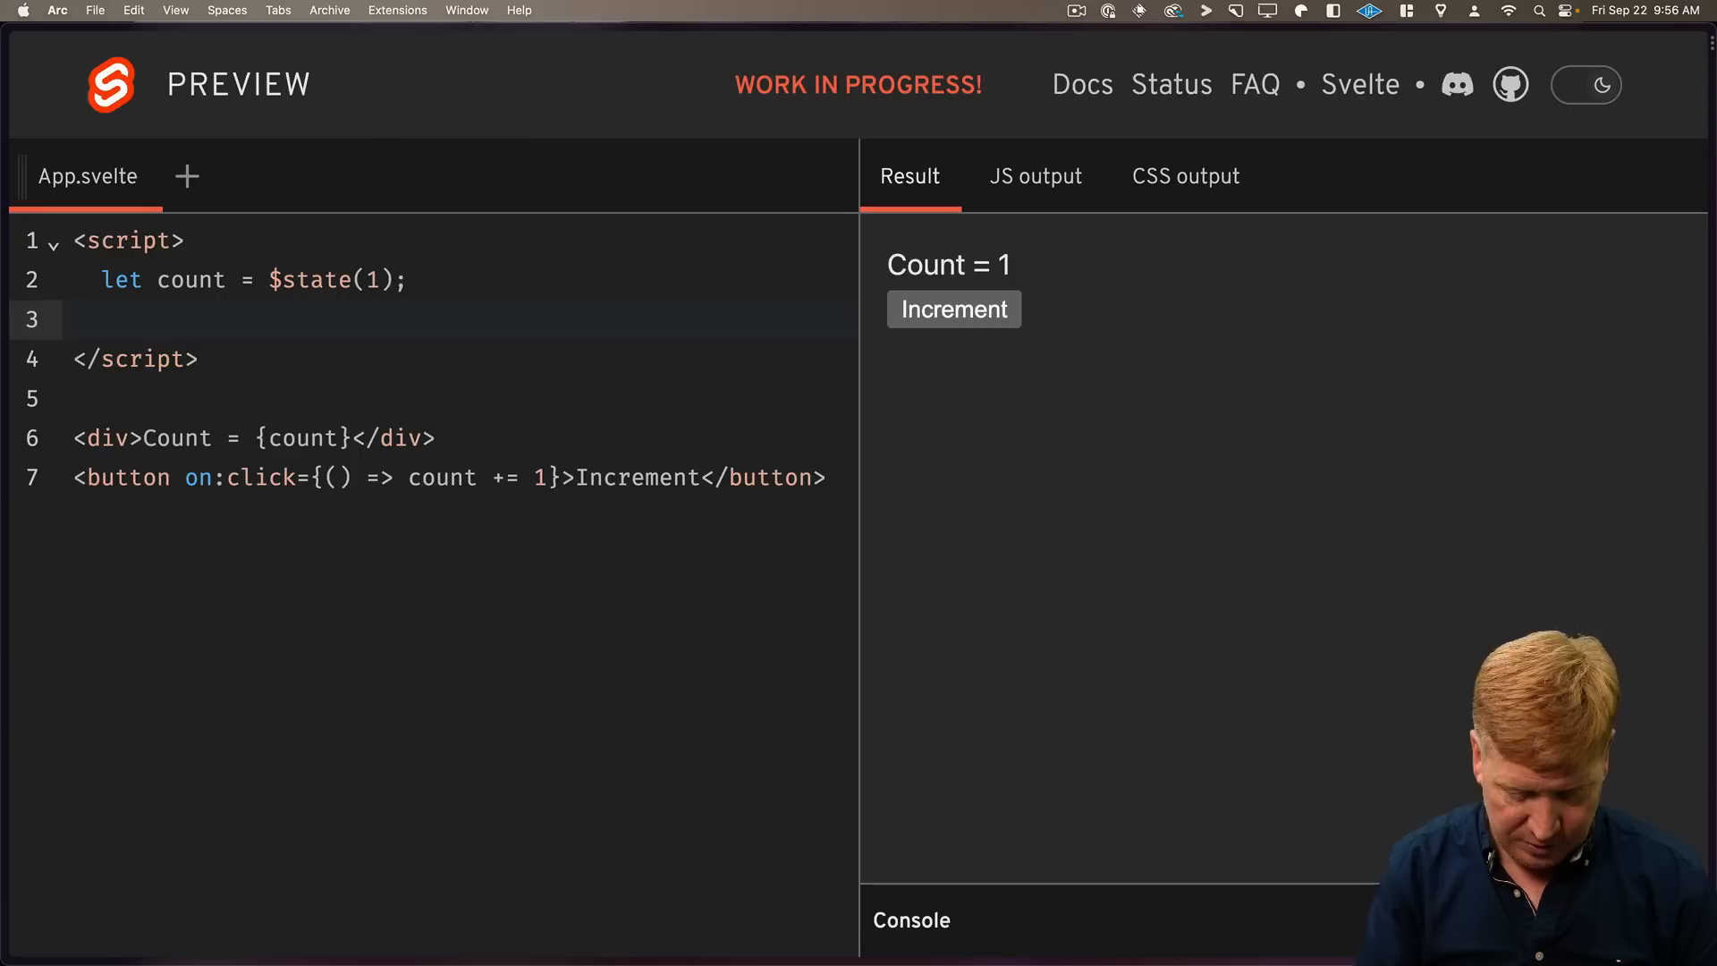
Add let tripled = $derived(count * 3), test with Increment, and view the compiled JavaScript.
type("let tripled = $")
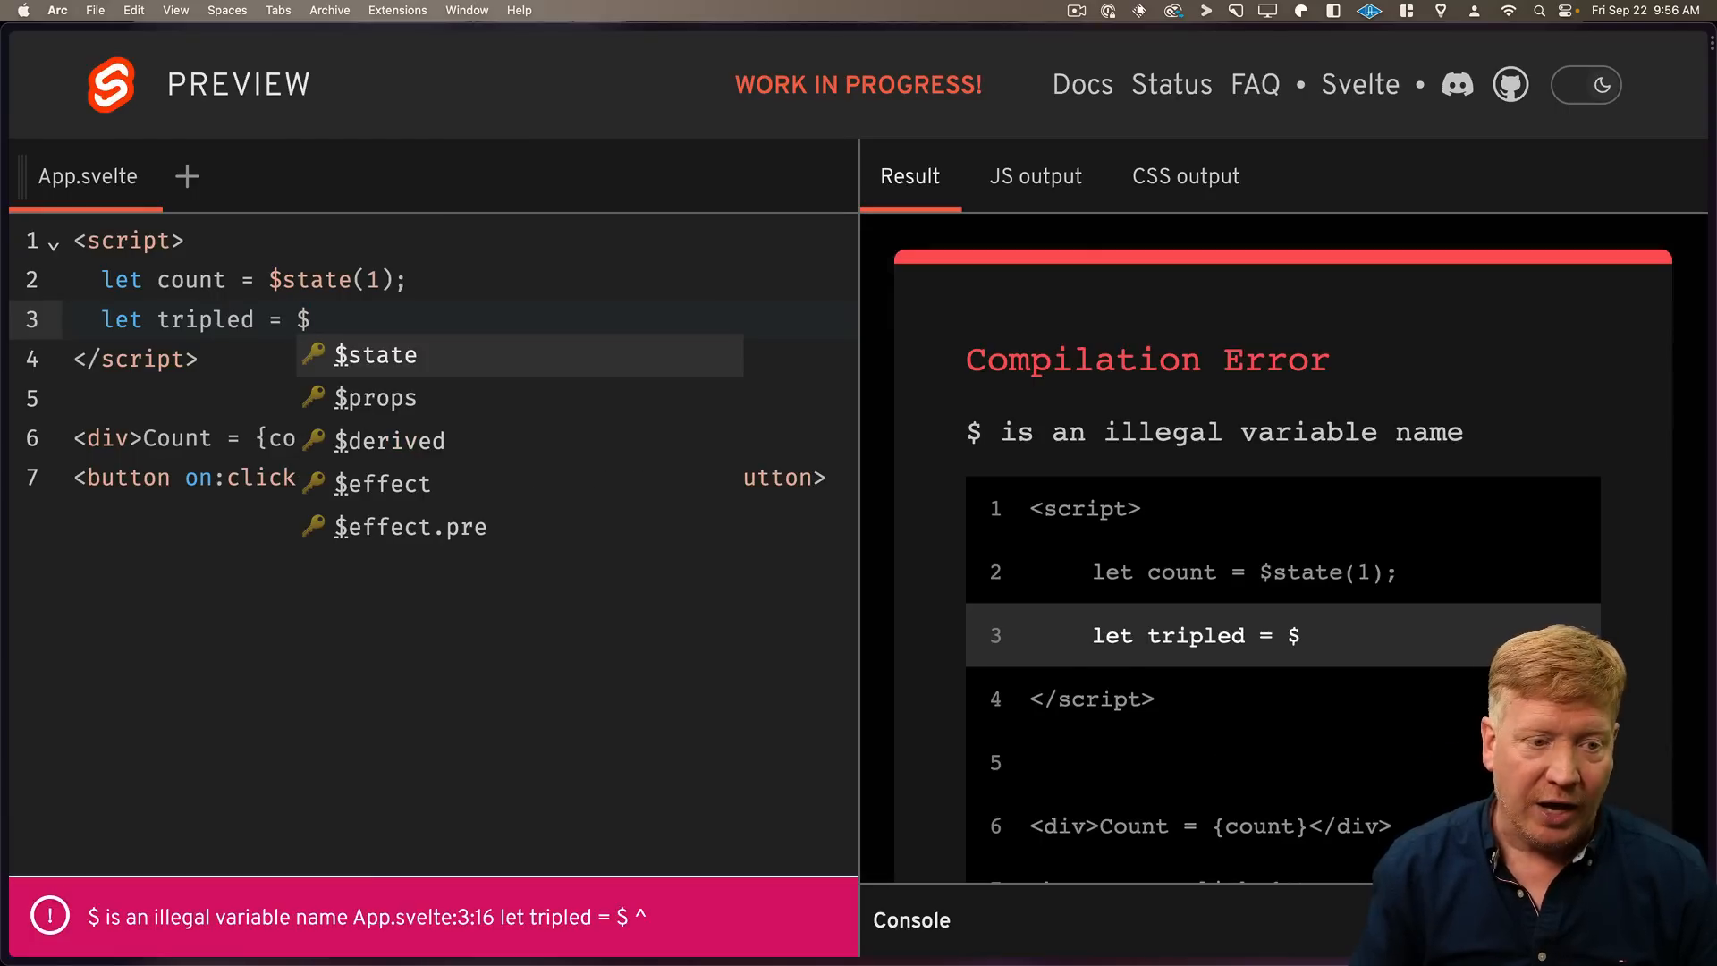
left_click(383, 440)
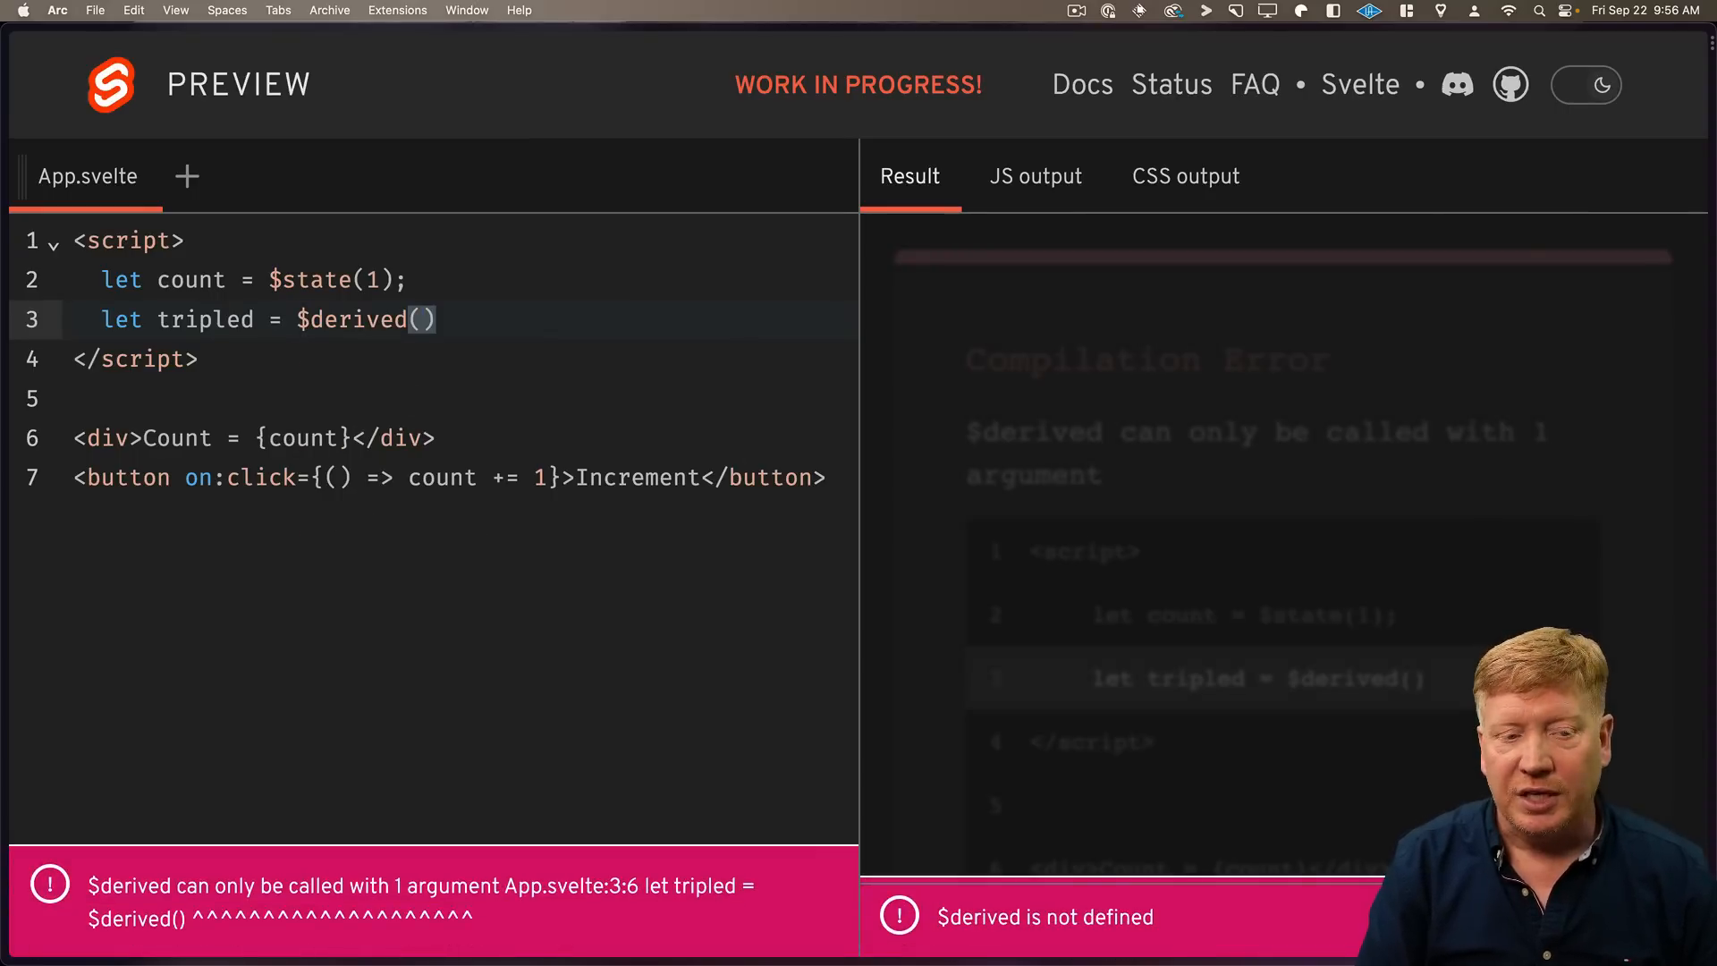
type("count * 3")
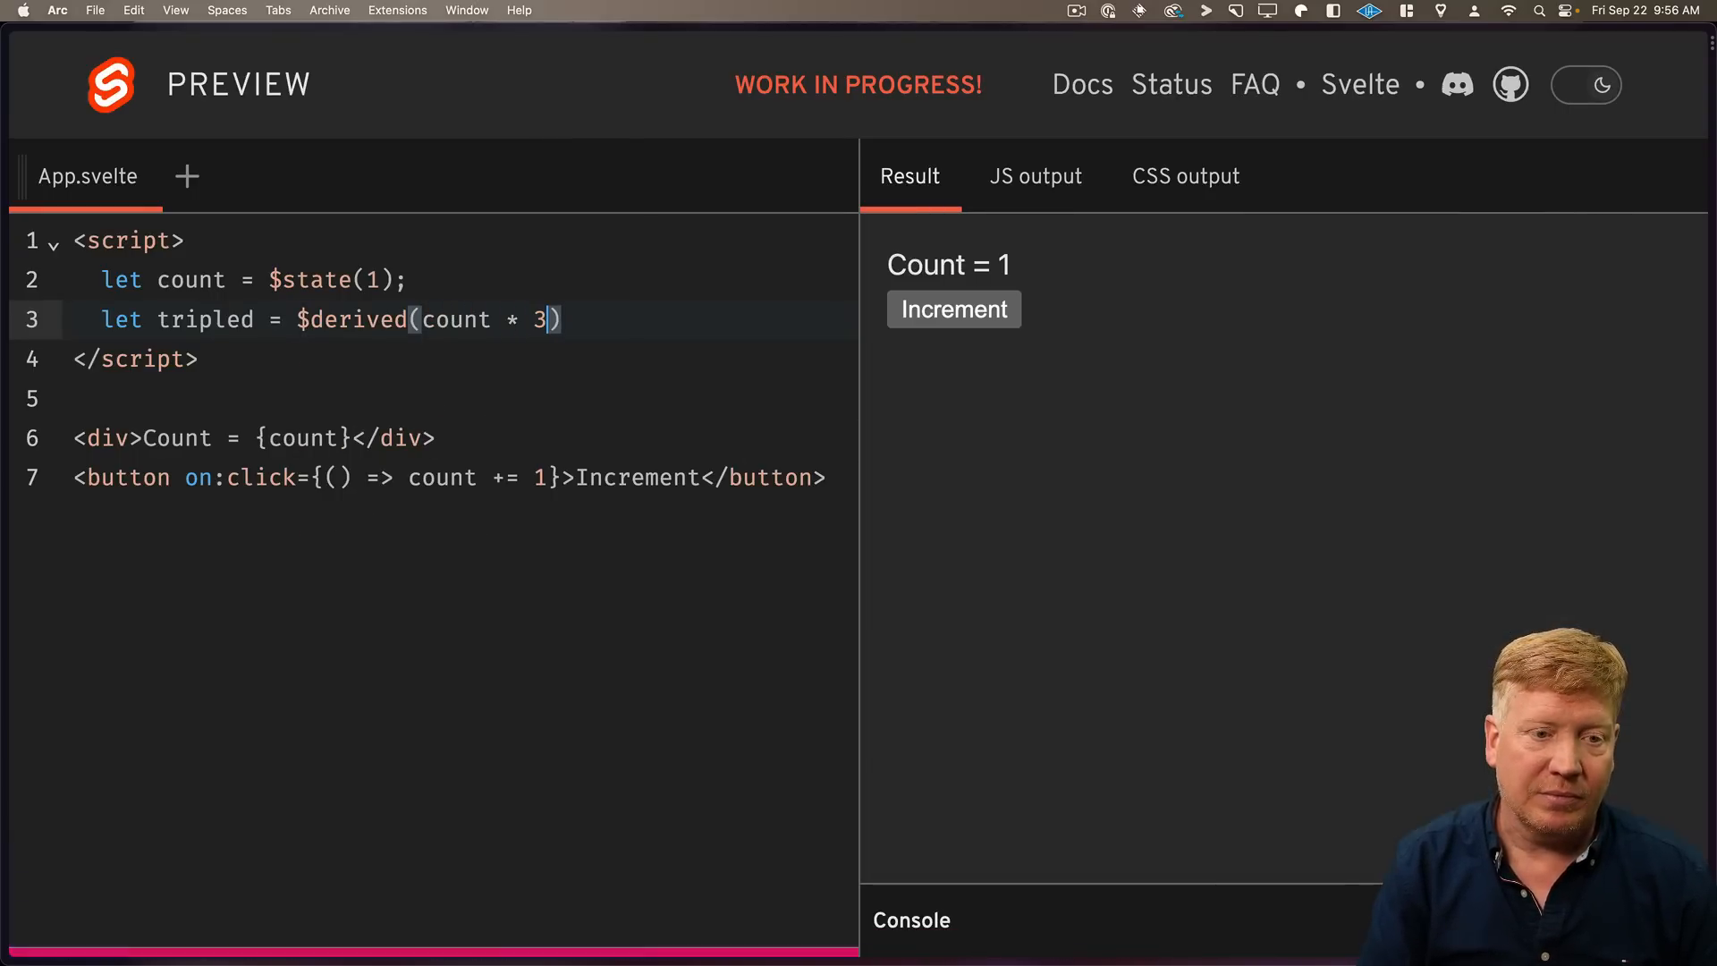
left_click(954, 353)
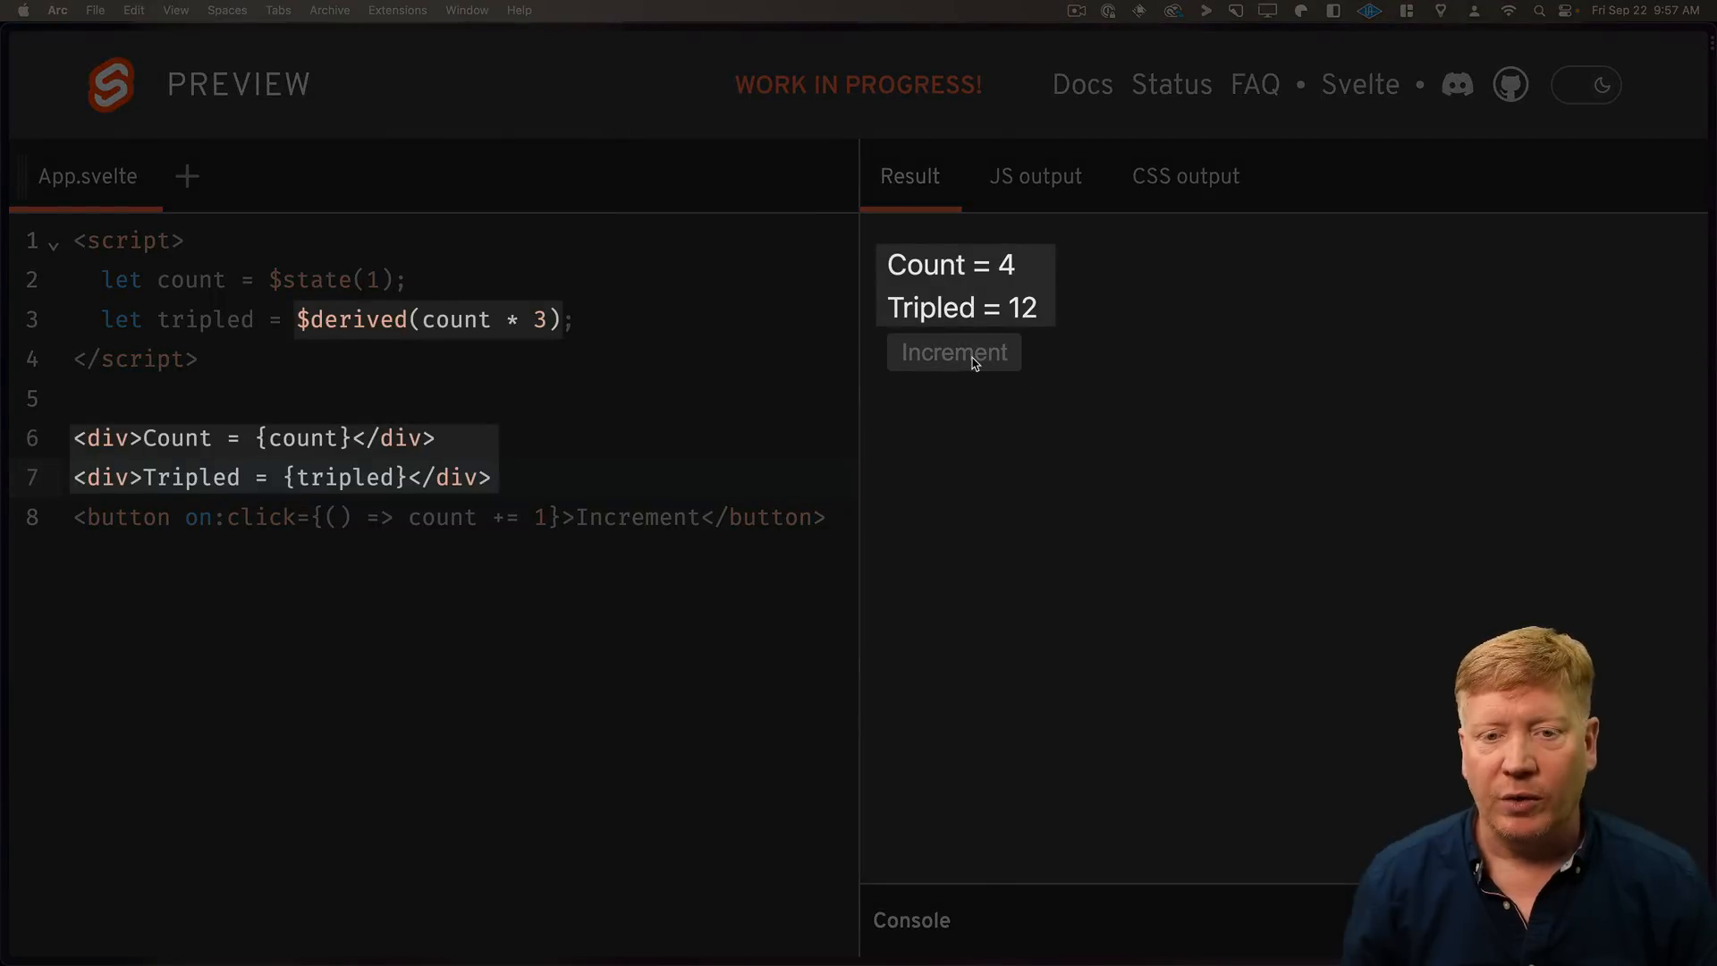
left_click(953, 352)
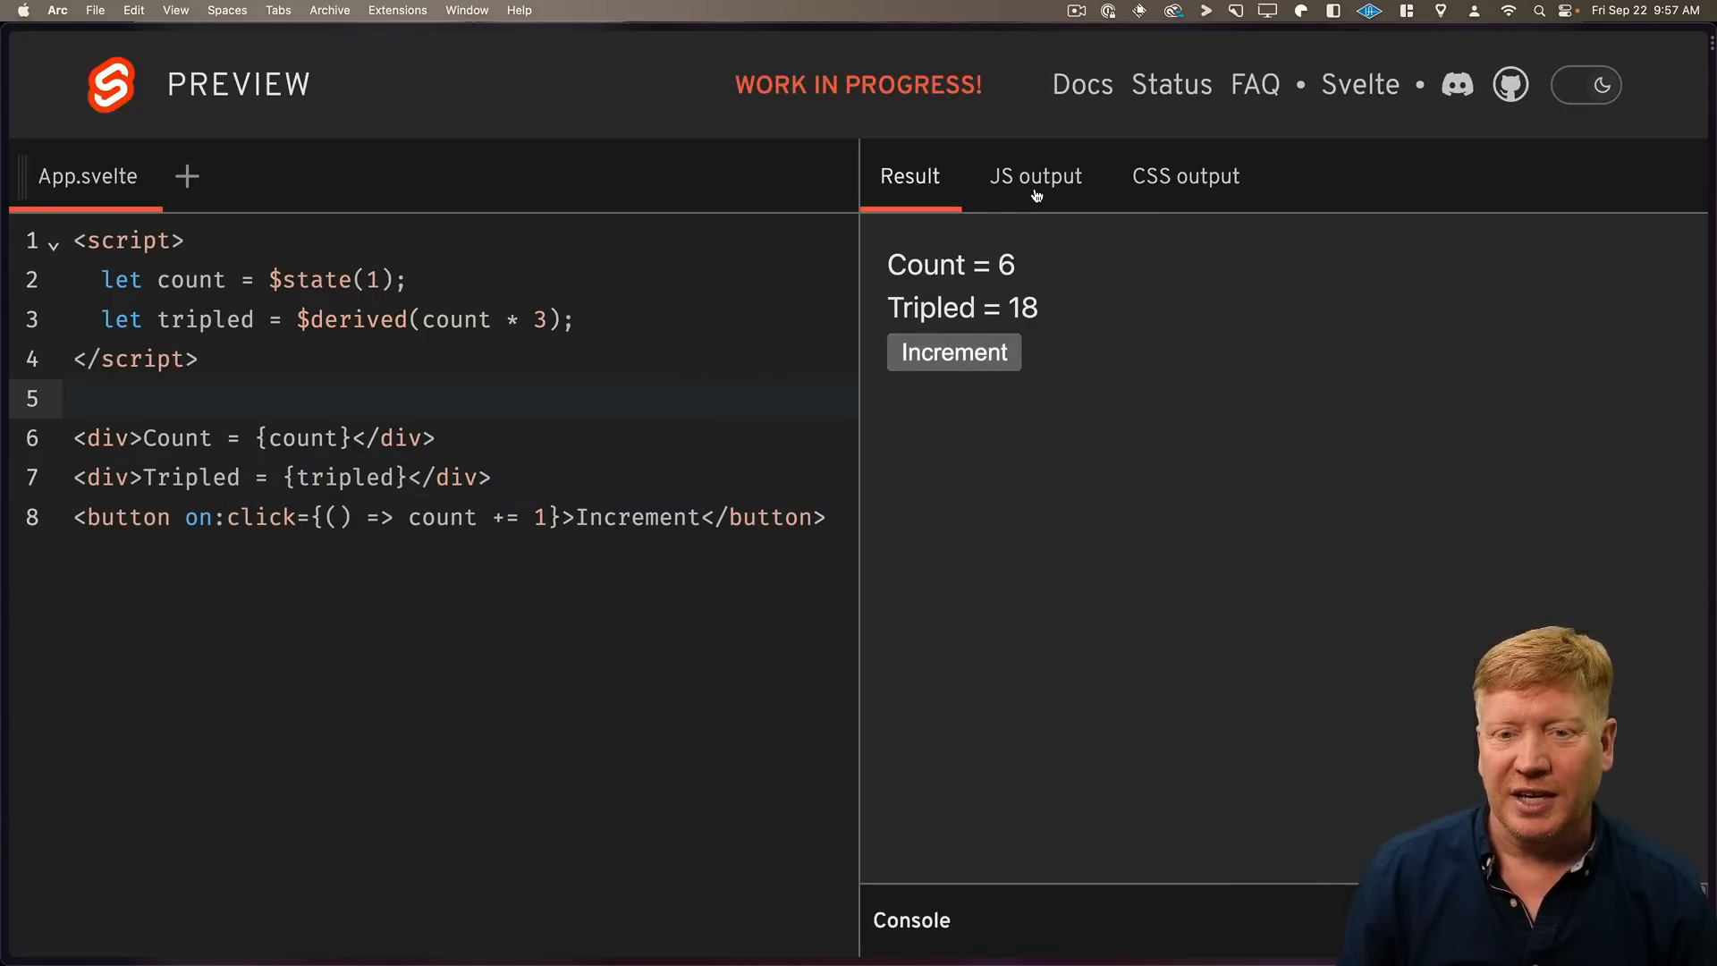
left_click(1034, 175)
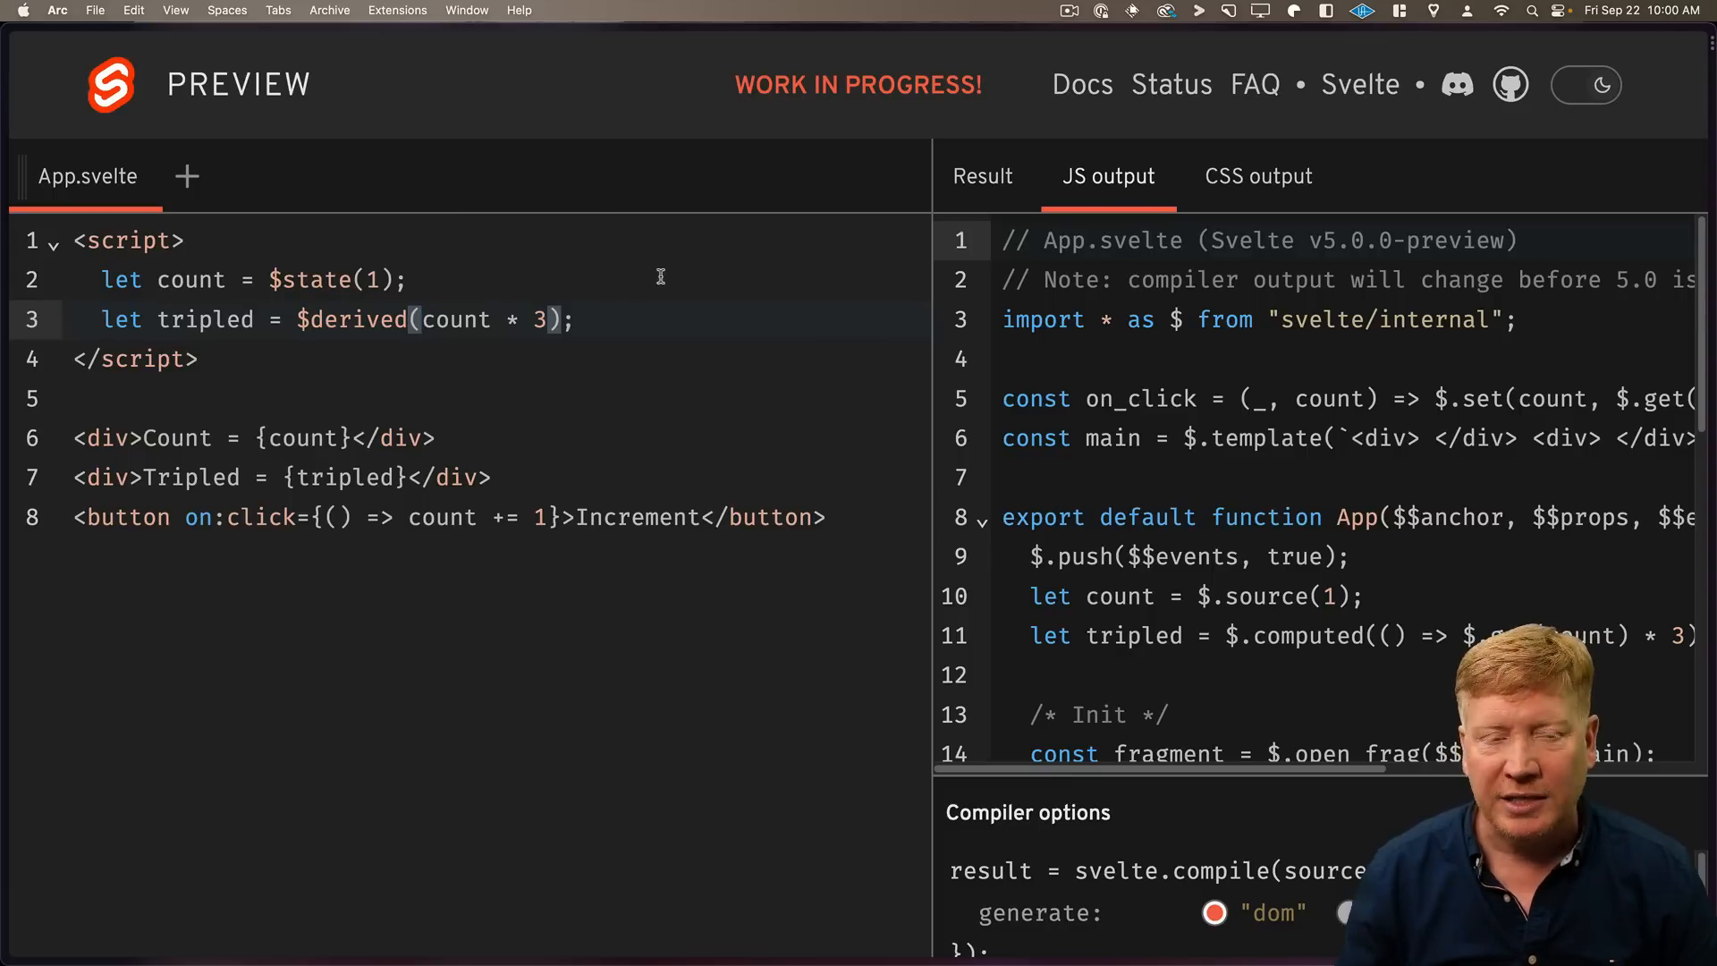
left_click_drag(420, 318, 544, 318)
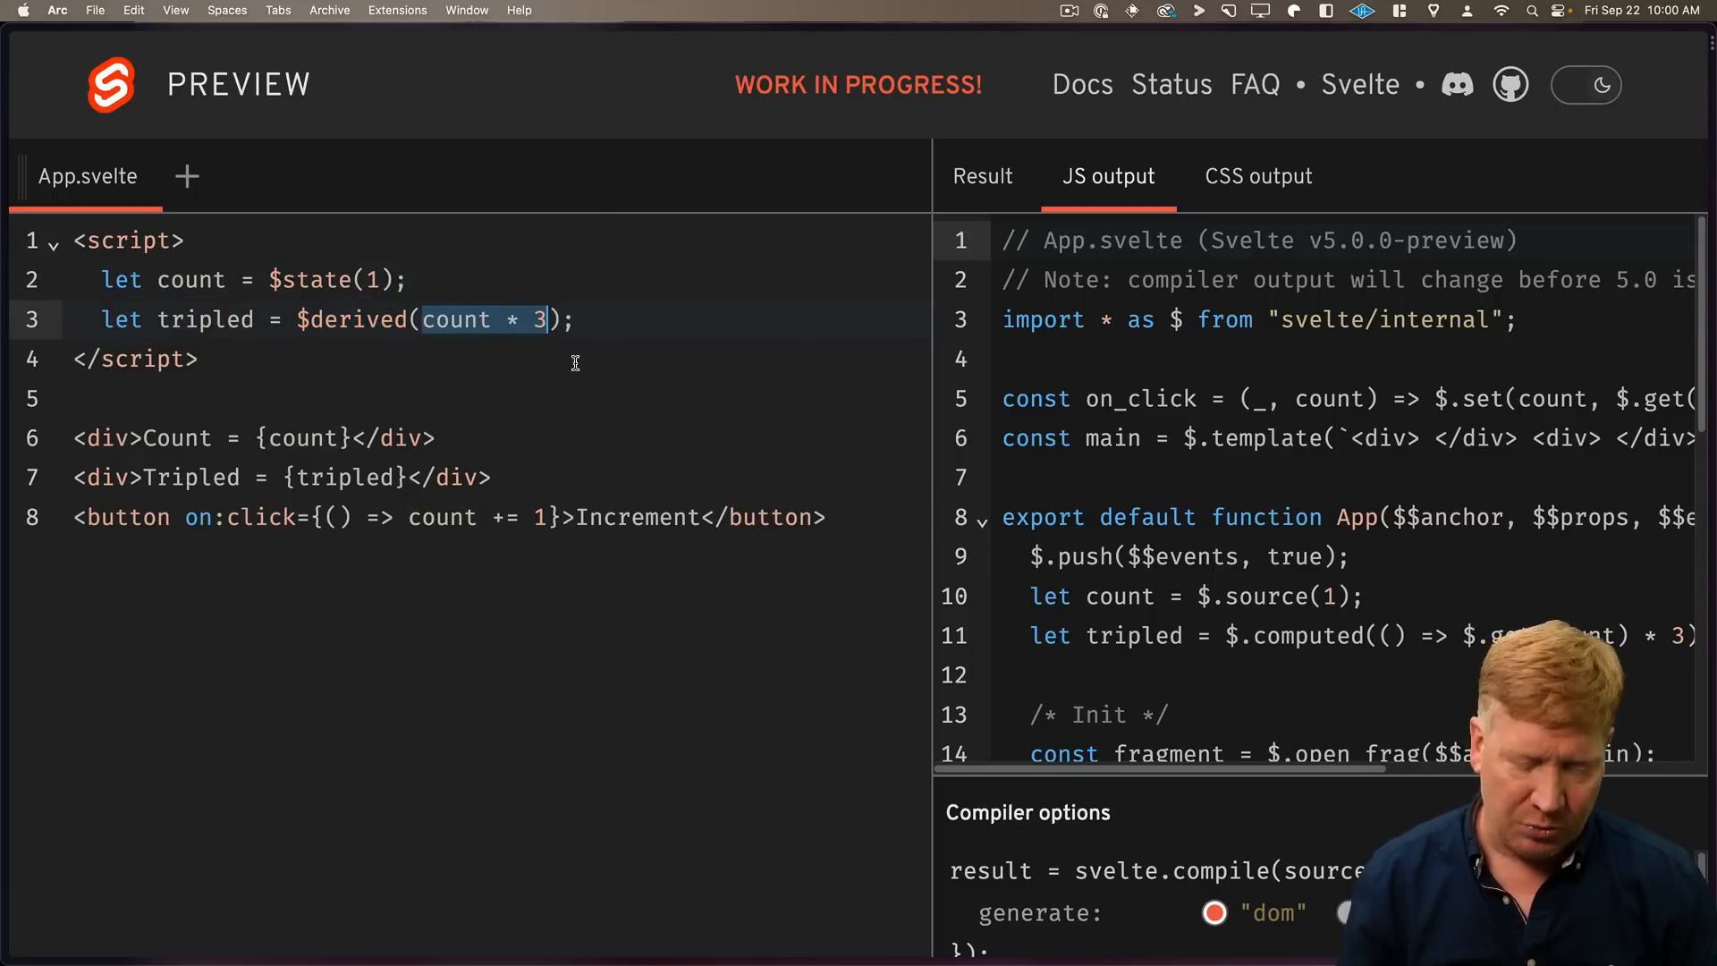
type("if (count > 0) {")
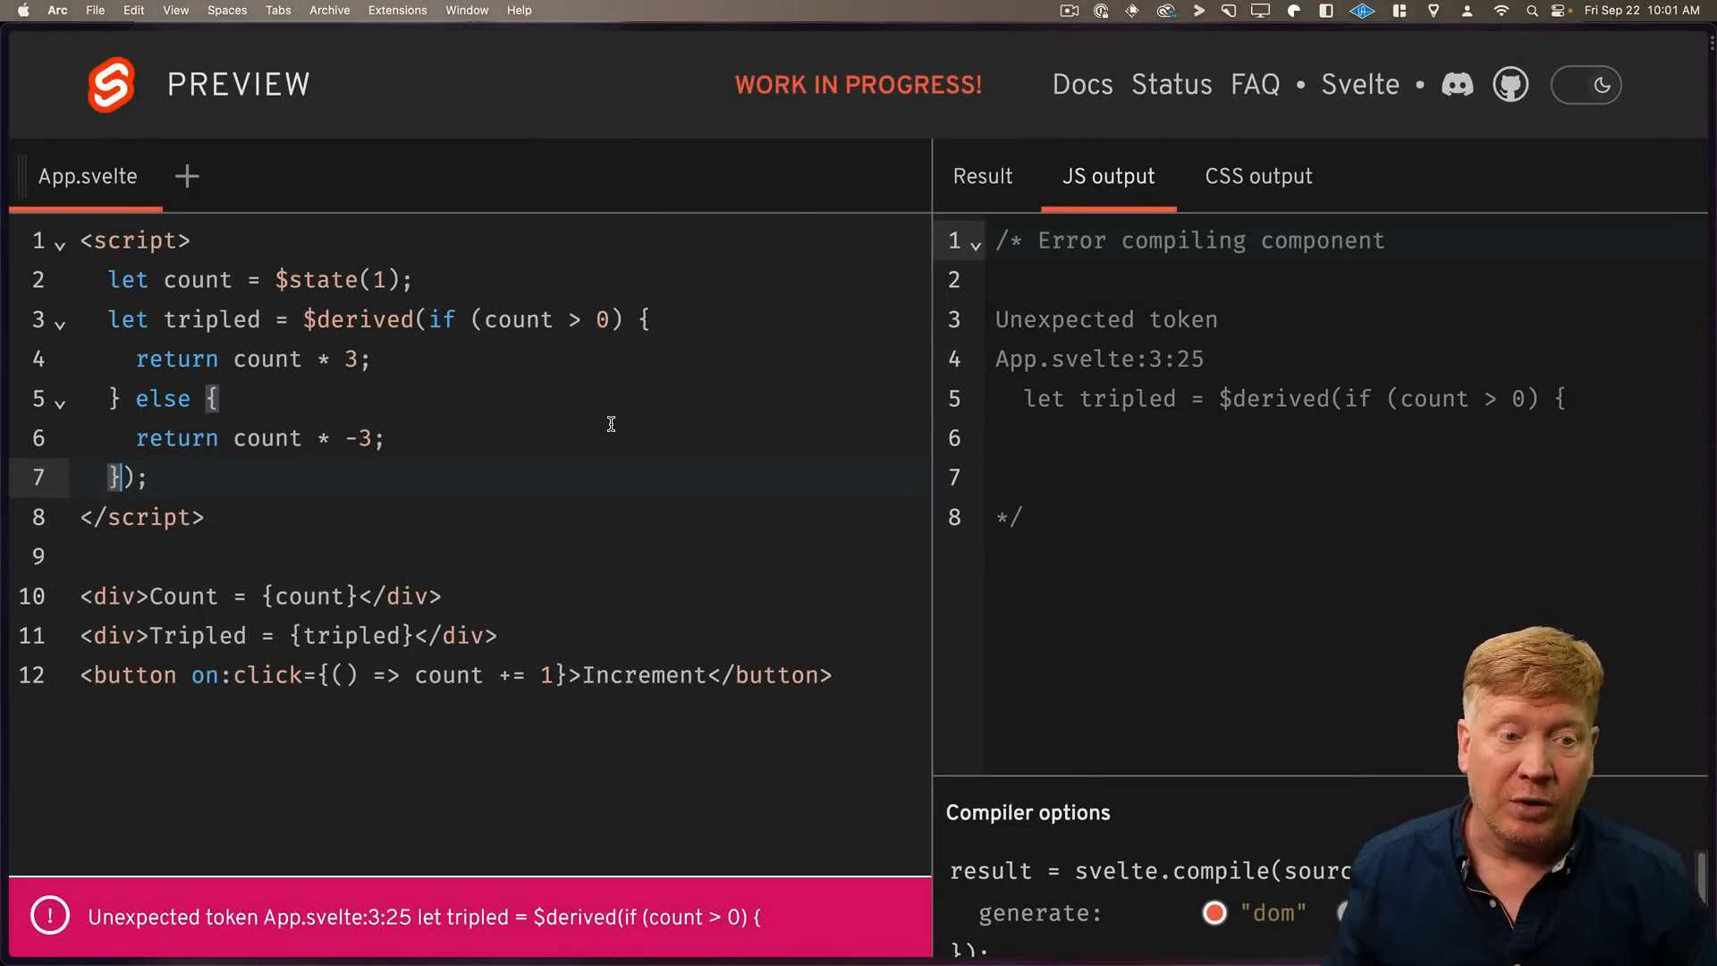
left_click_drag(426, 319, 123, 476)
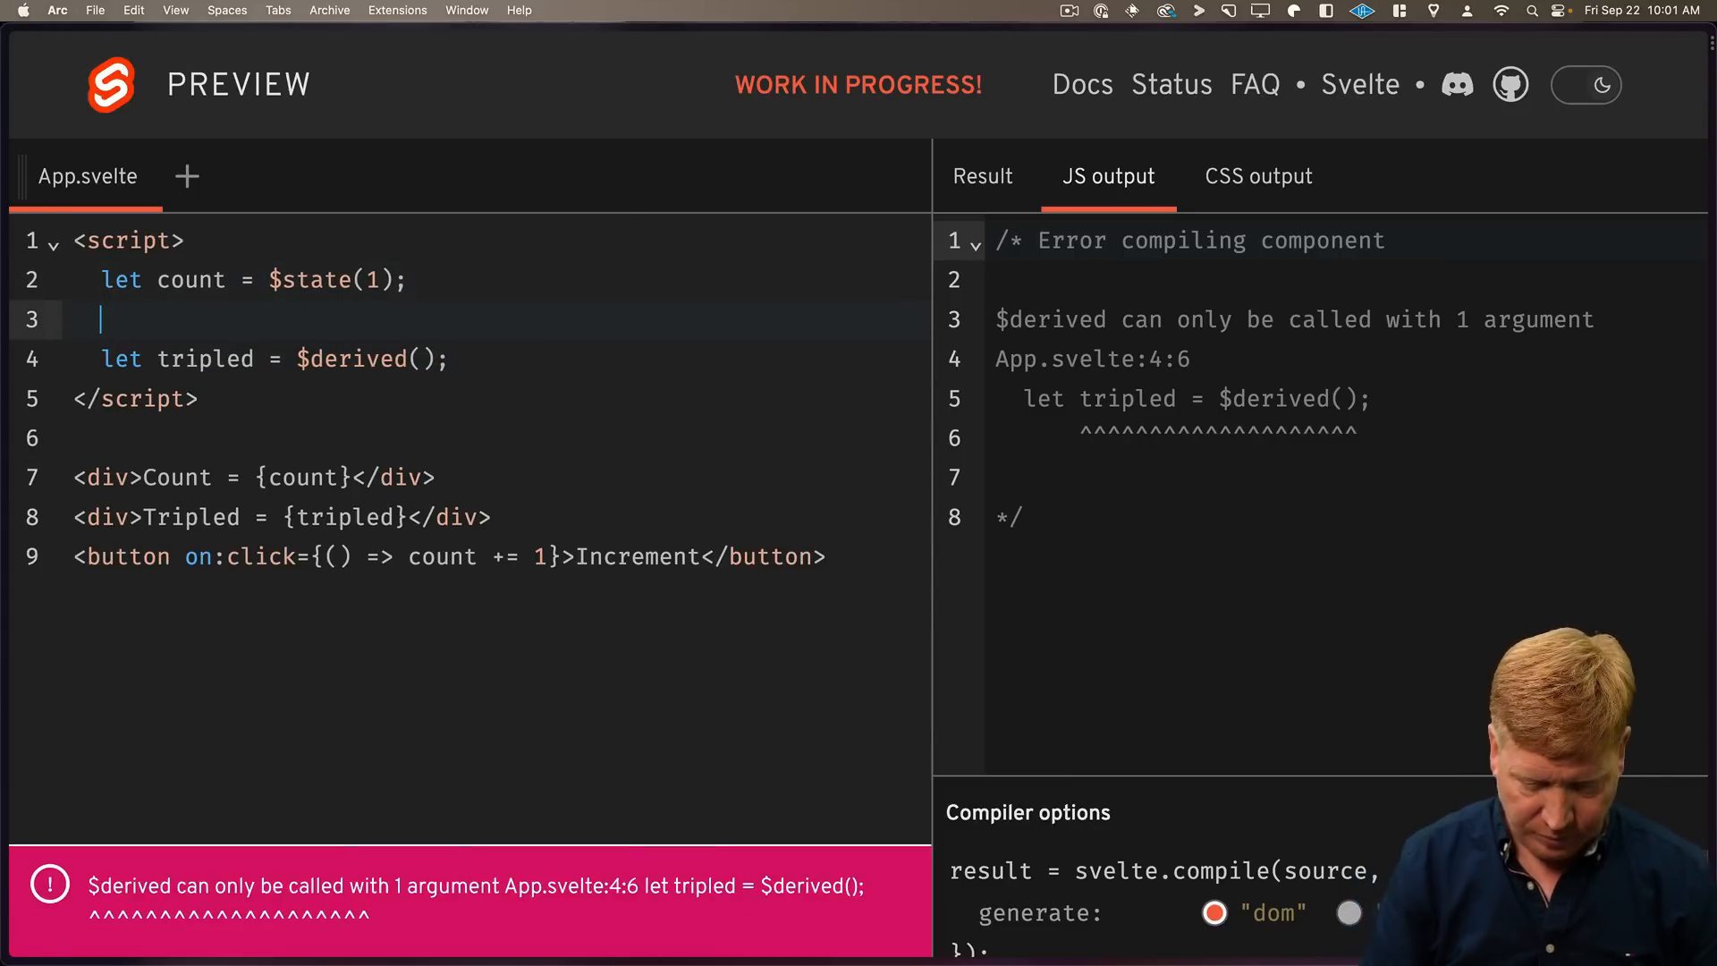
type("function stupidAbsolute() {")
type("count * 3")
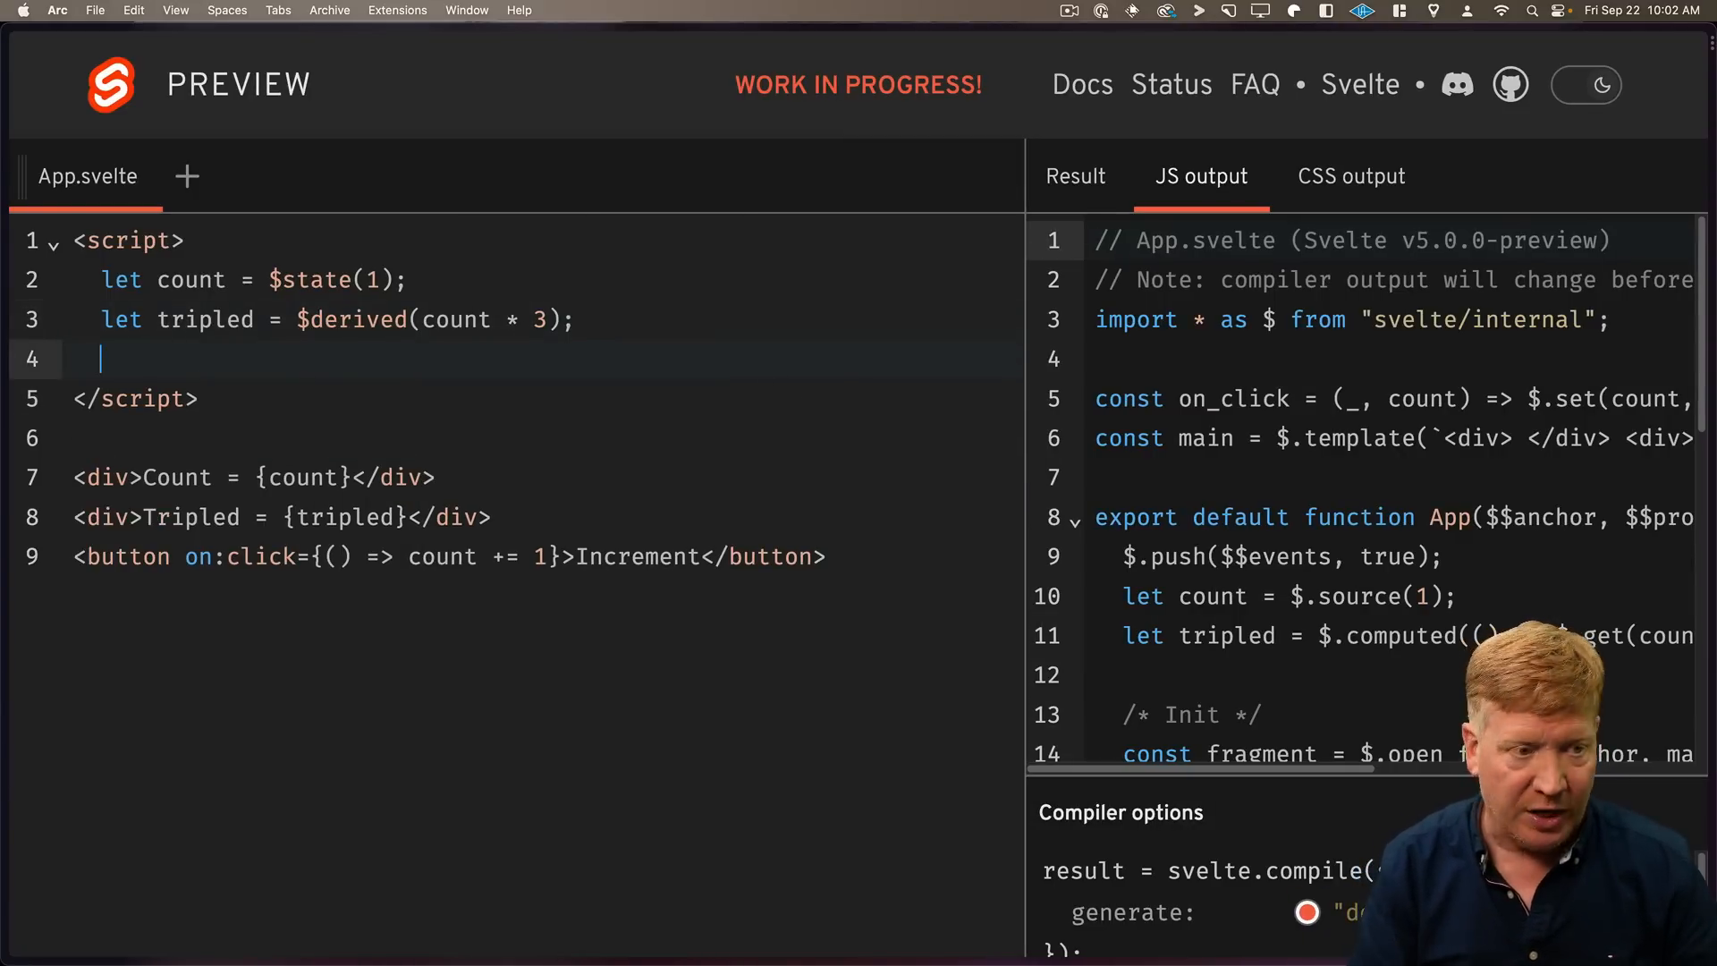
Add let tripledTen = $derived(tripled * 10) and verify it updates with Increment.
type("let tripledTen = $derived(re")
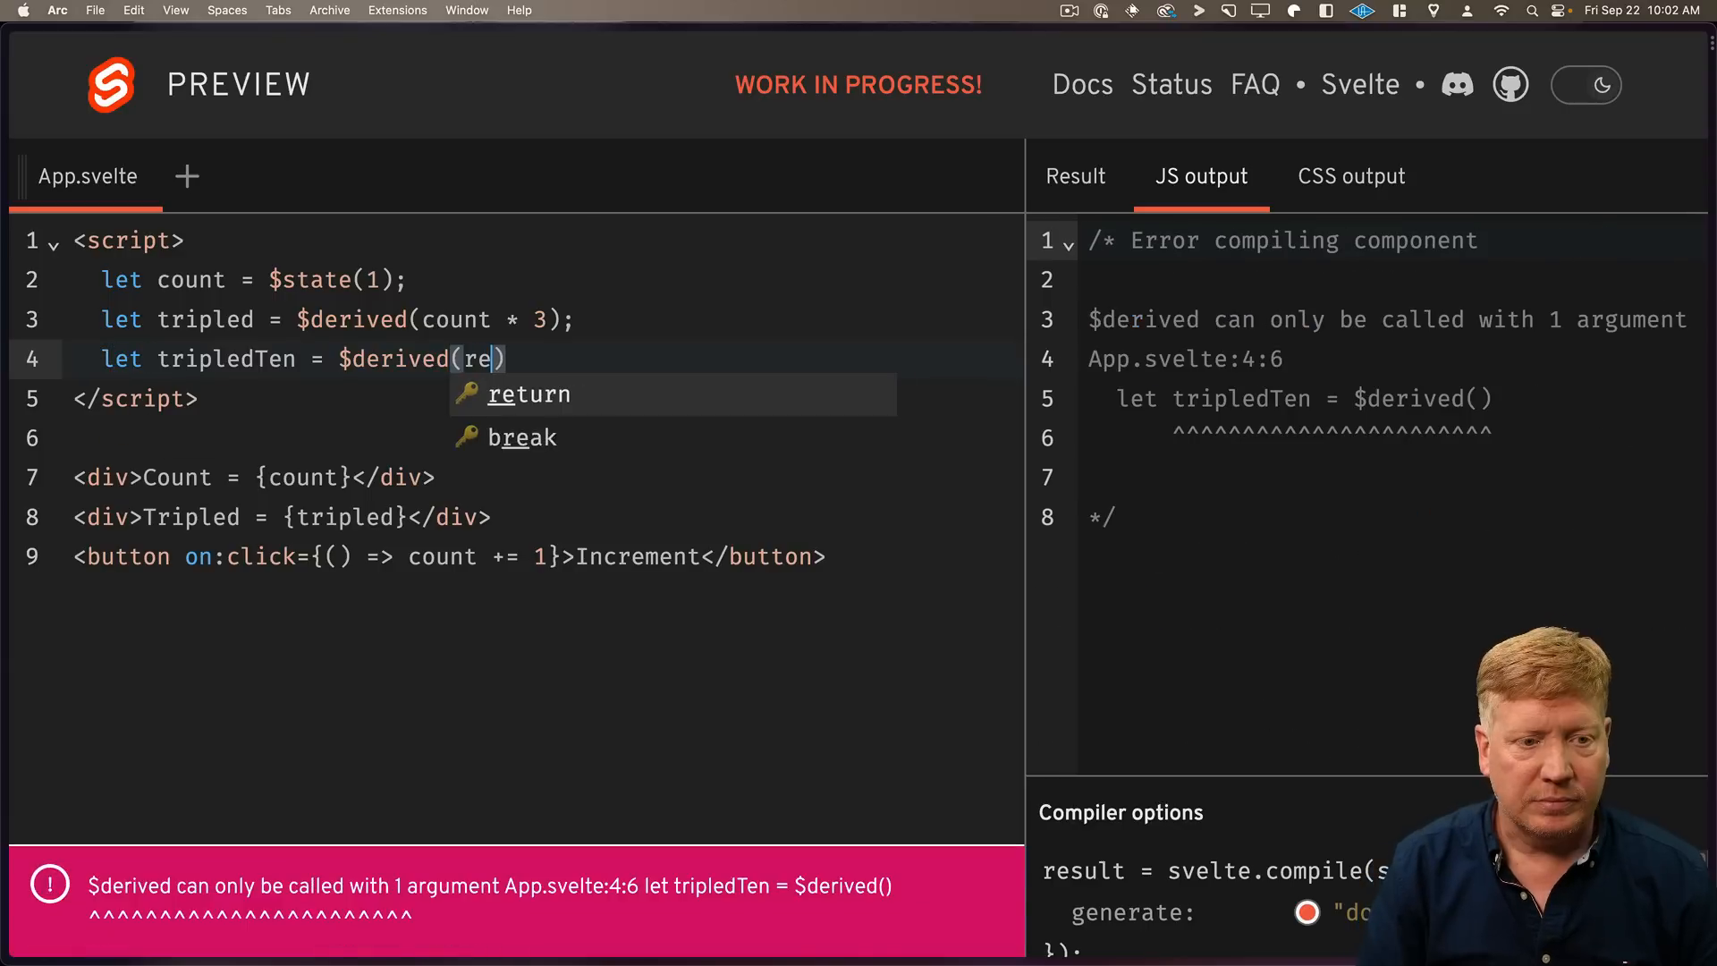
type("tripled * 10")
type("<div>tripledTen = {tripledTen}</div>")
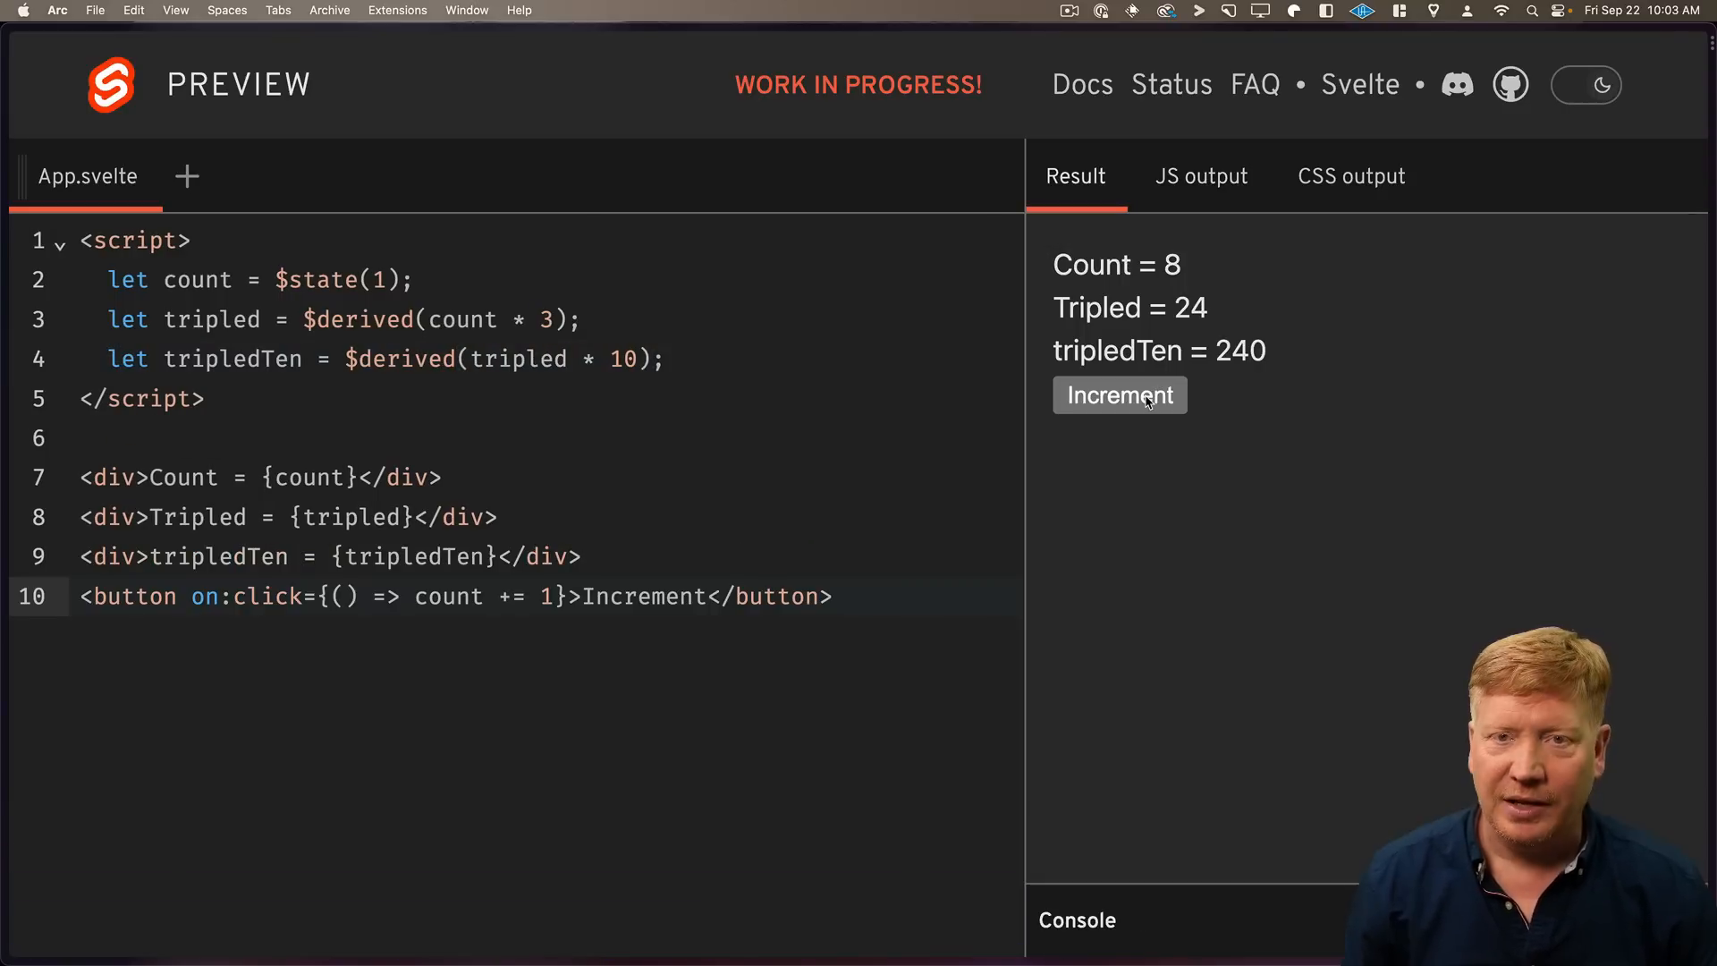
left_click(1118, 395)
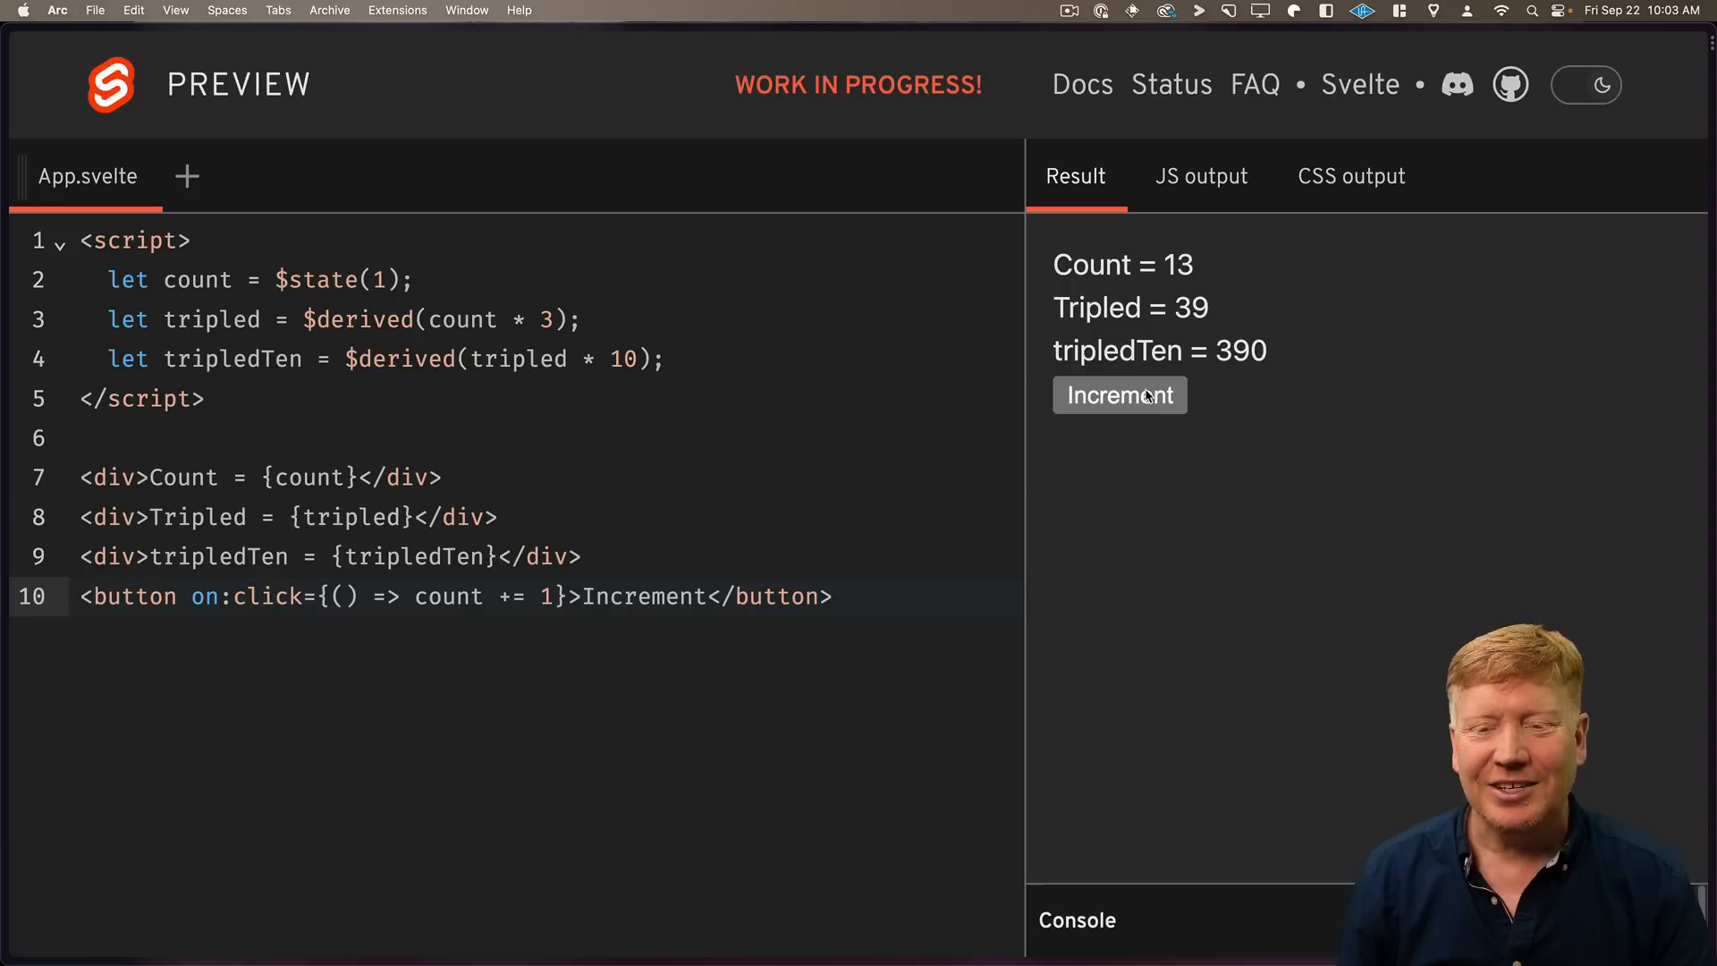
left_click(1118, 394)
type("Counter.svelte")
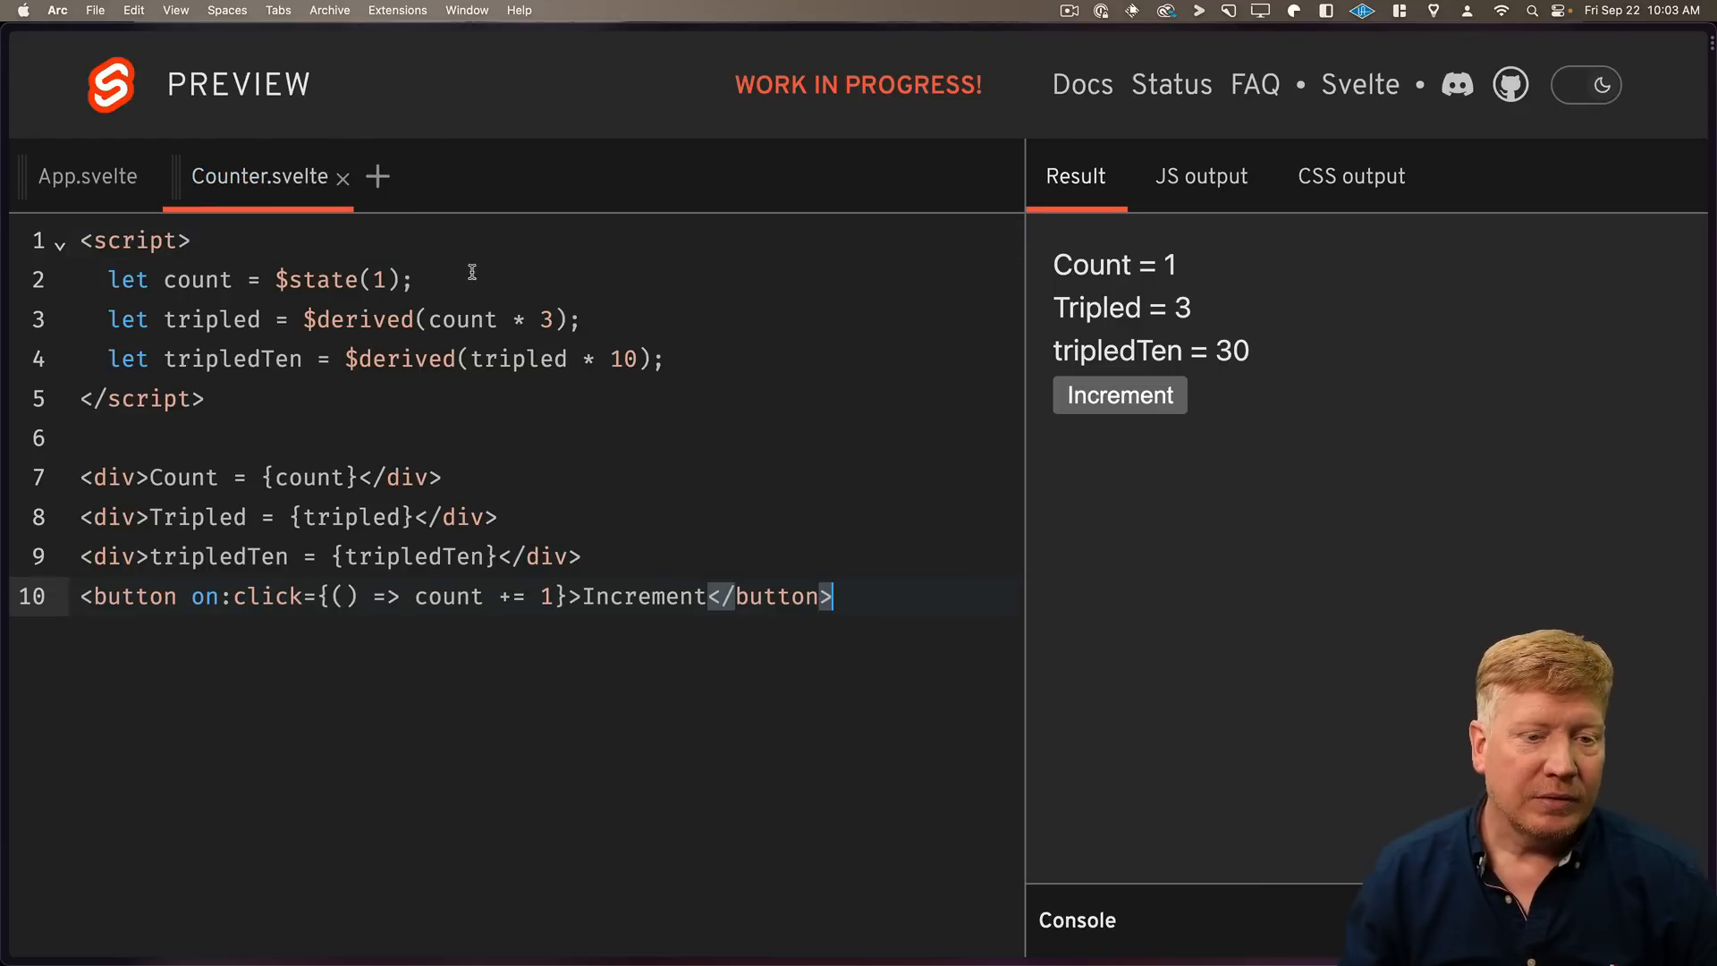
In Counter.svelte take count from $props() with a default of 10.
double_click(316, 279)
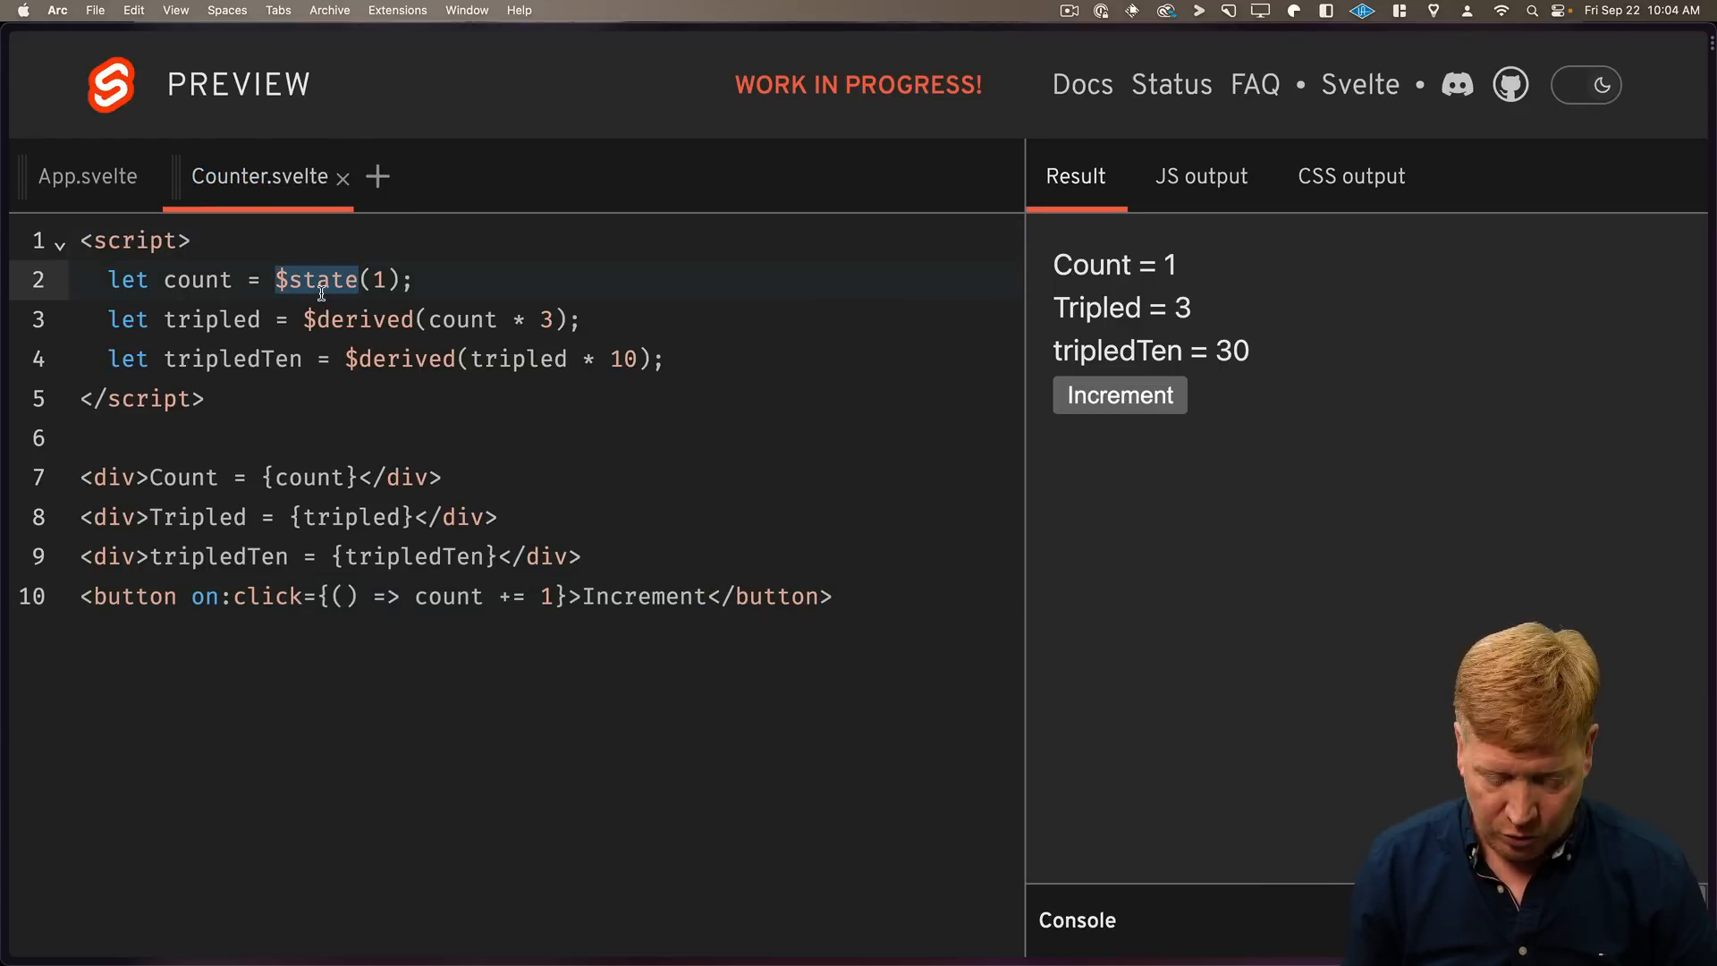
type("$props()")
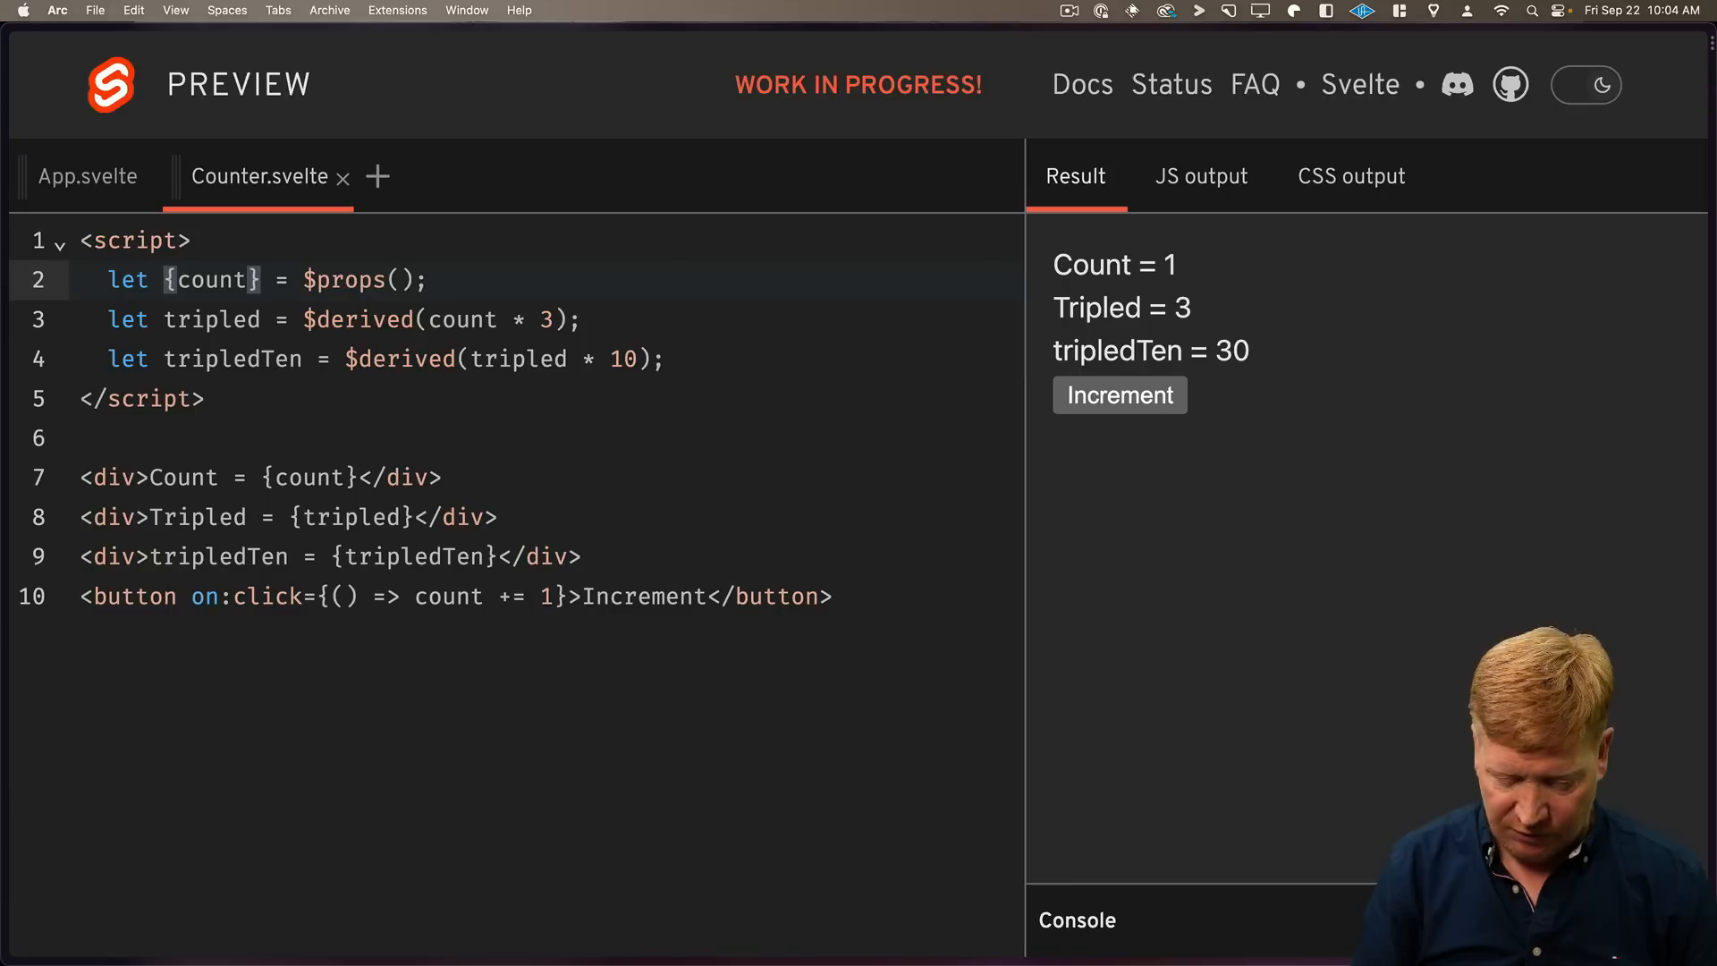
type("= 10")
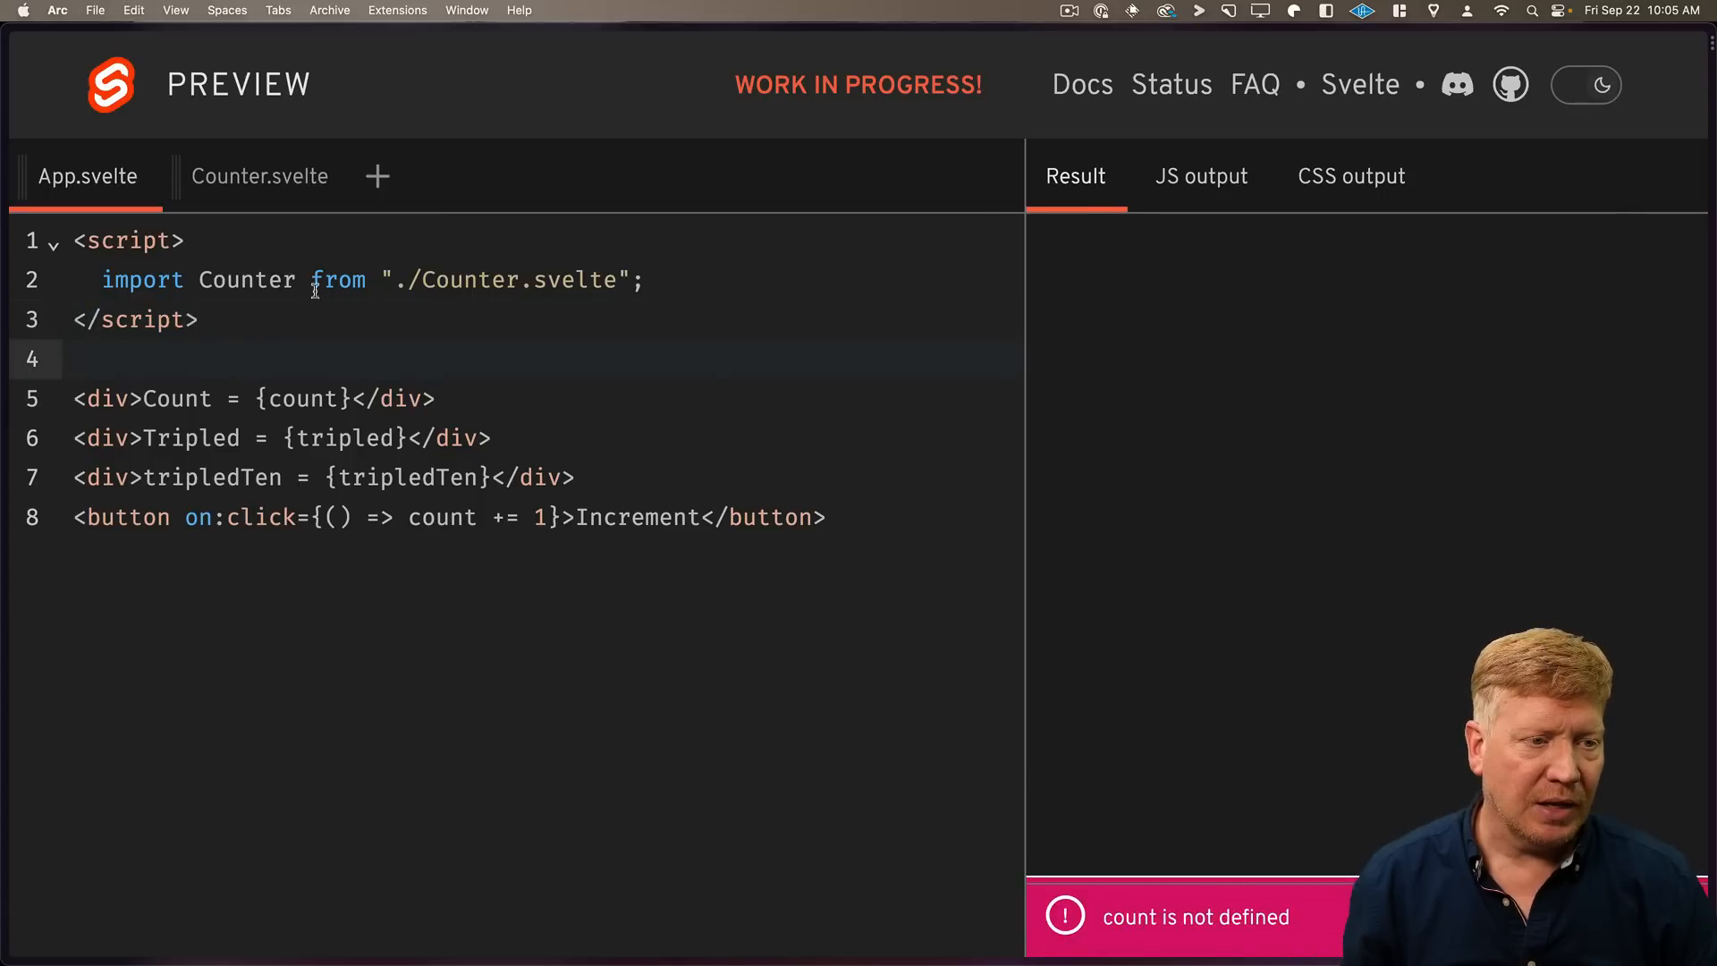
In App render <Counter count={5} /> and <Counter count={50} /> and test their independence.
left_click_drag(73, 397, 726, 517)
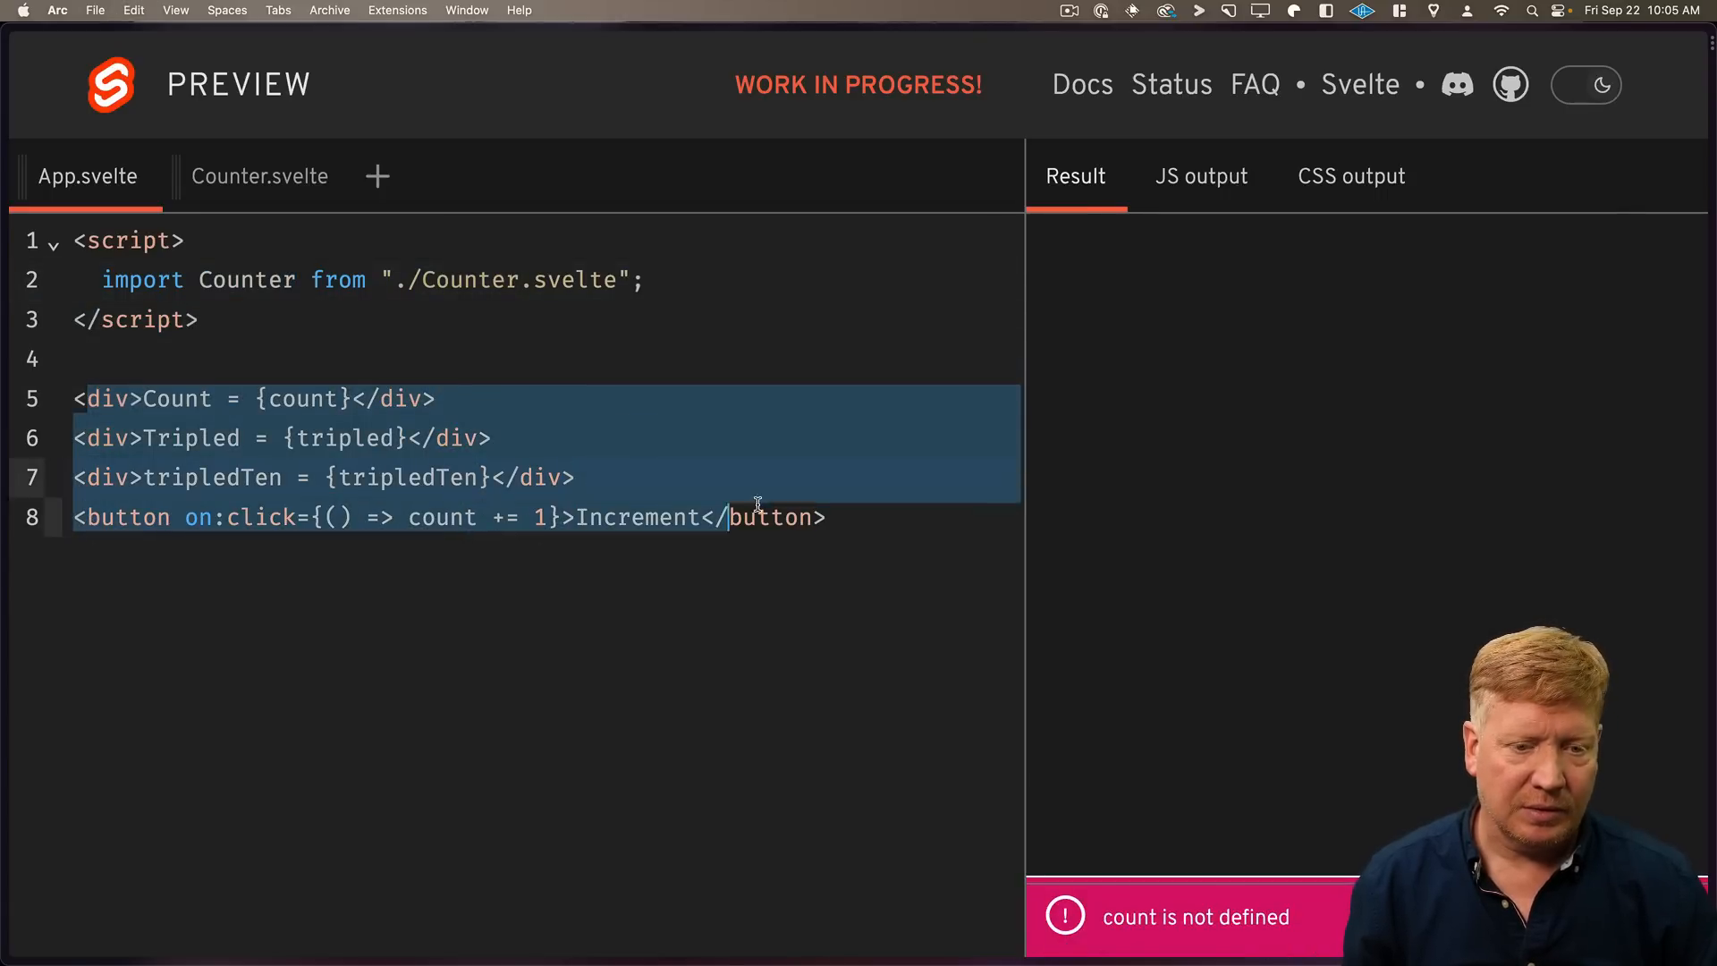
type("<Counter >")
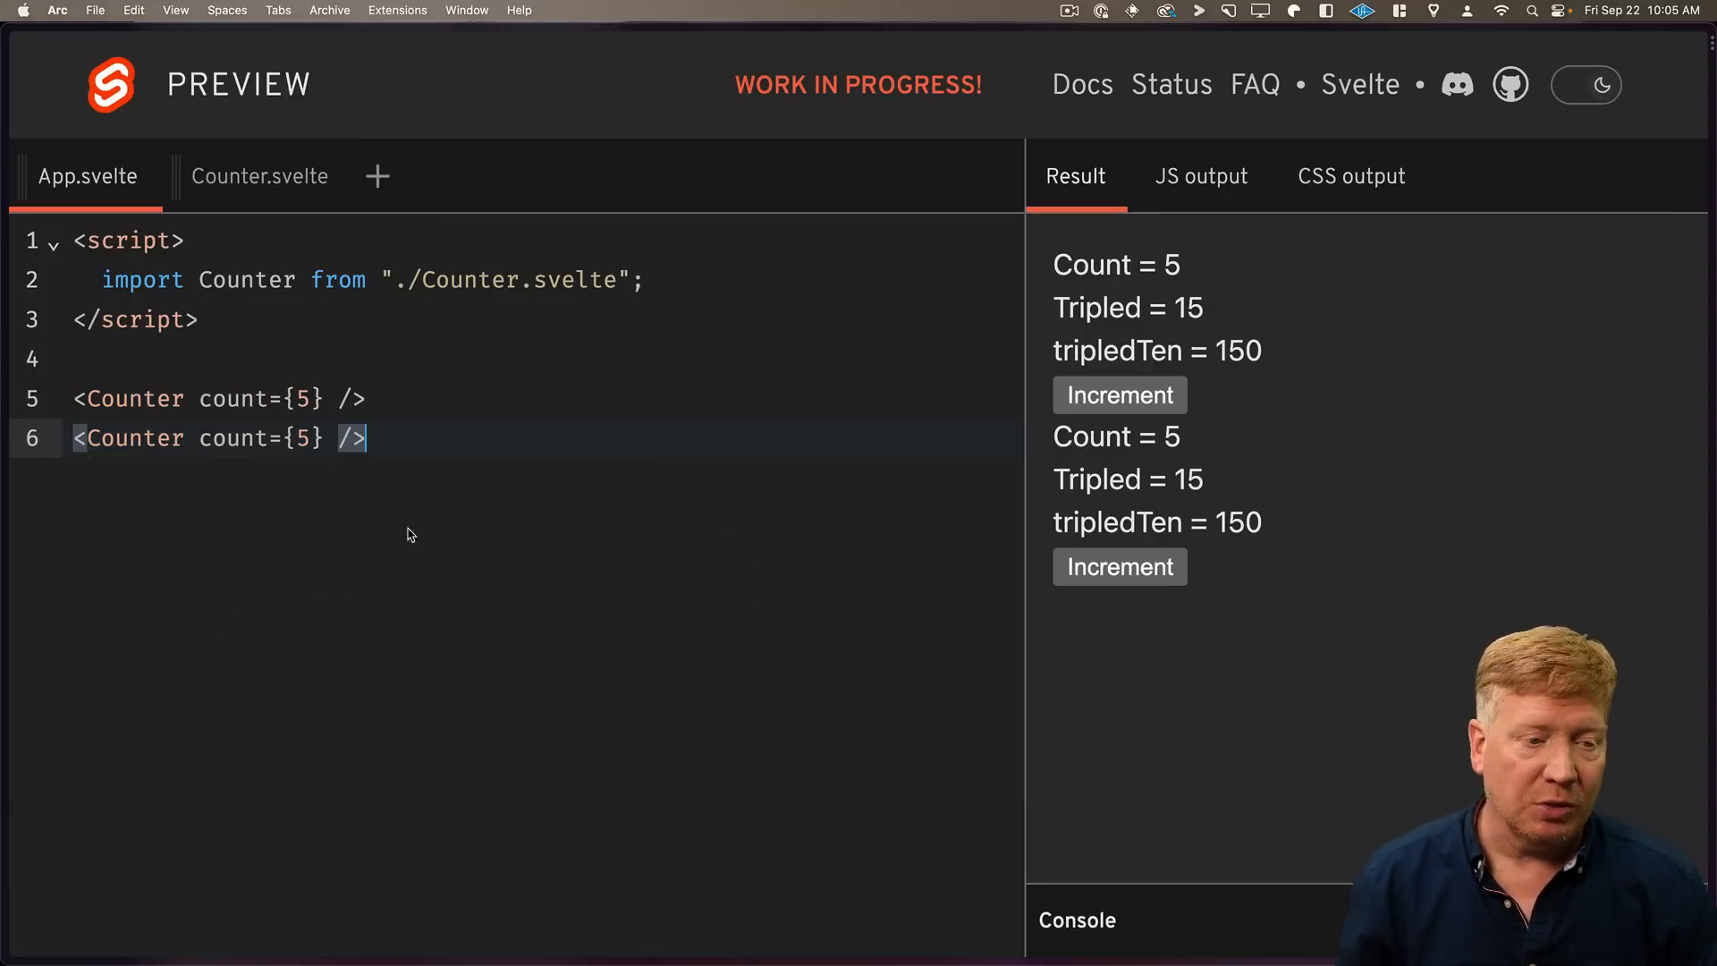
type("0")
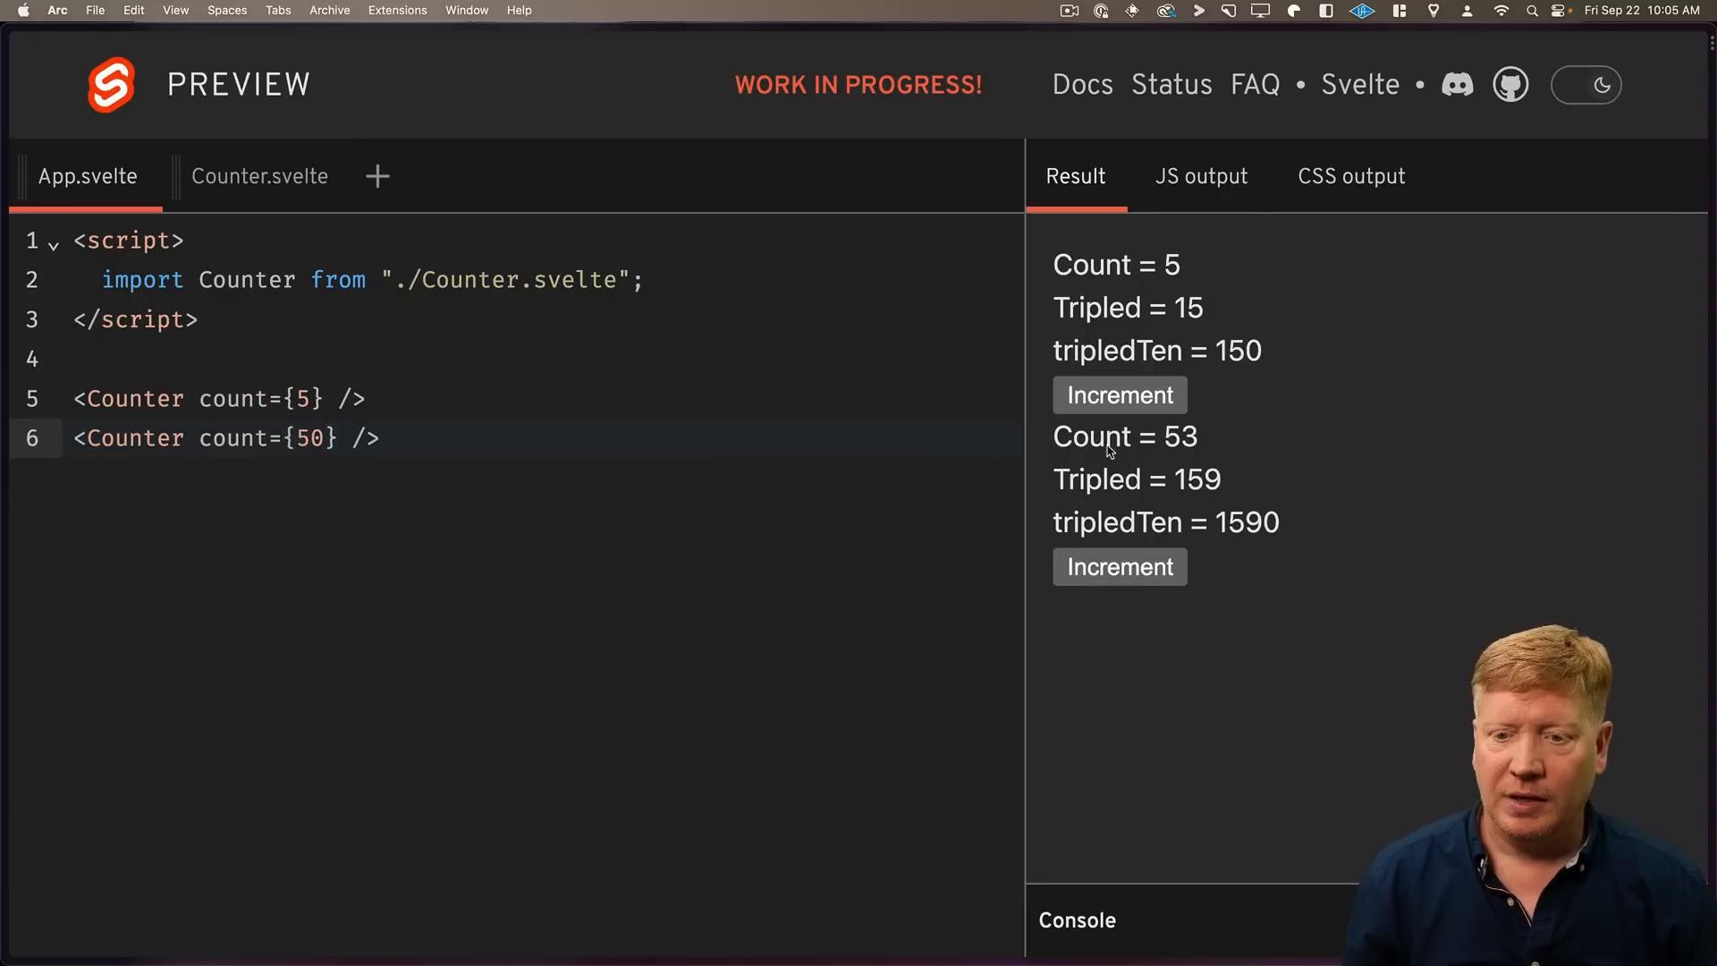
left_click(1118, 394)
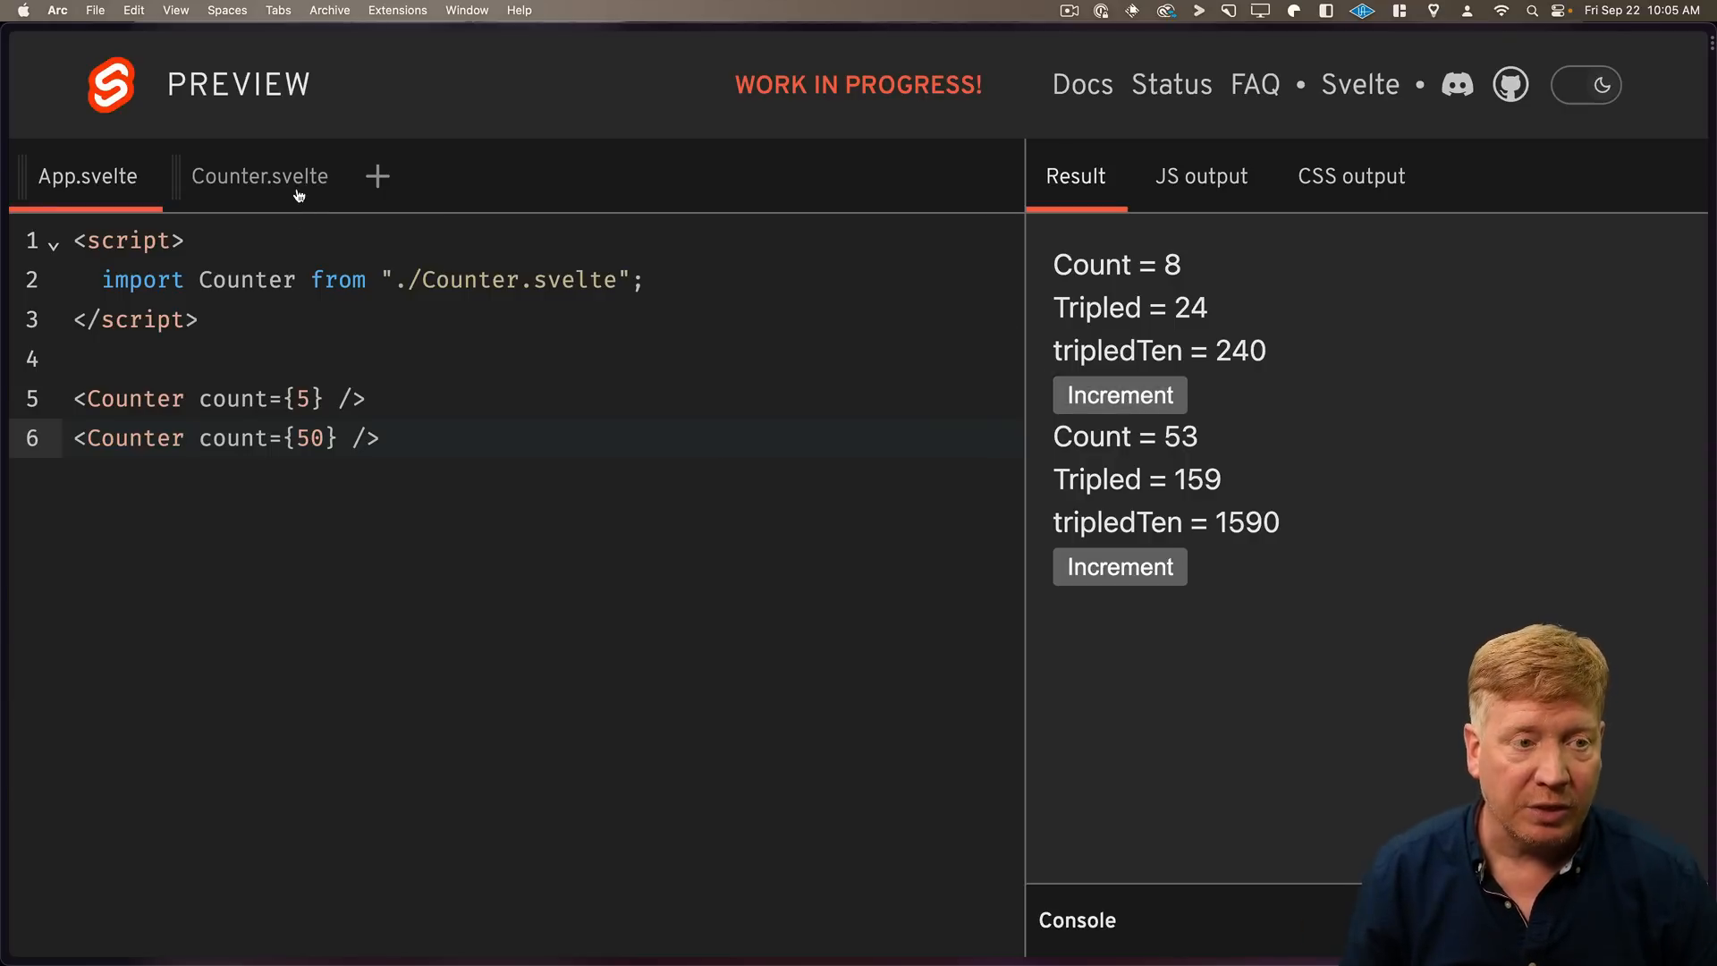
left_click(260, 175)
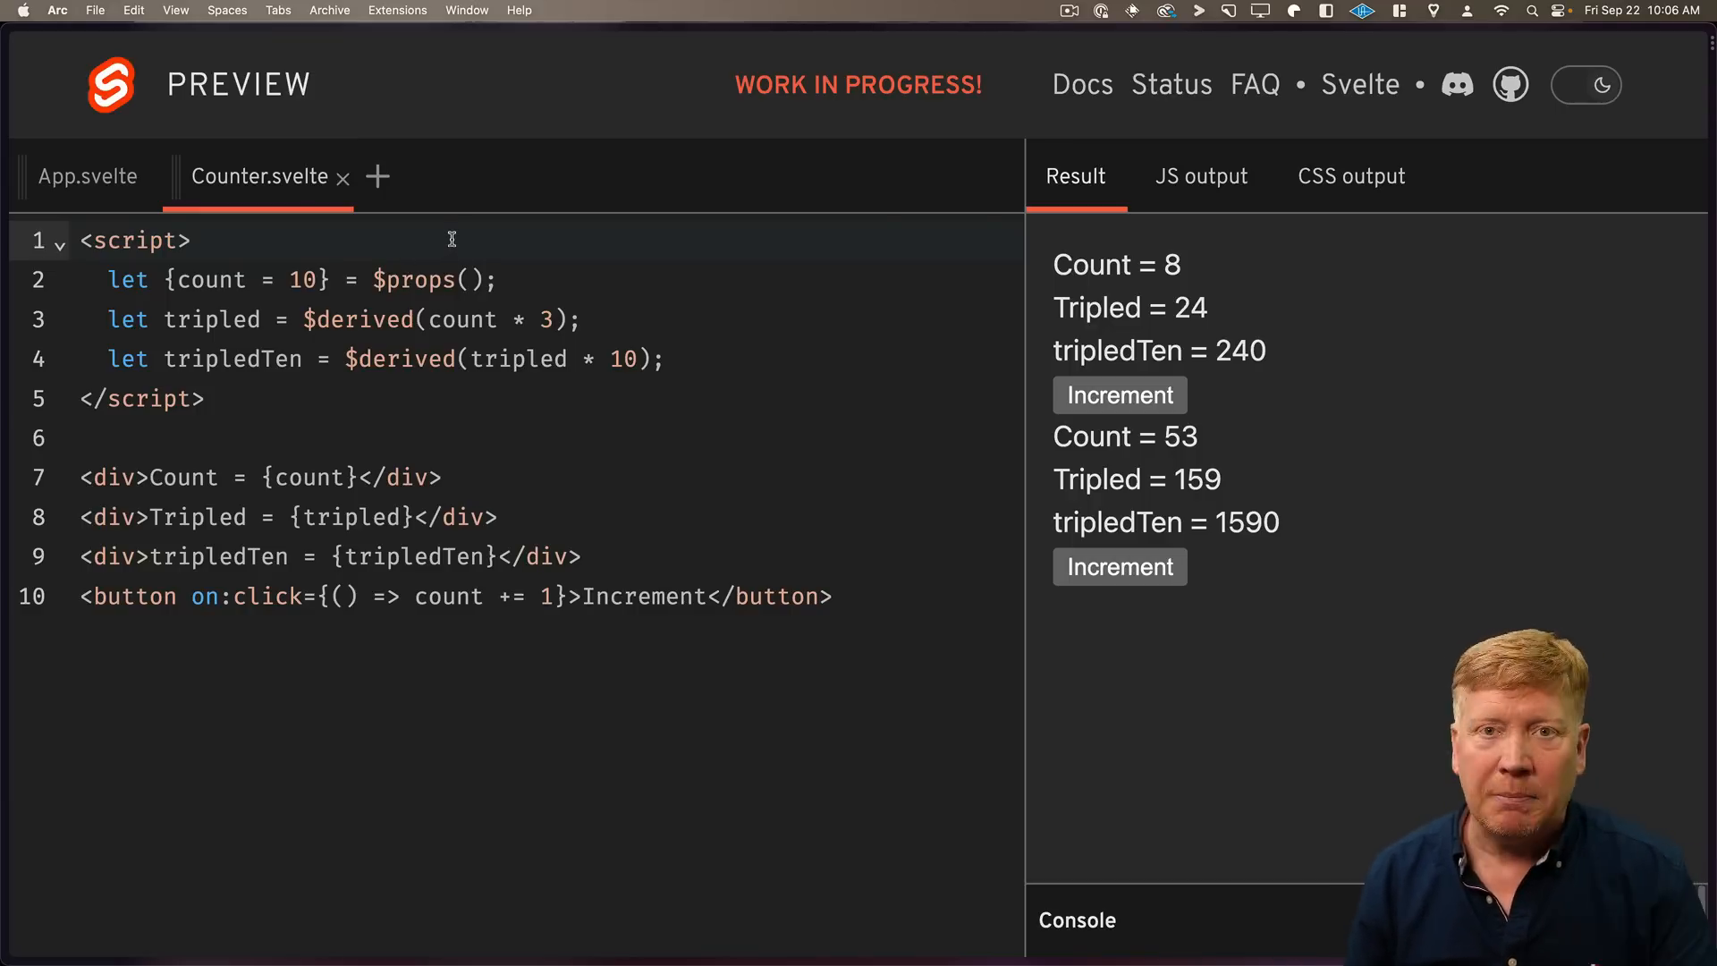
In App.svelte add id and name state with an input bound to id.
left_click(86, 175)
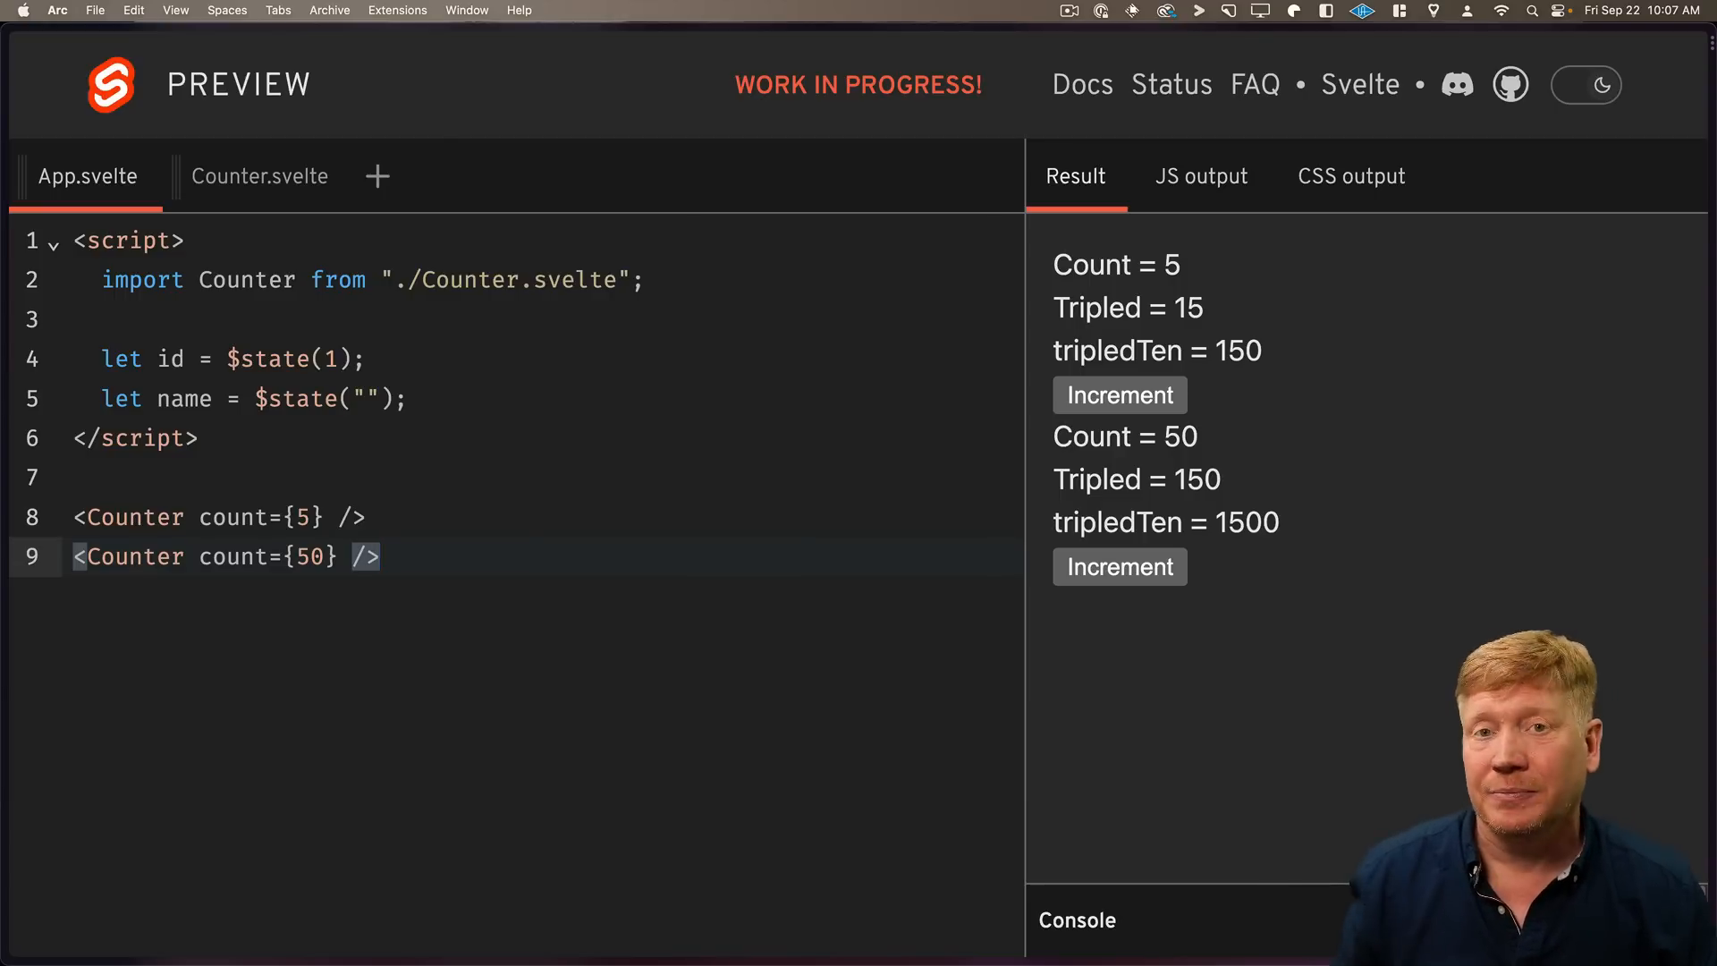
type("<div>")
type("<input bind:value={id} />")
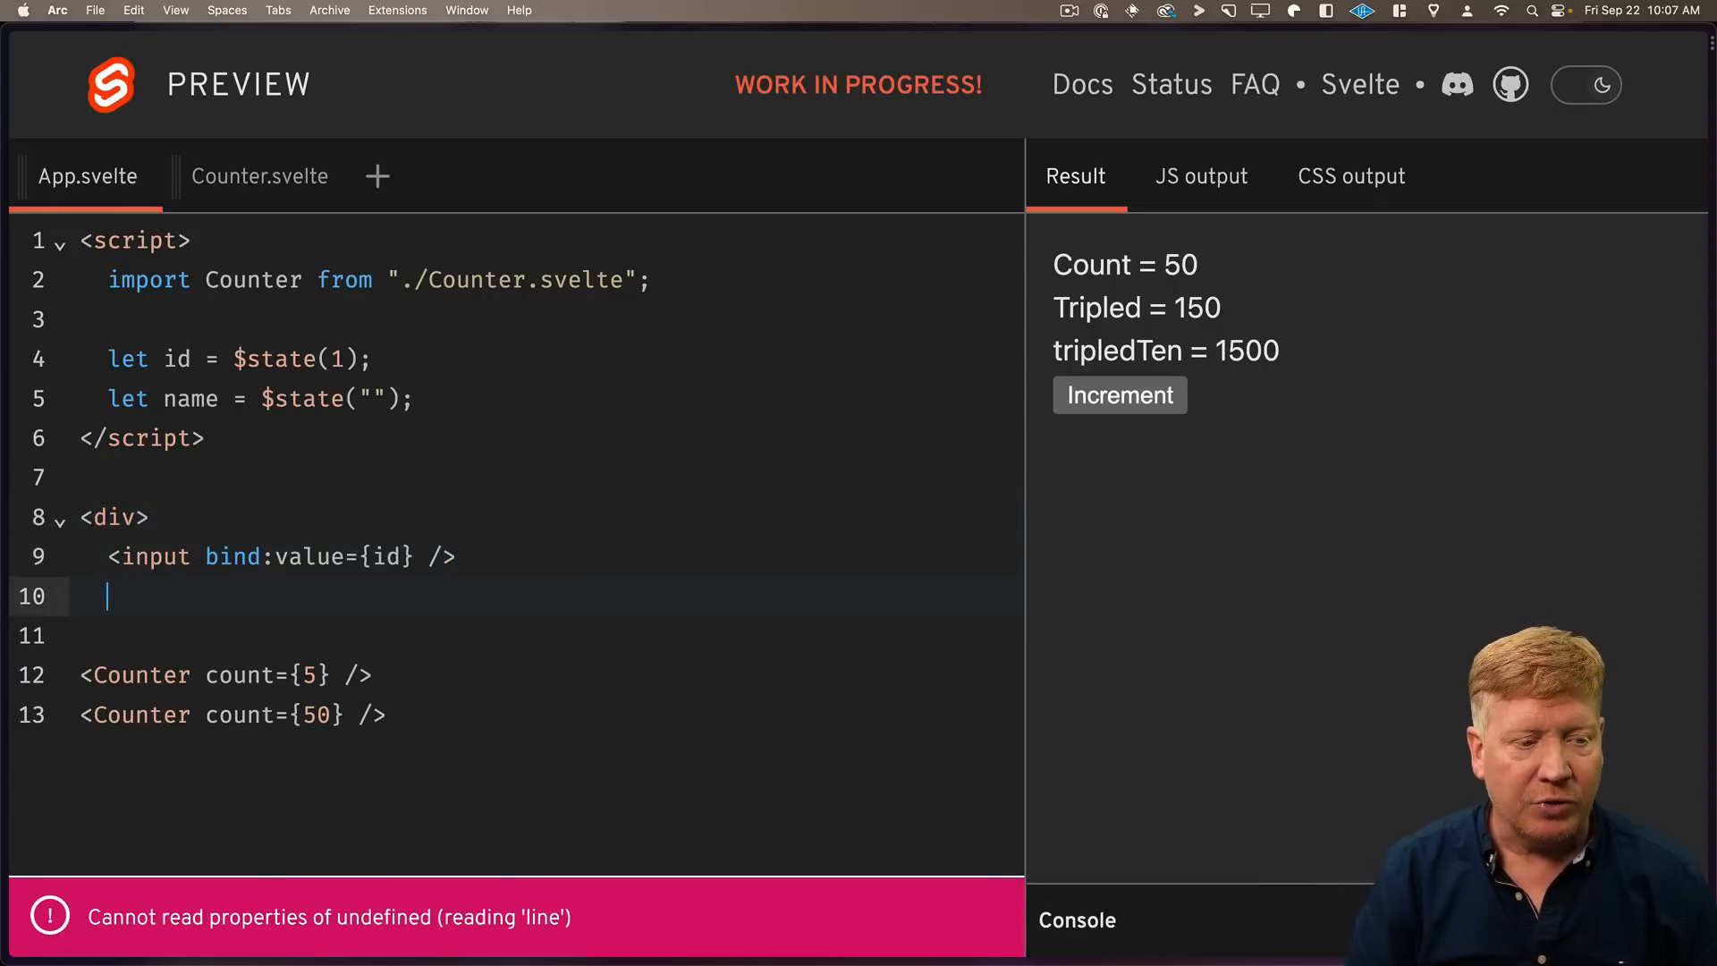
type("</div>")
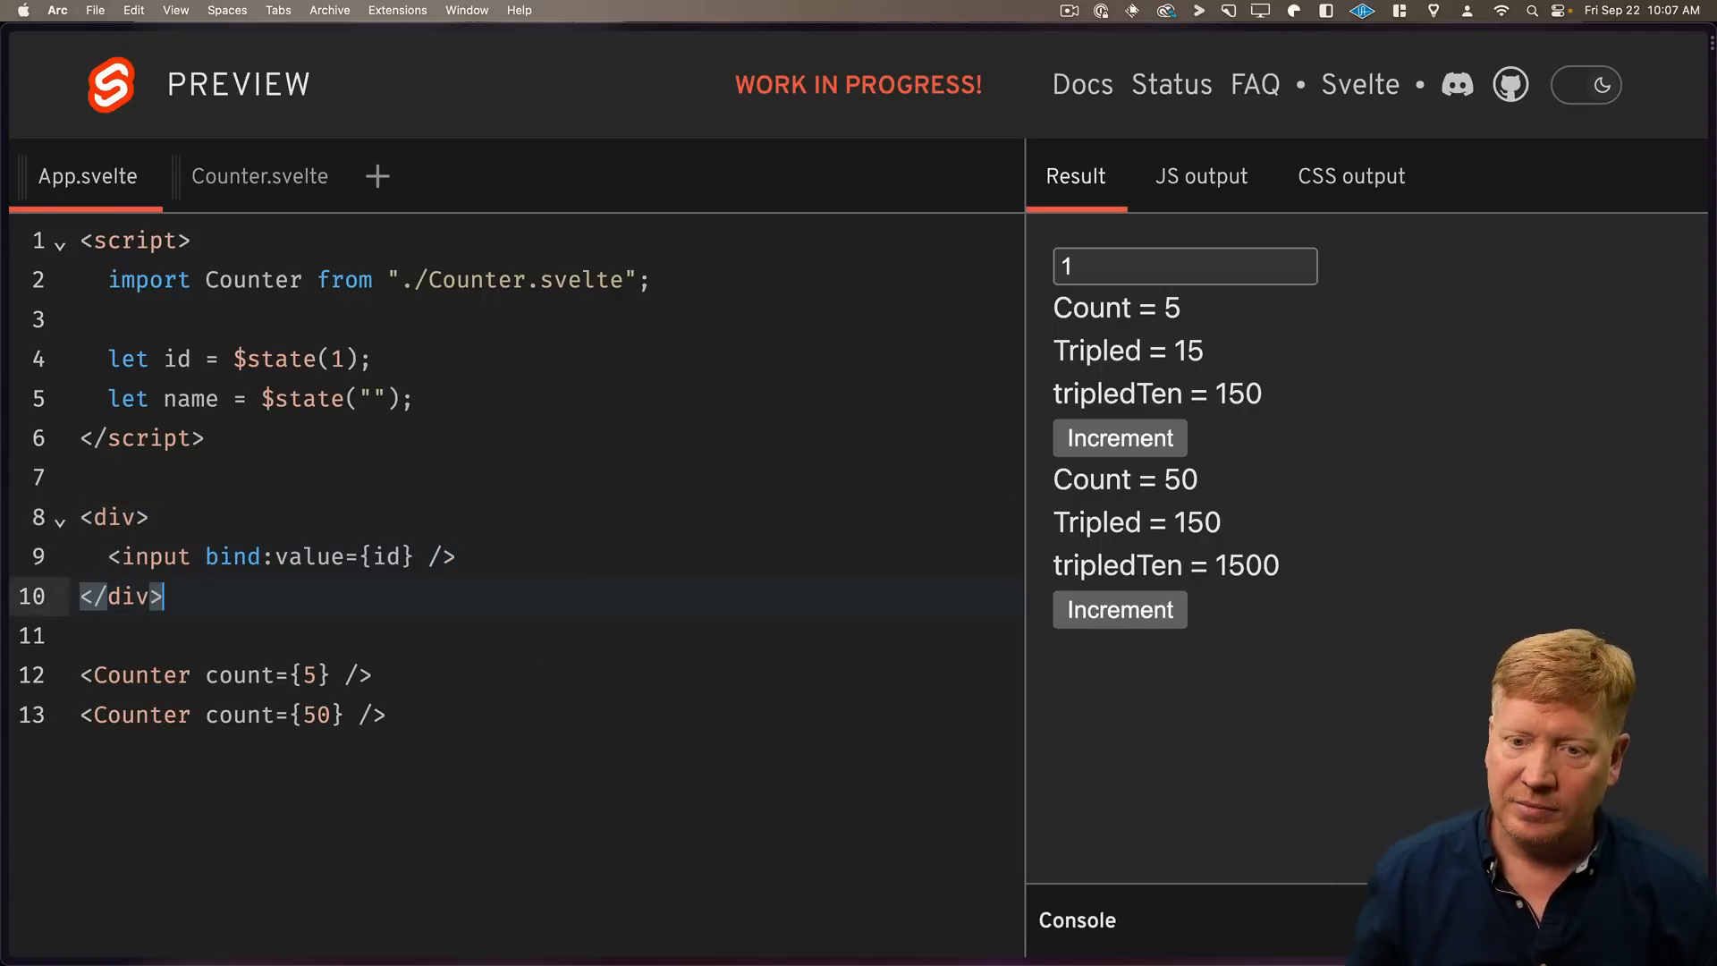
left_click(1185, 265)
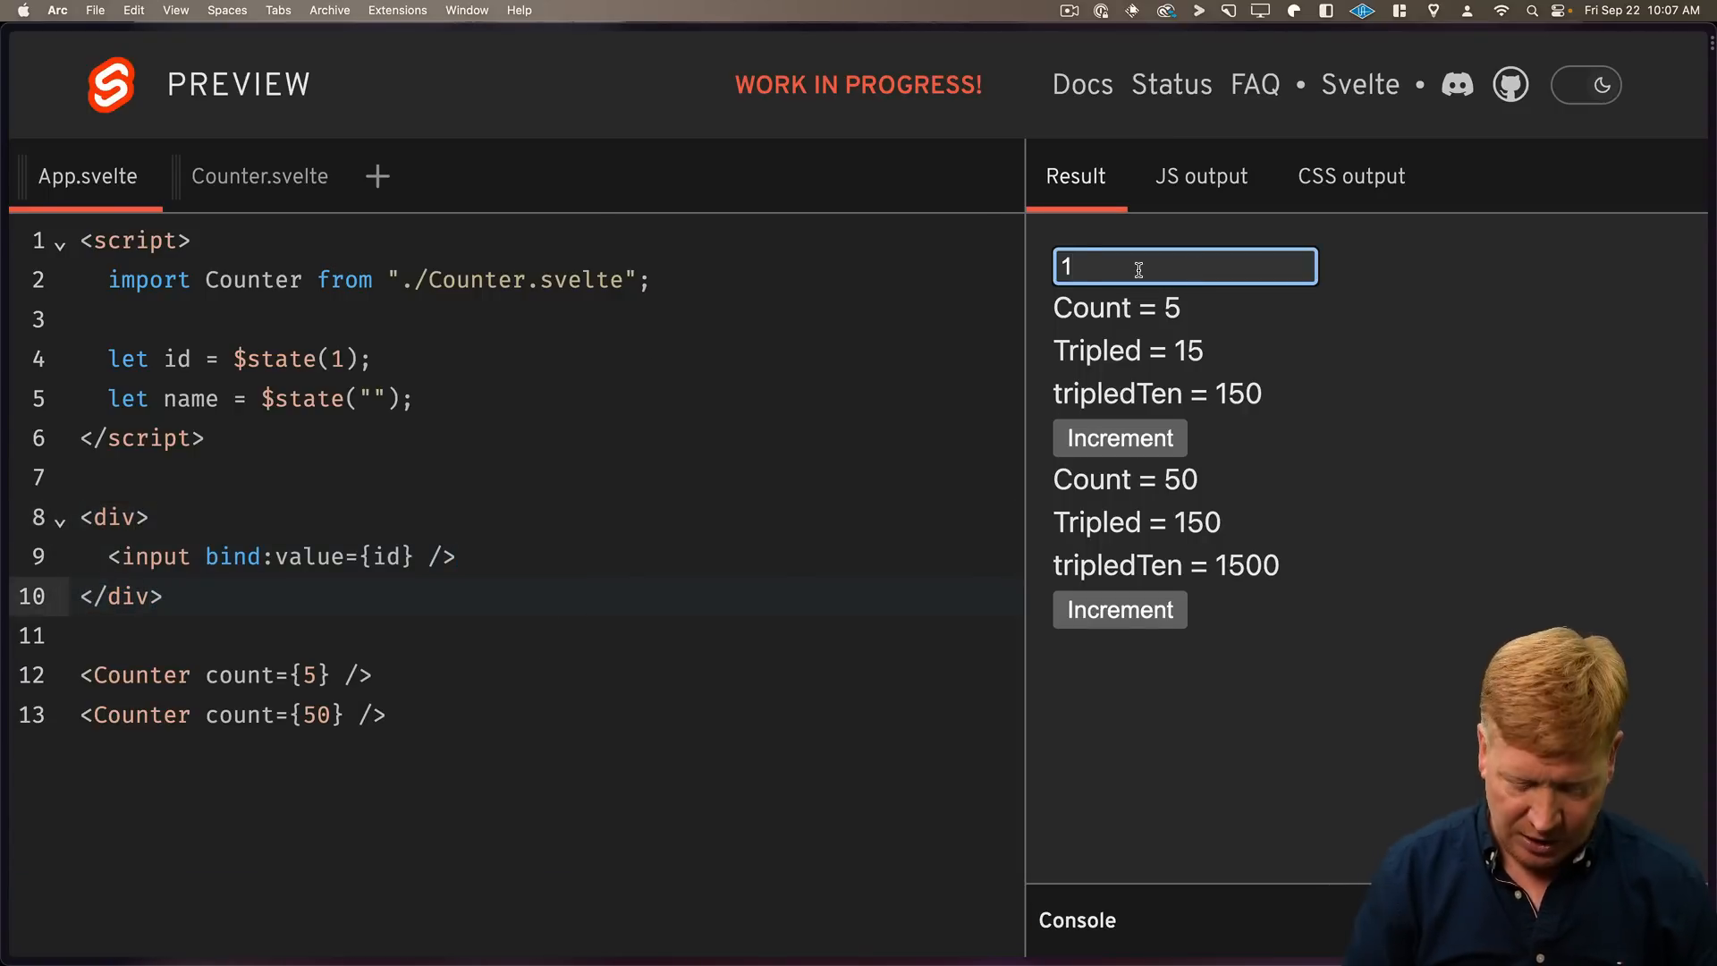
Add a $effect fetching pokeapi by id into name, show Name: {name}, and try id 10.
type("$effect(async () => {")
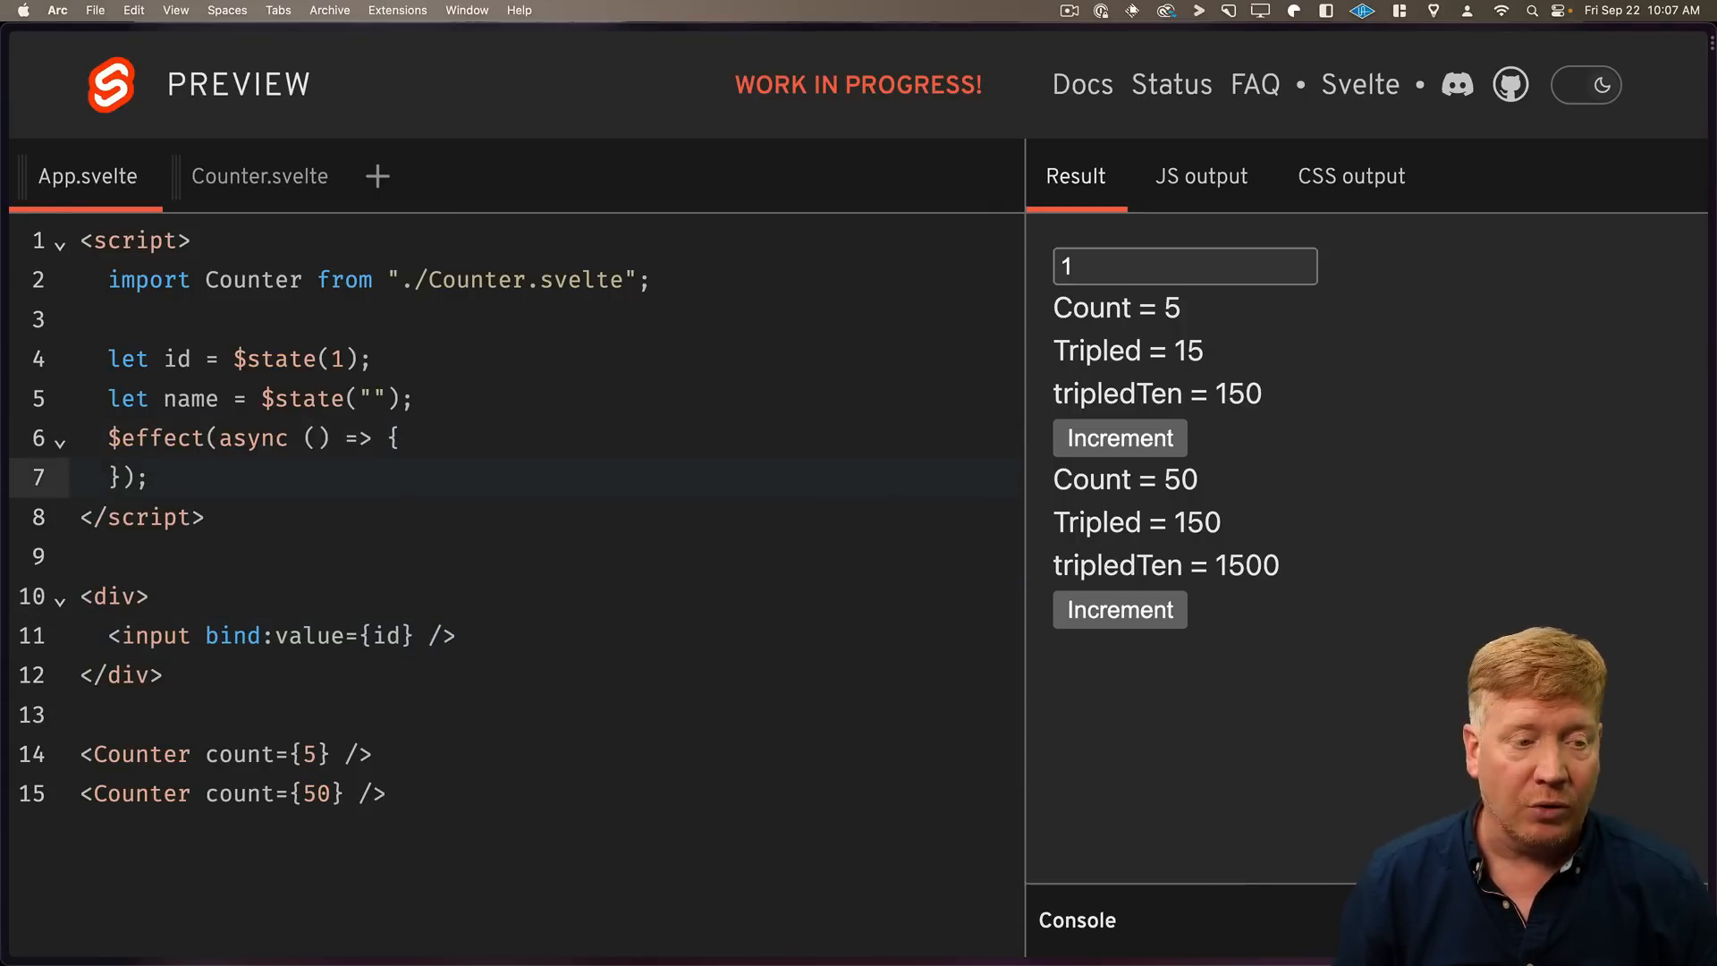
type("const res = await fetch(`https://pokeapi.co/api/v2/pokemon/${id}`)")
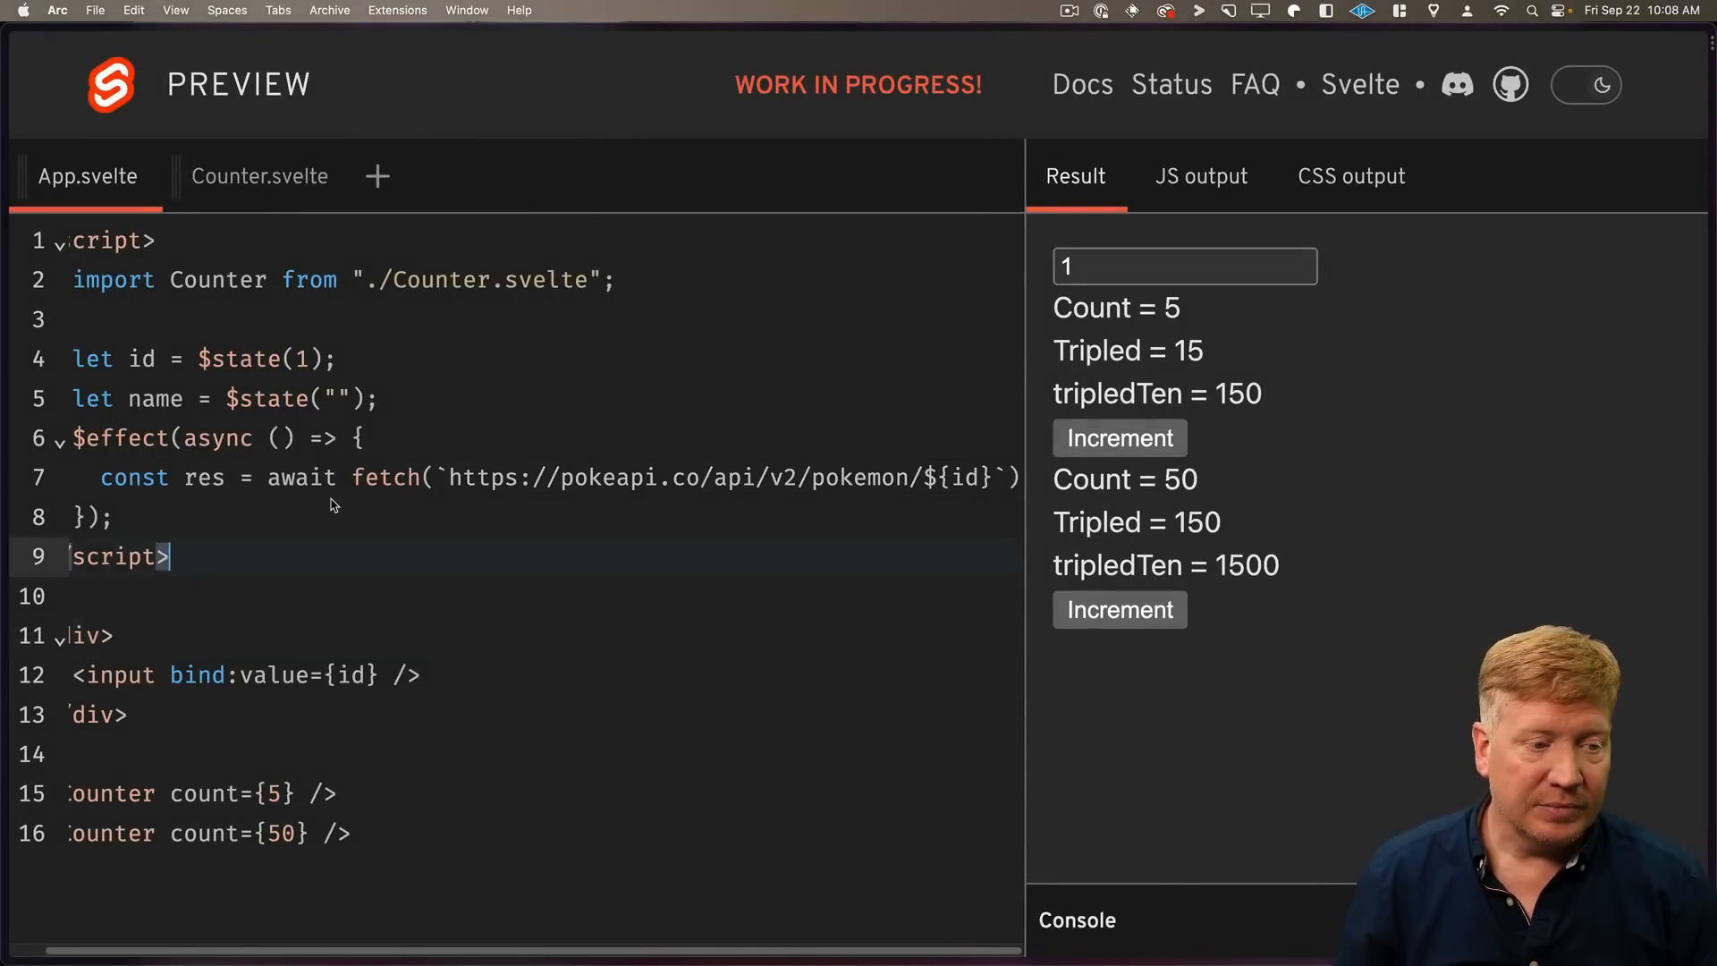
type("name = (await res.json()).name;")
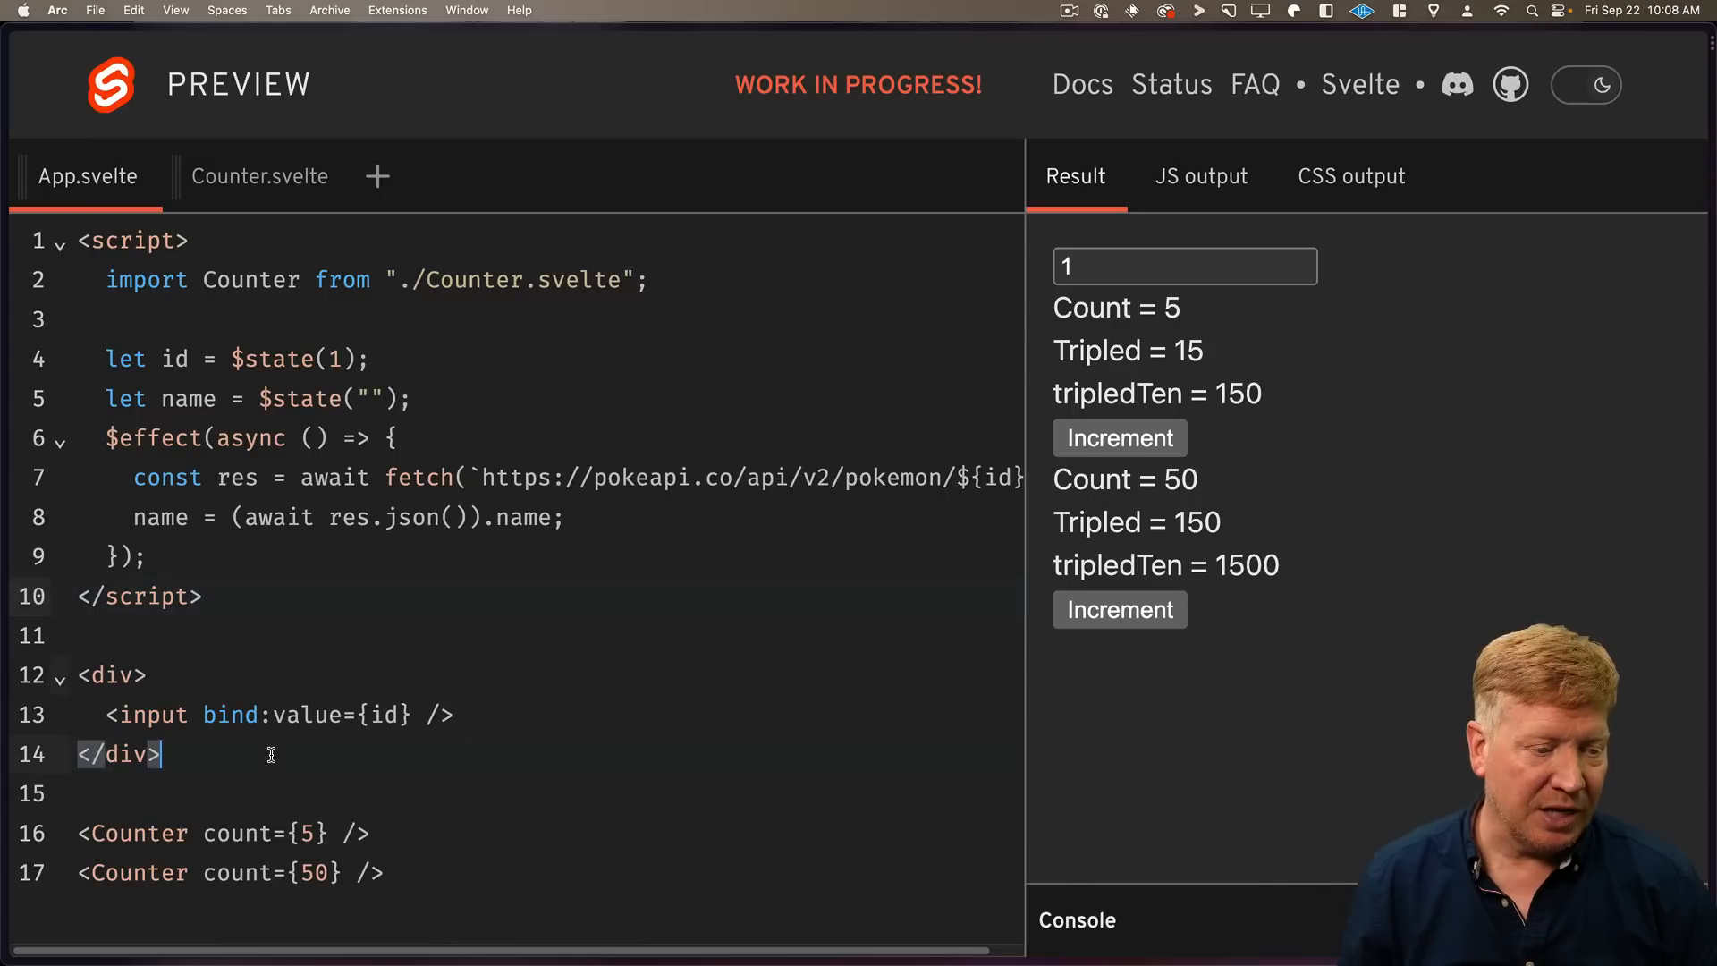
type("<div>Name: {name}</div>")
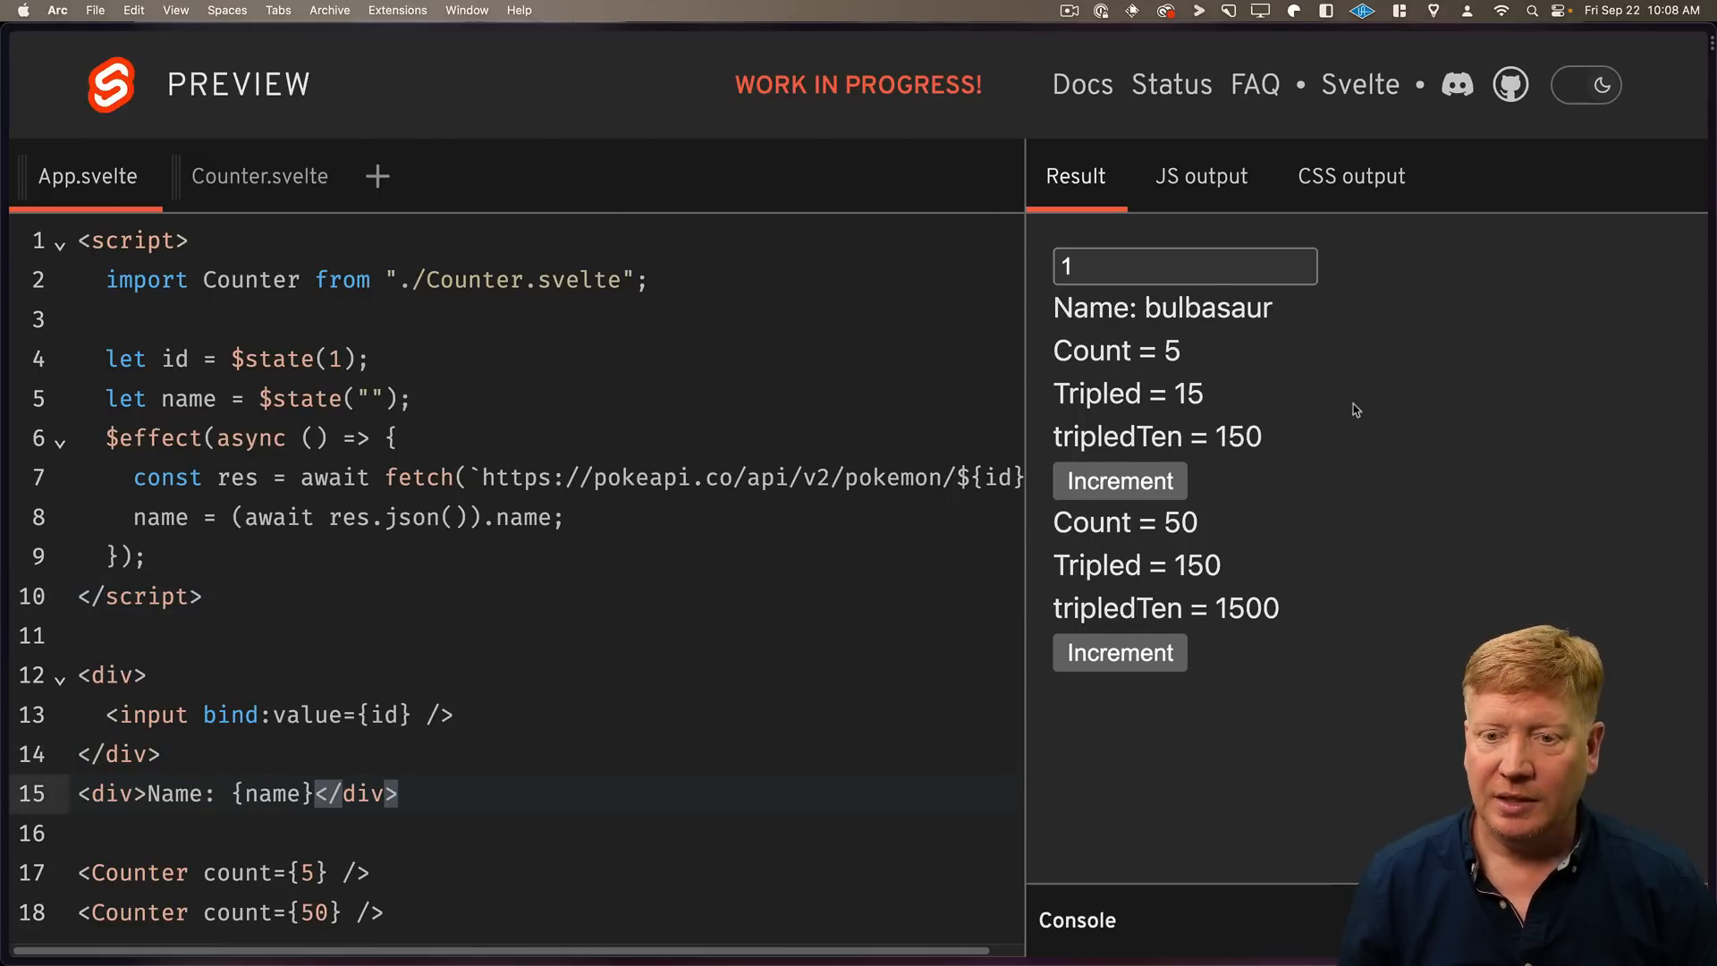
type("0")
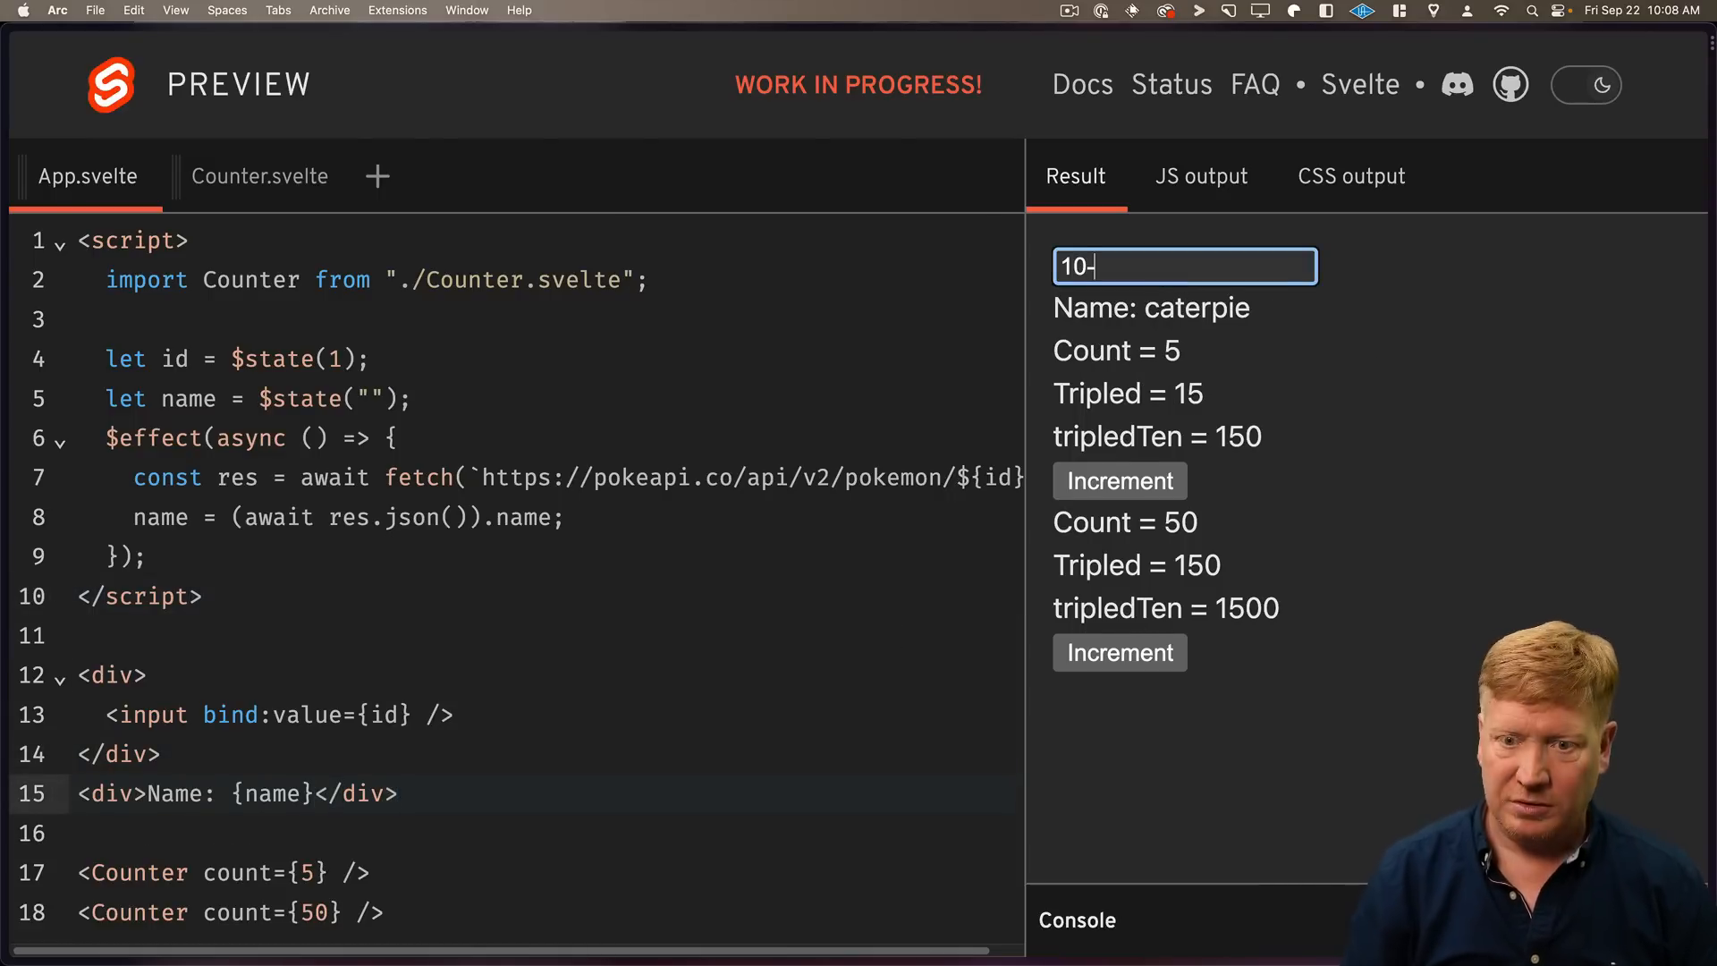
key("Backspace")
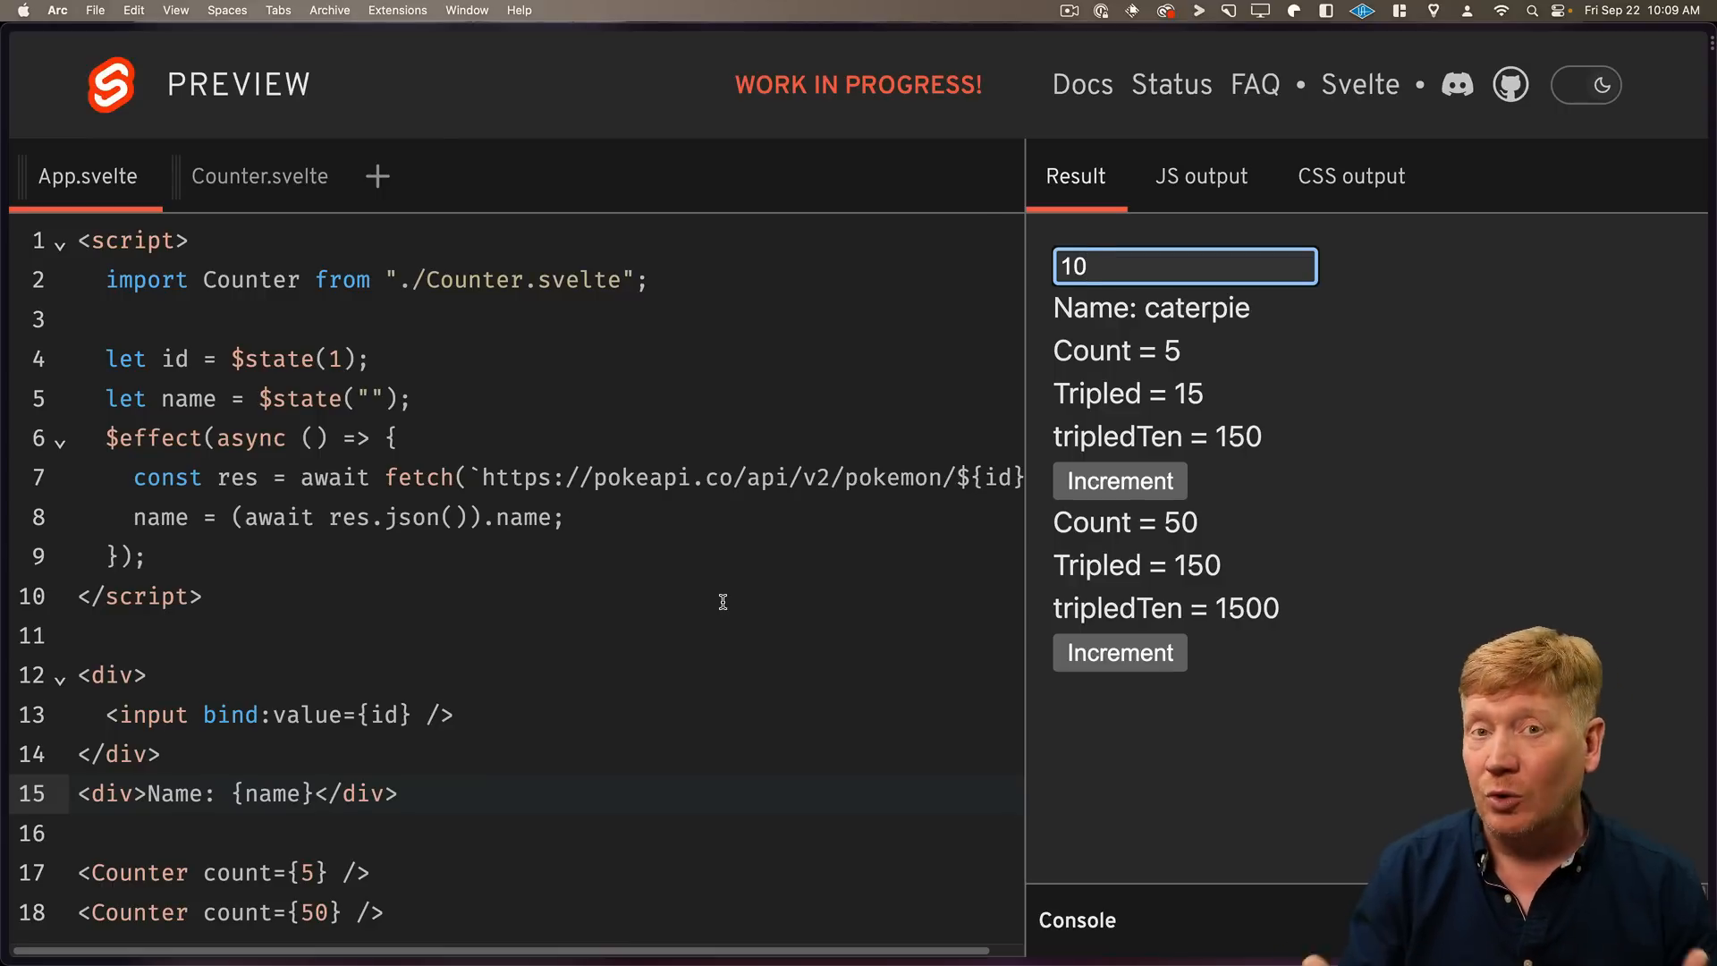
left_click(186, 240)
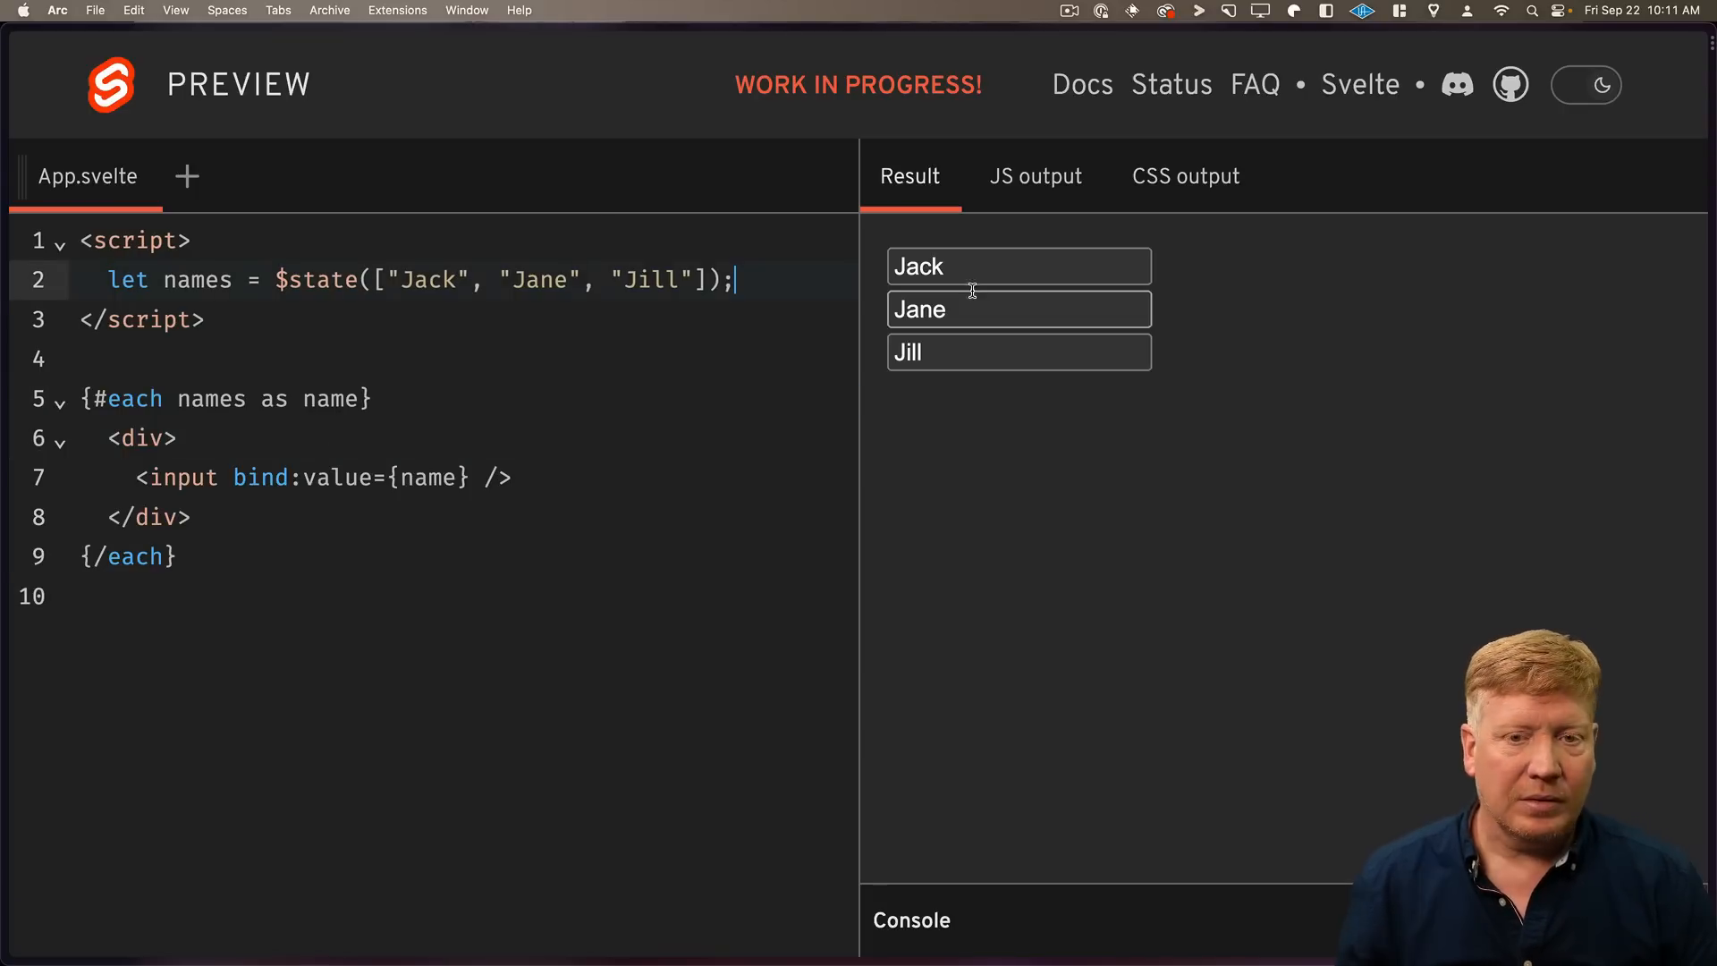
Type test text into the bound name inputs for Jack, Jane and Jill.
type("adsfa")
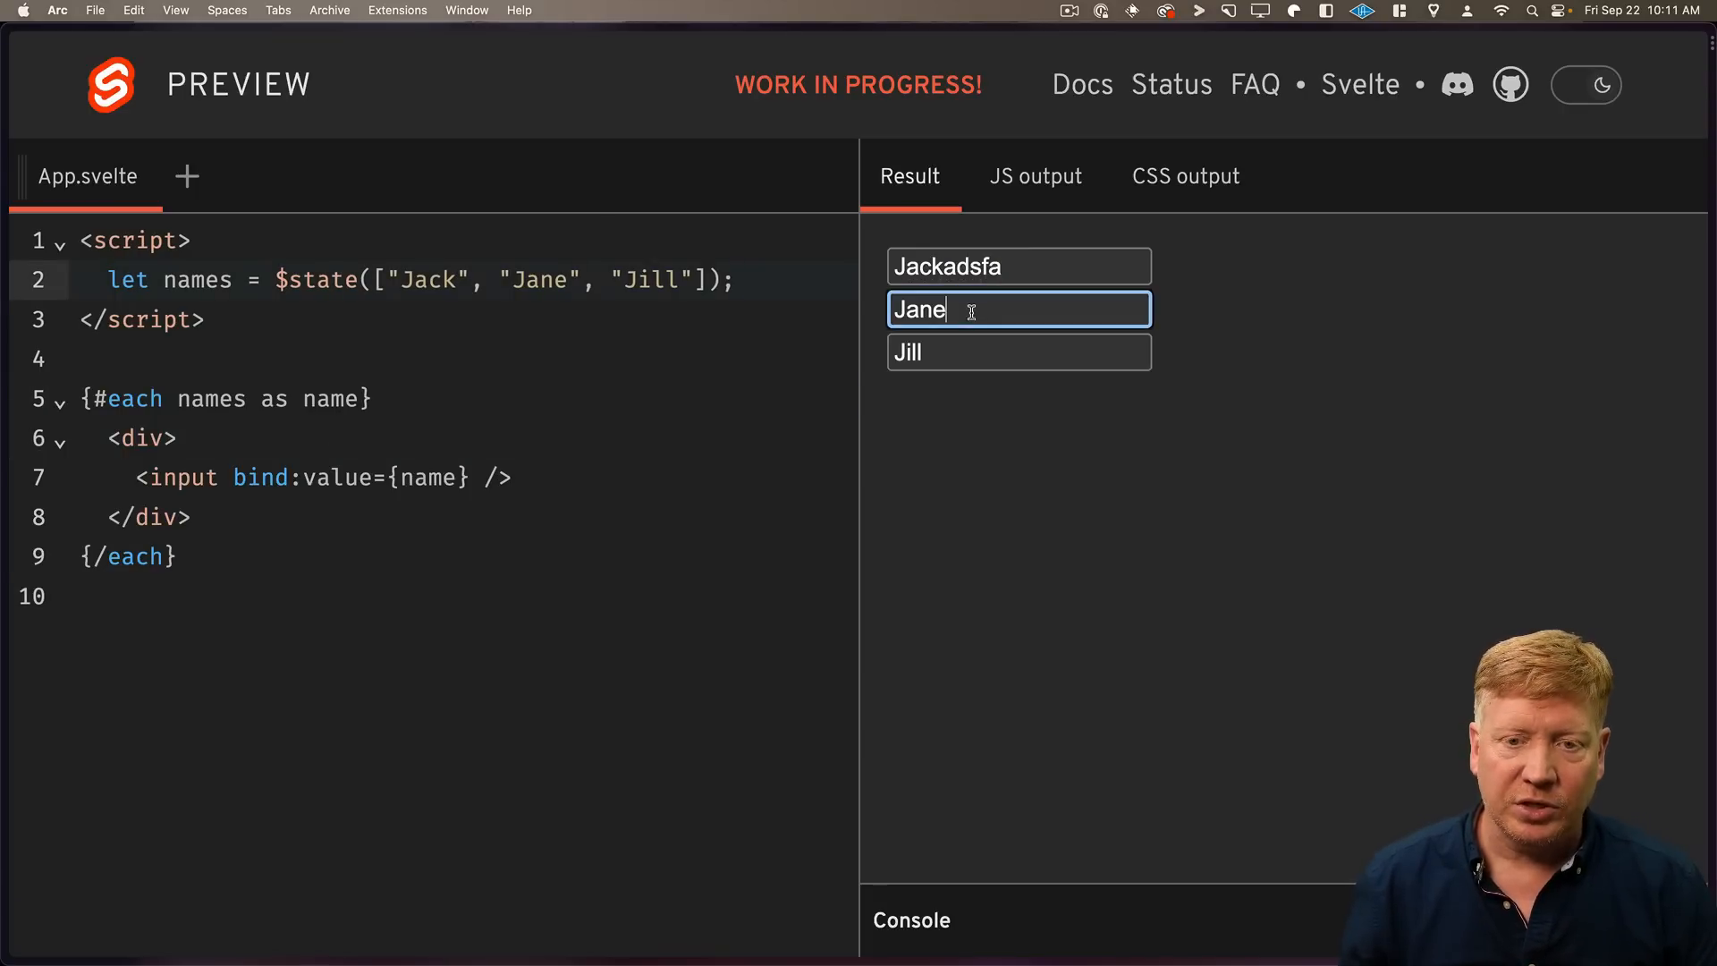
type("asdf")
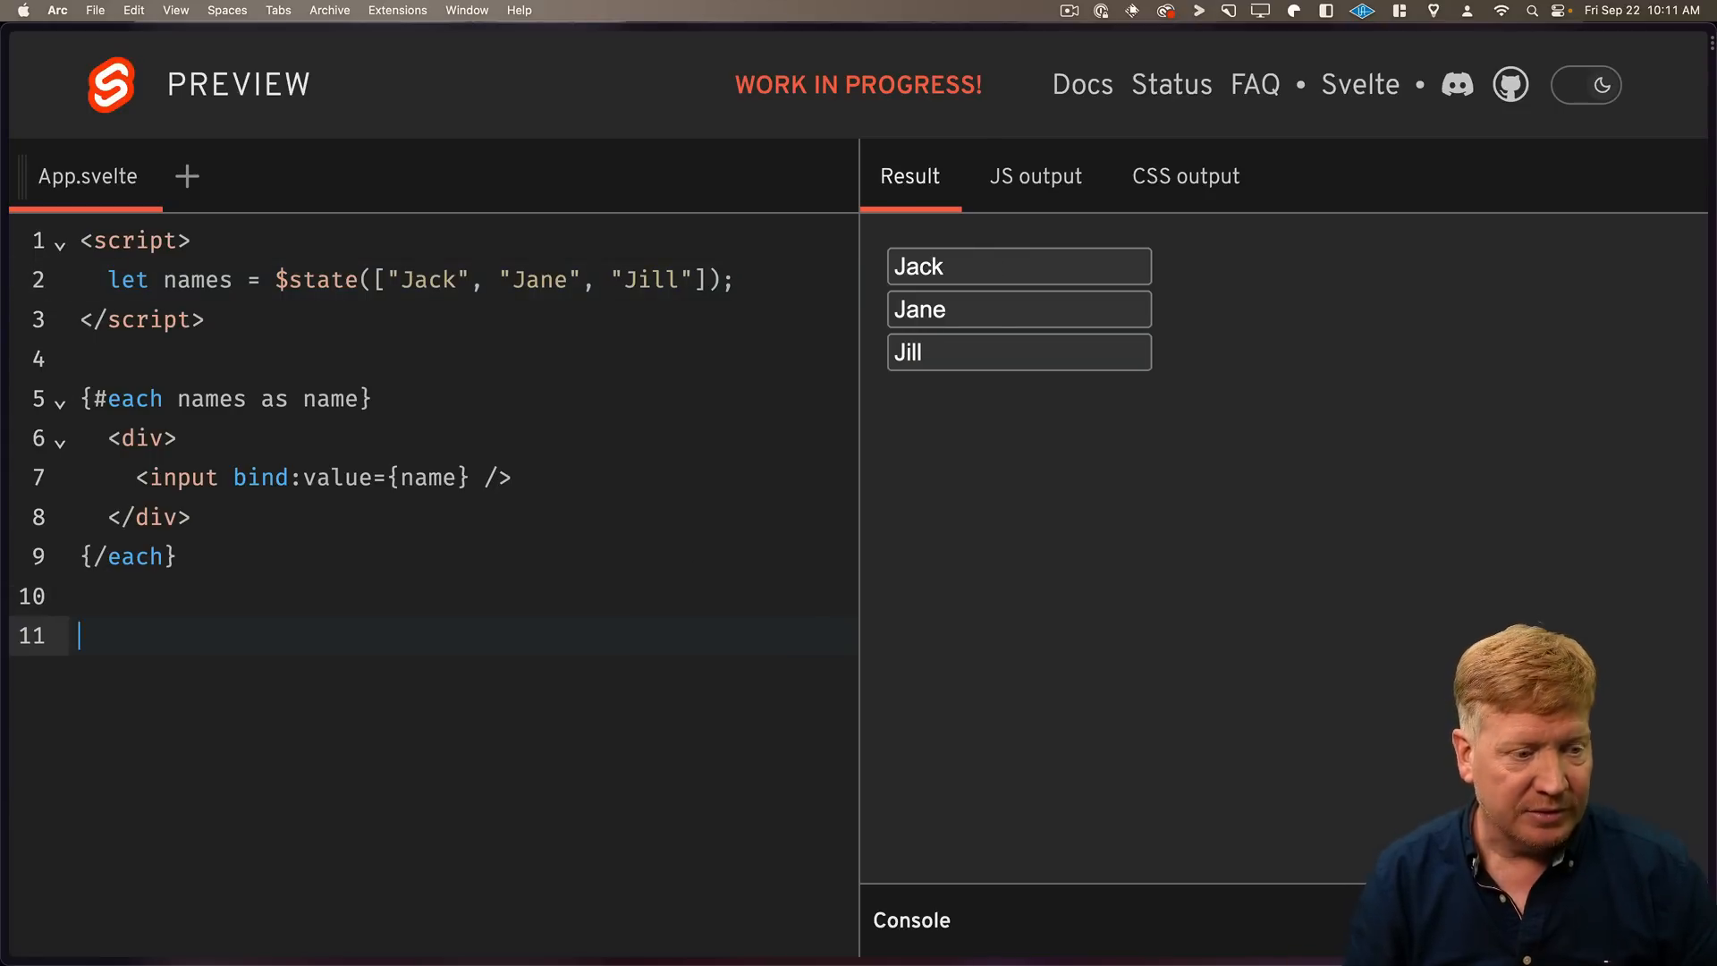
type("<ul>")
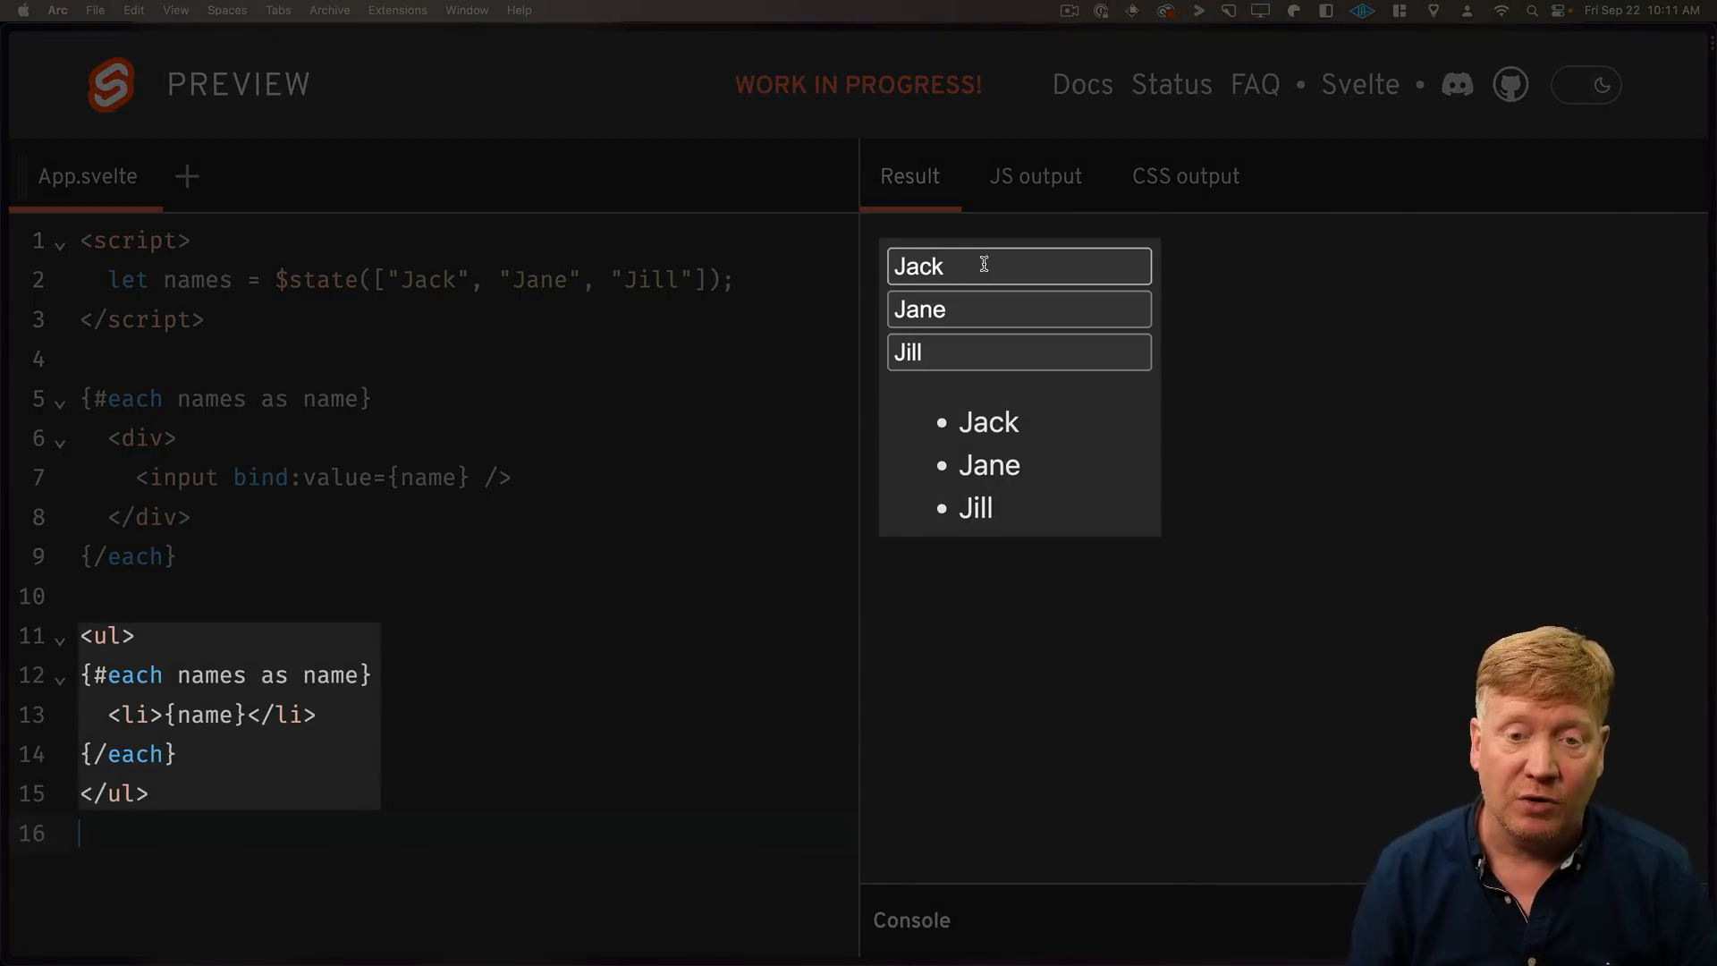
type("asdfadsf")
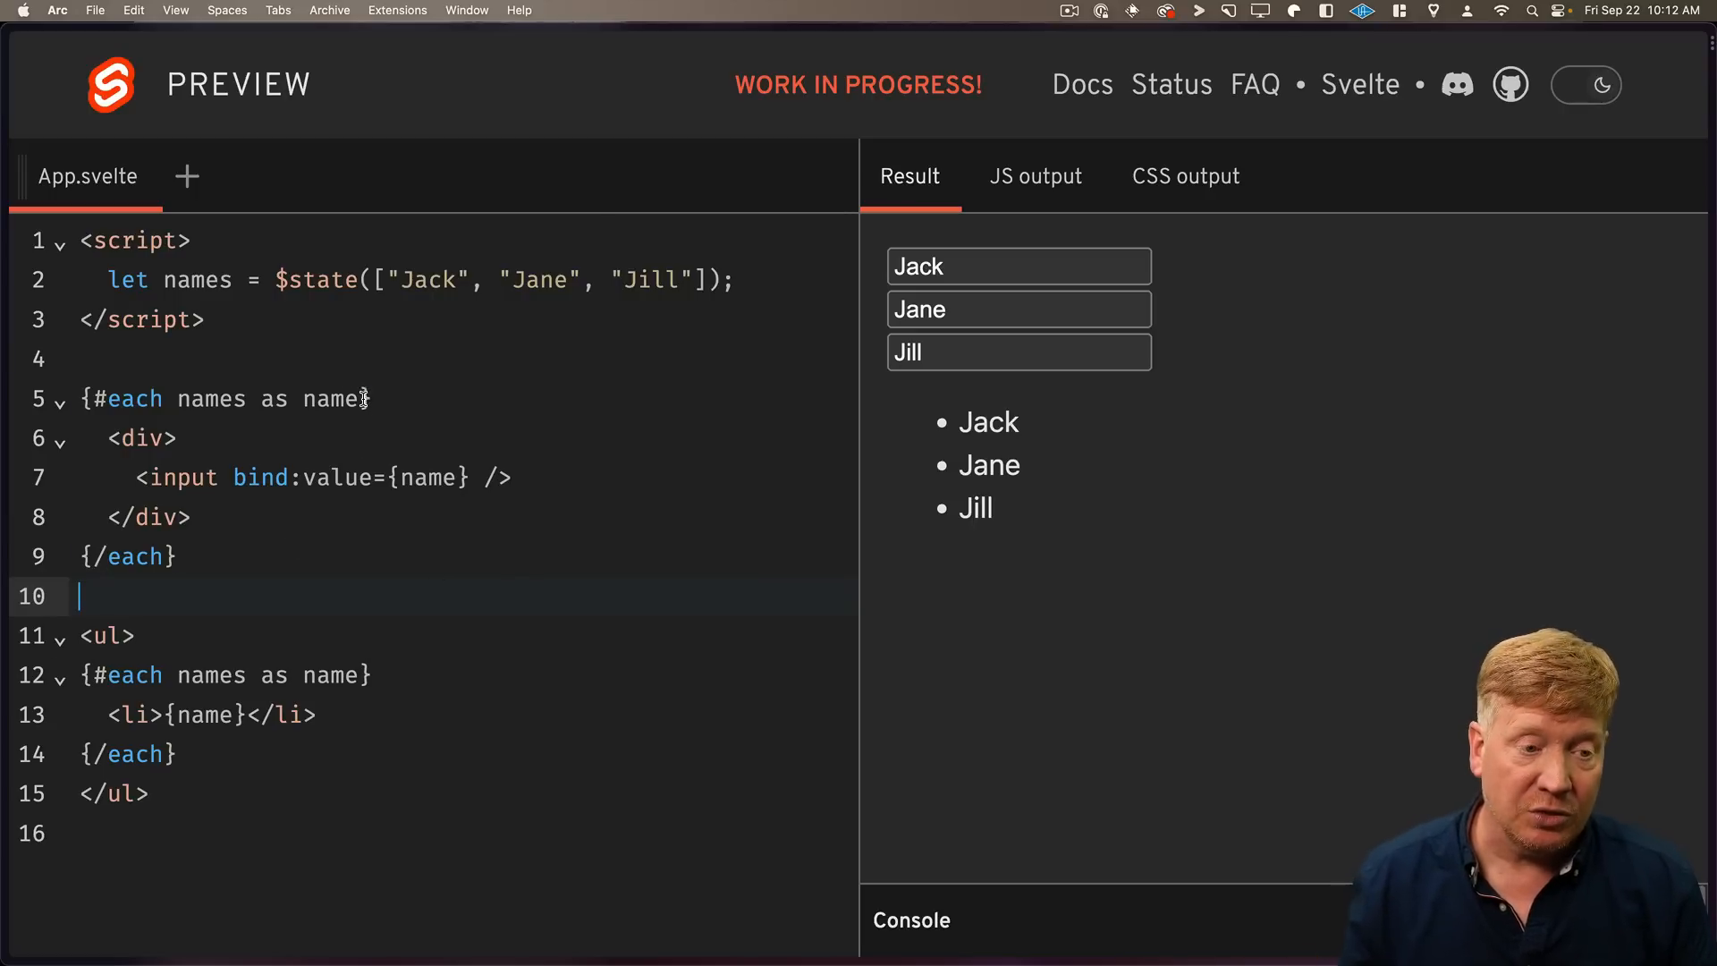
Bind inputs to names[i] via an each index, test typing, then undo the change.
type(",")
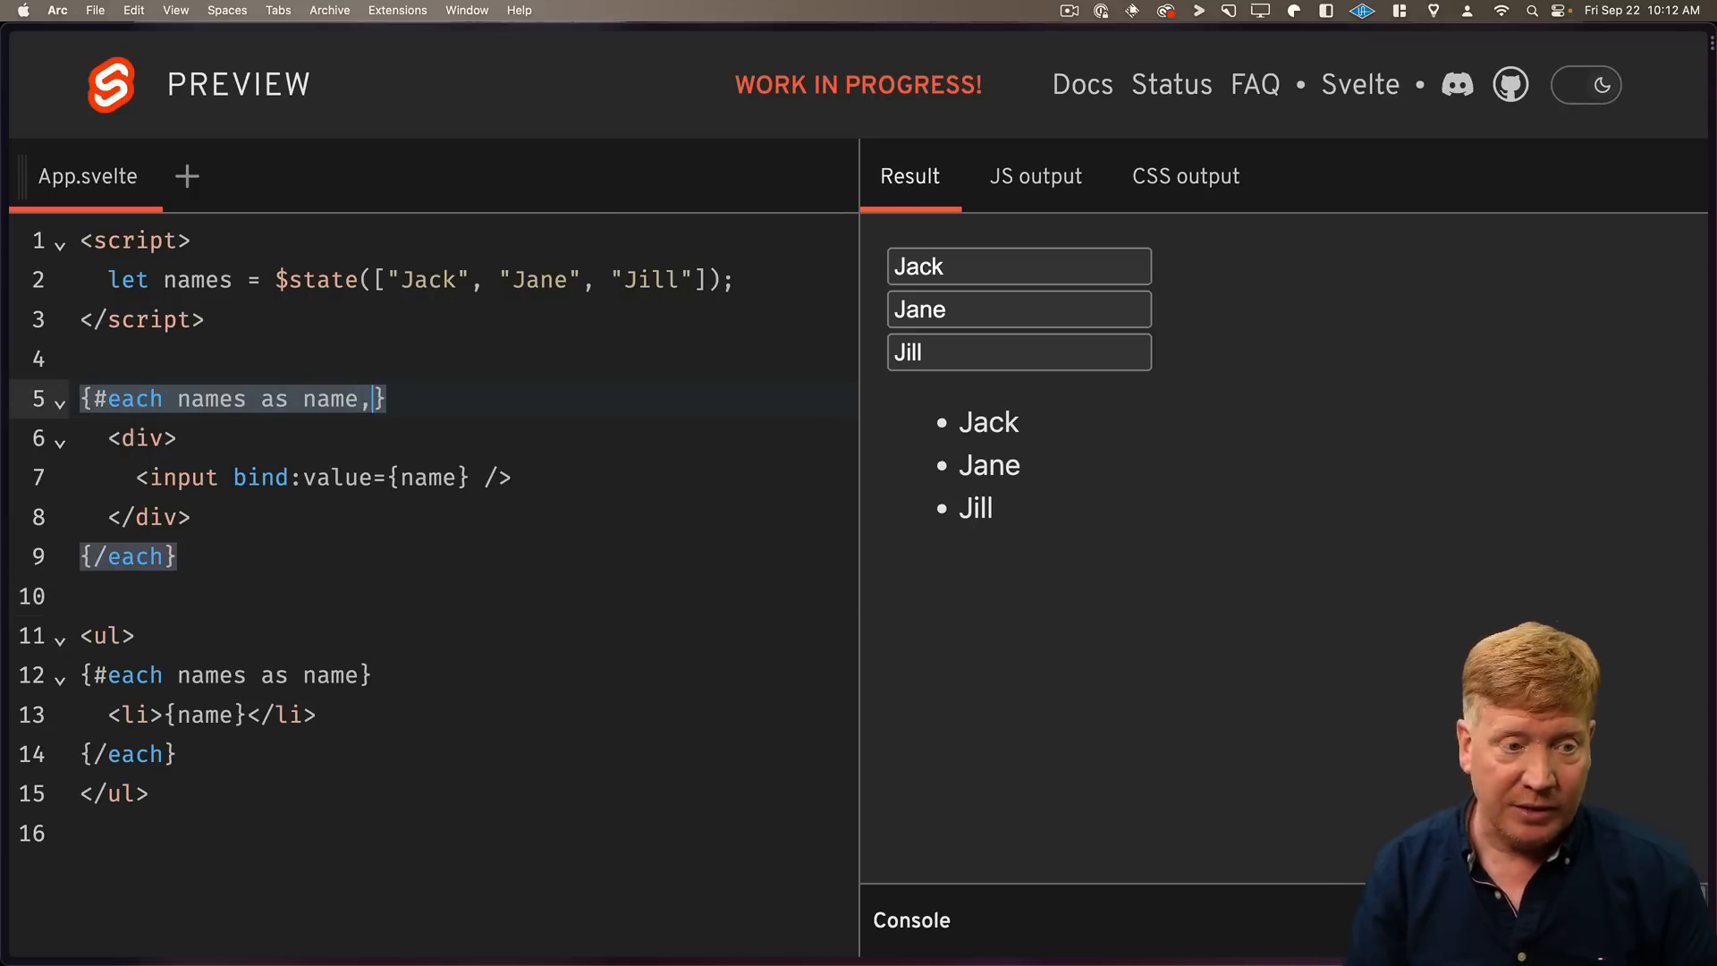
type("i")
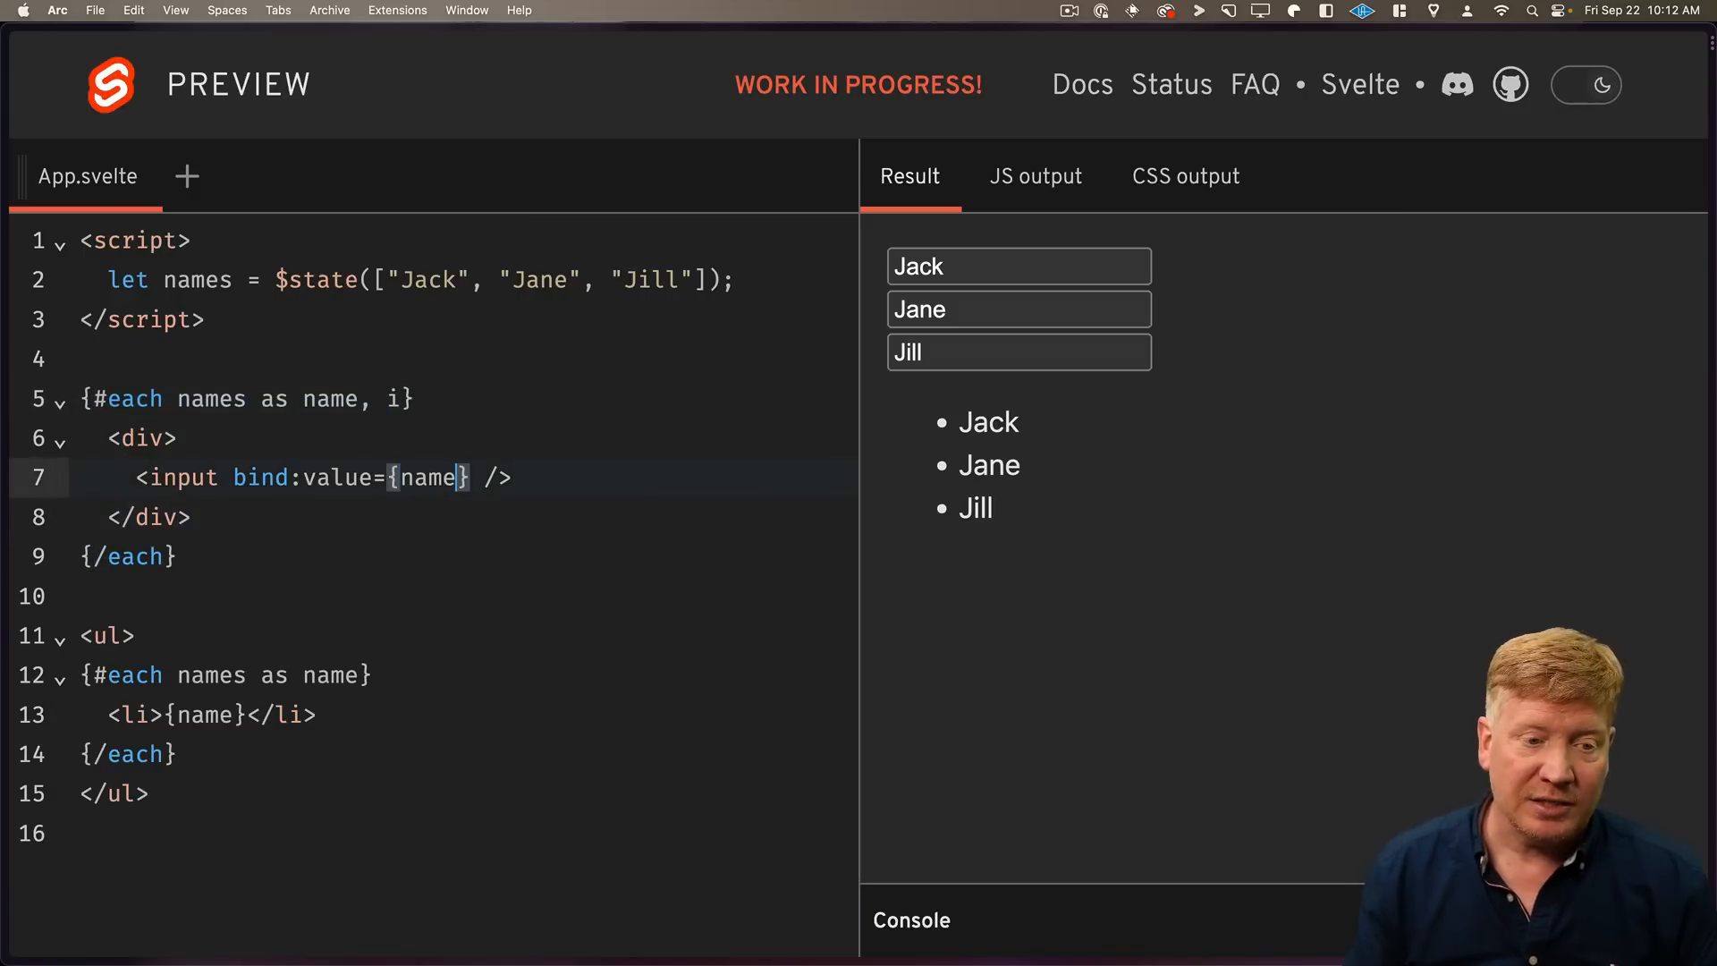
type("names[i]")
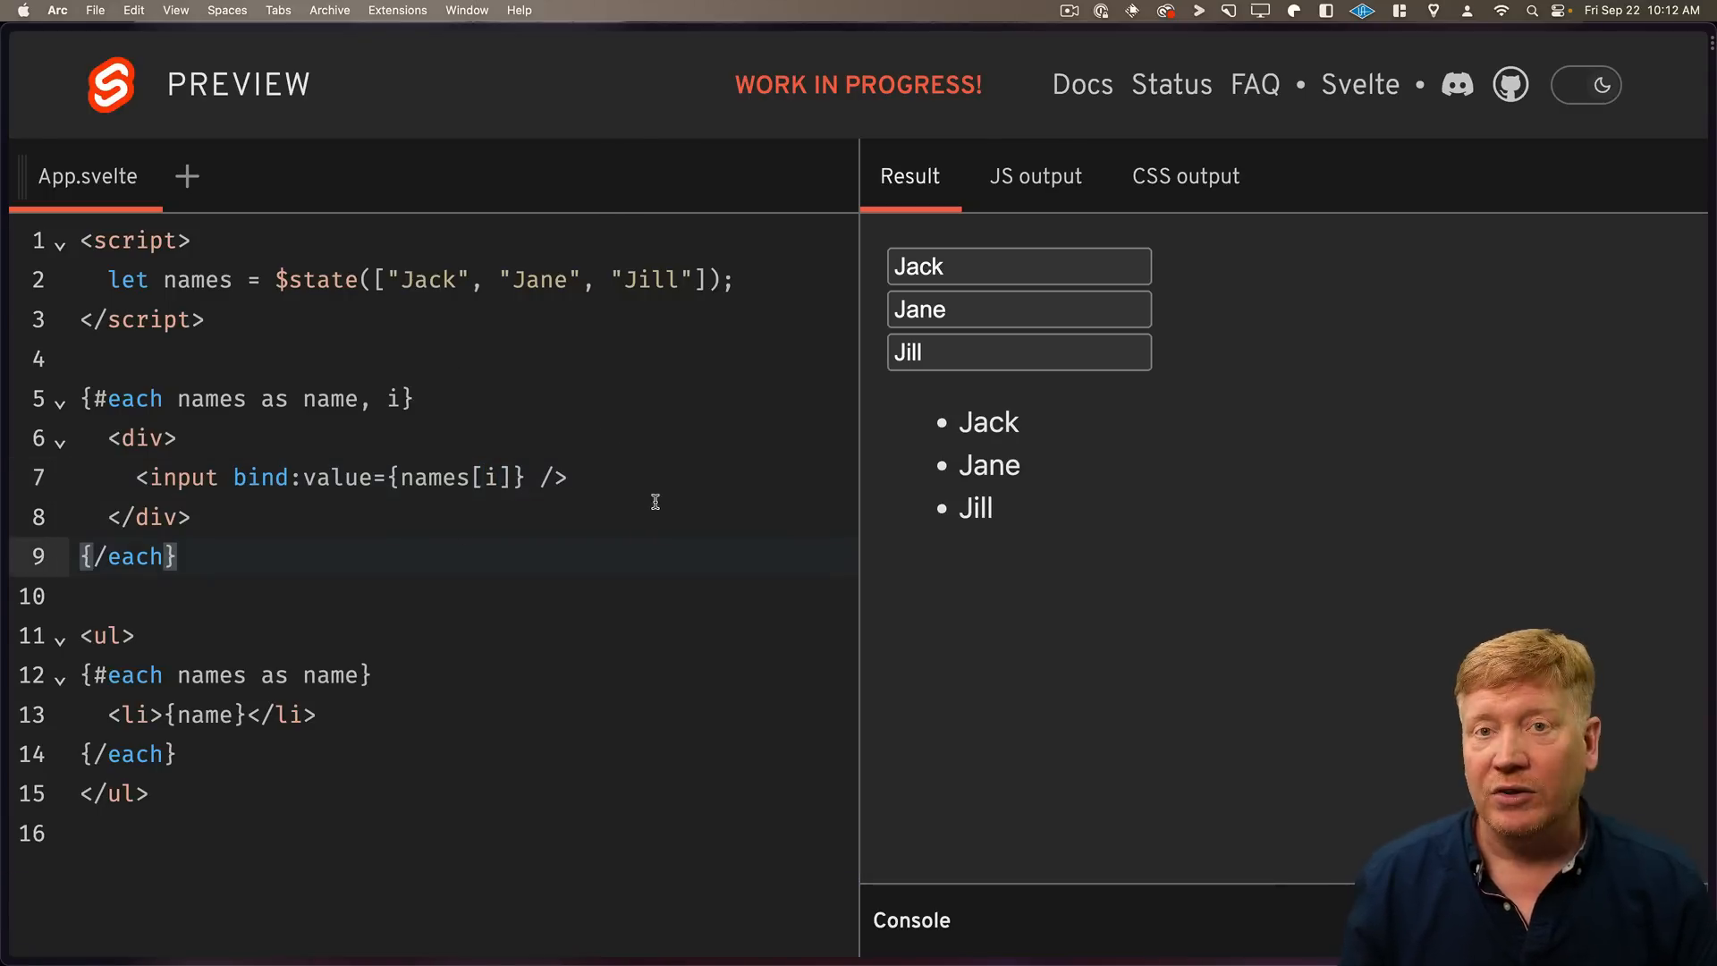
type("asdfasdf")
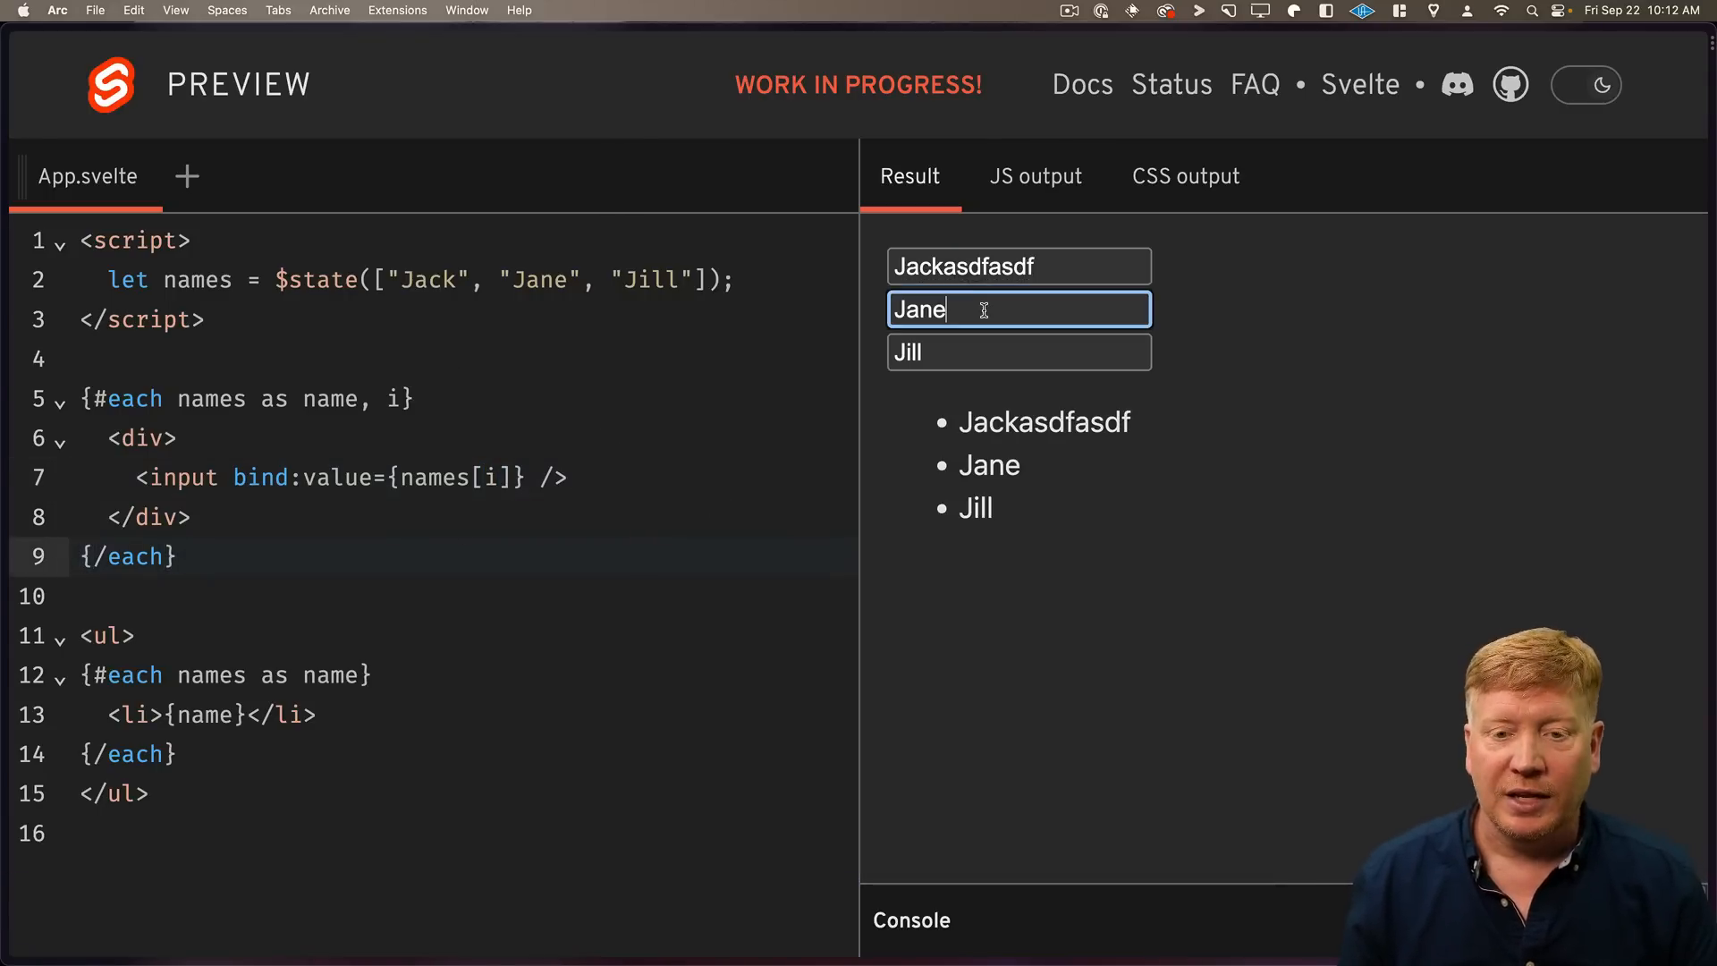
type("asdfa")
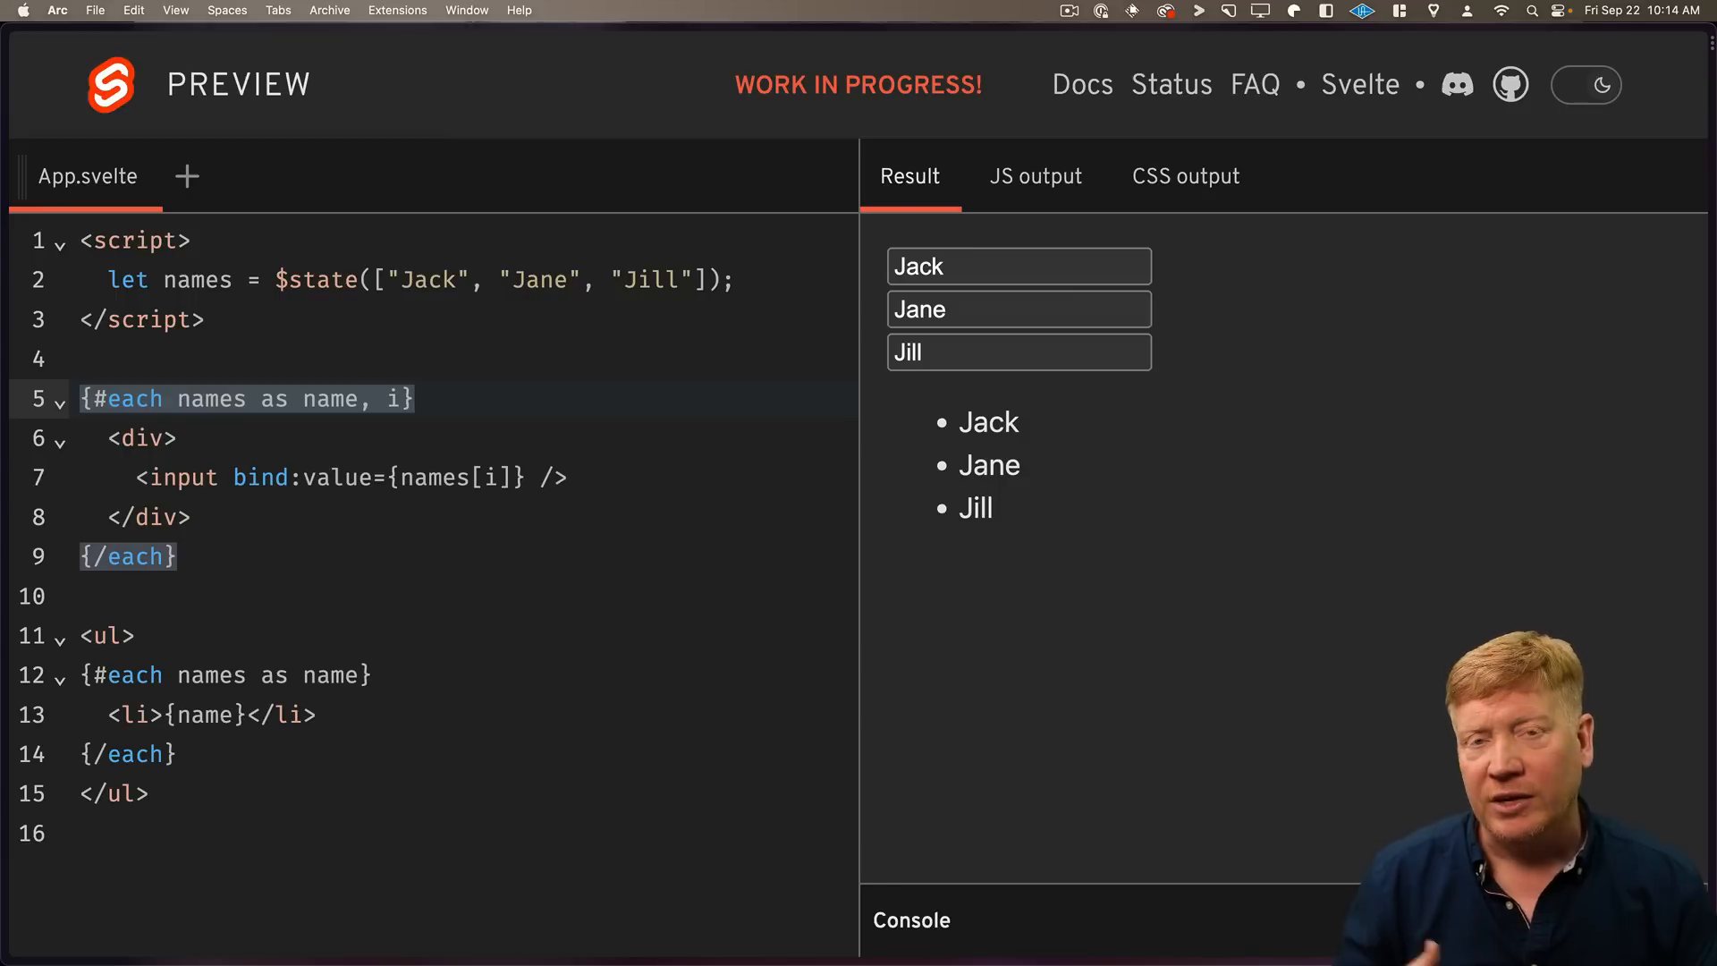
key("Backspace")
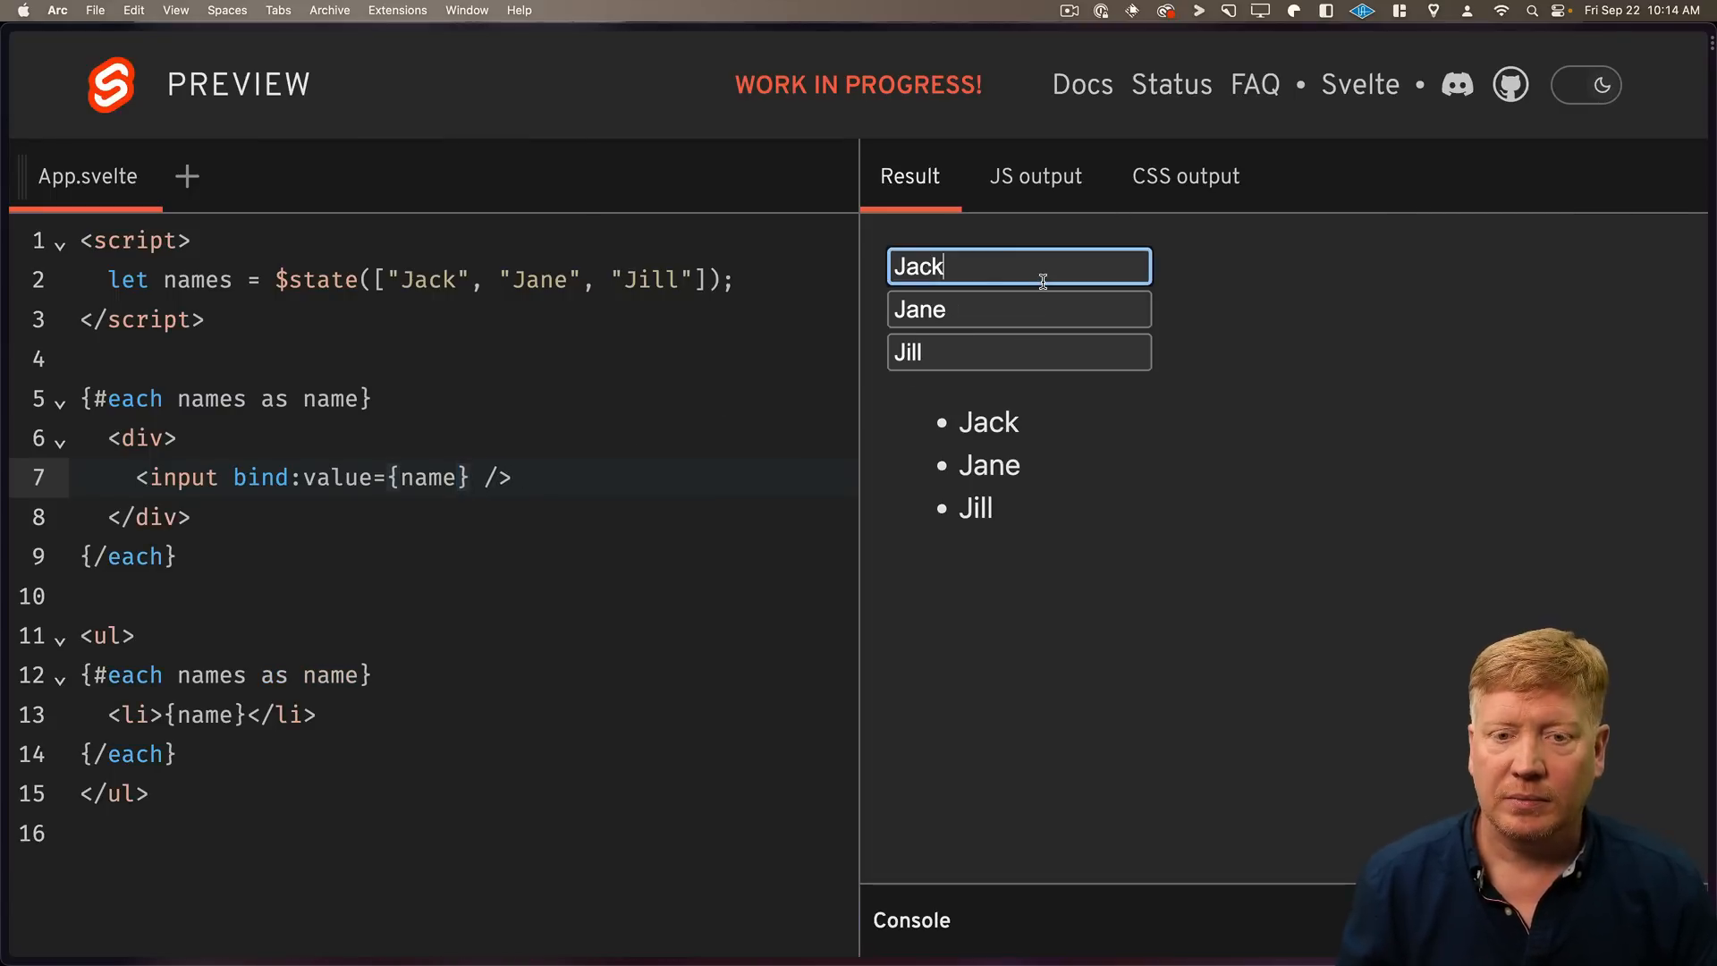
Build names from $state("Jack"), $state("Jane"), $state("Jill") and test typing in the inputs.
type("asdfadsf")
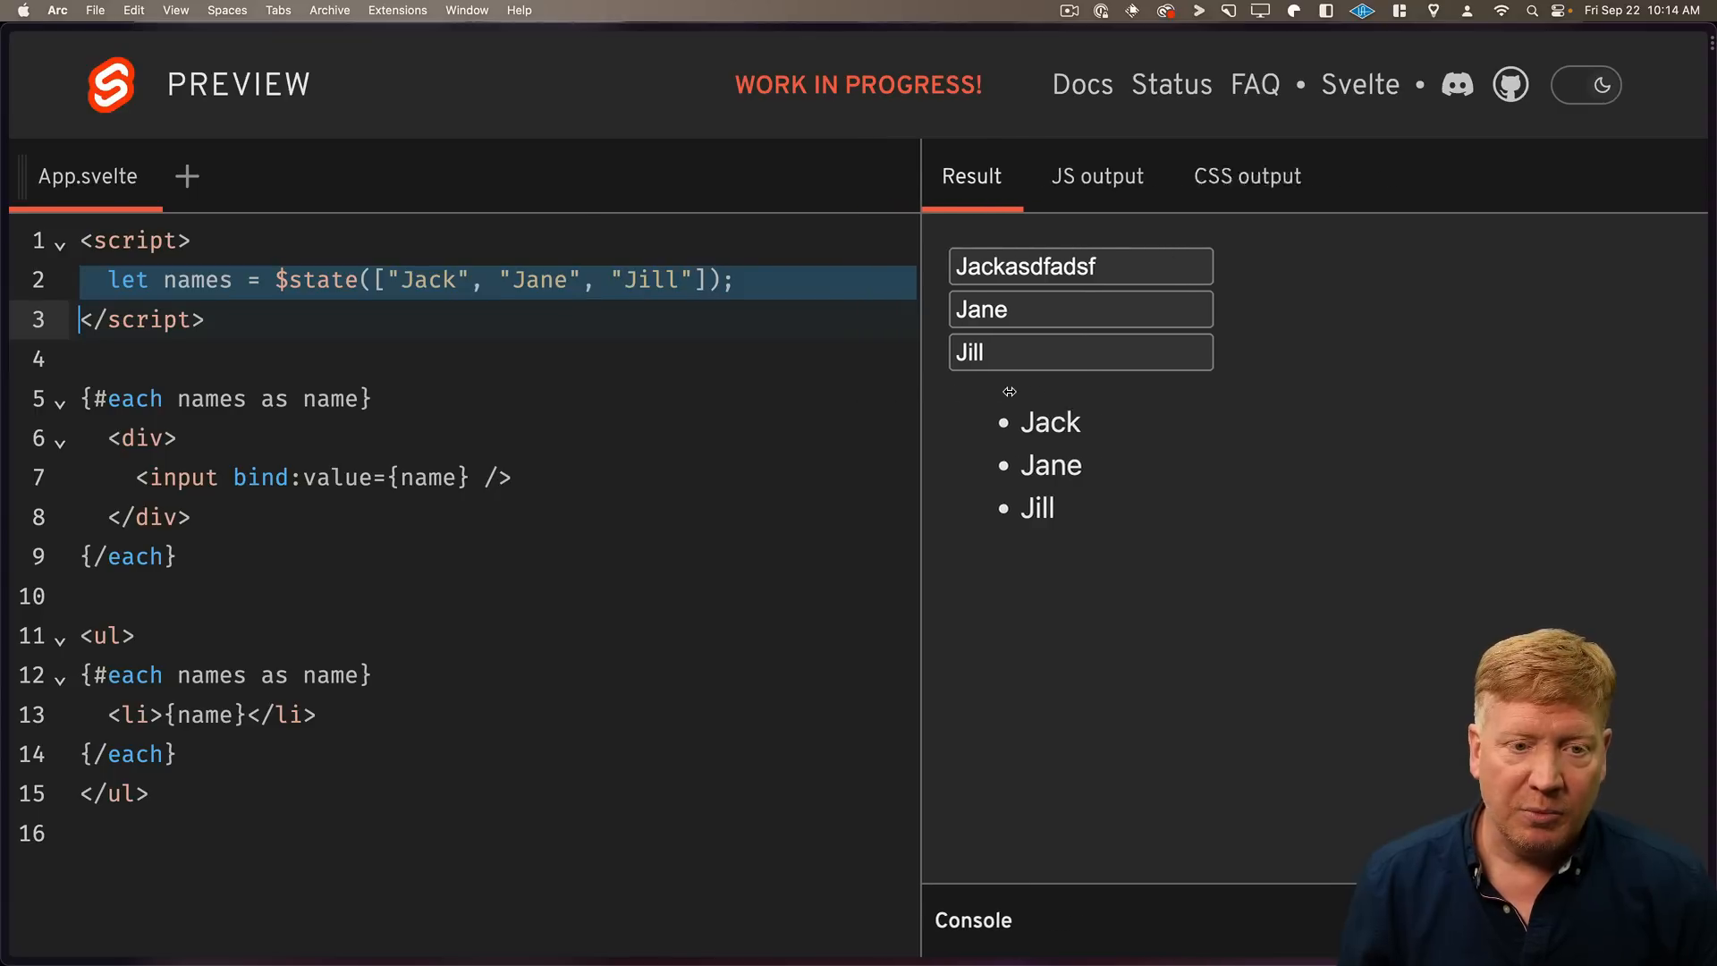
type("$state(\"Jack\"), $state(\"Jane\"), $state(\"Jill\")")
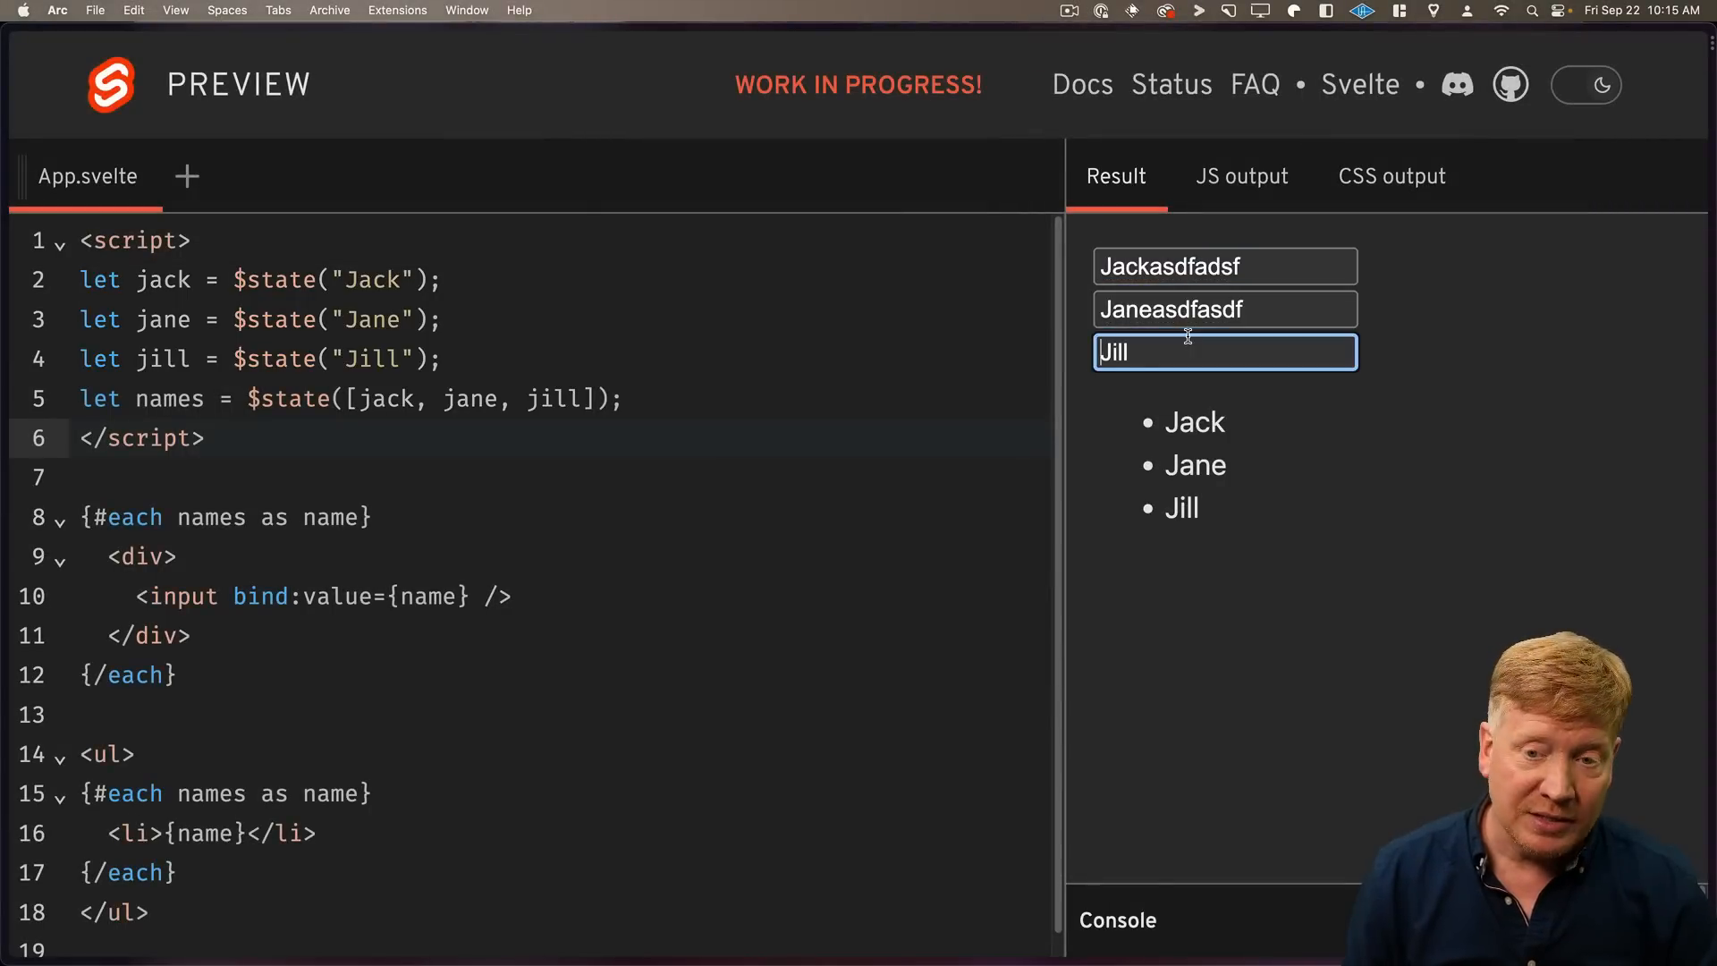
type("asdf")
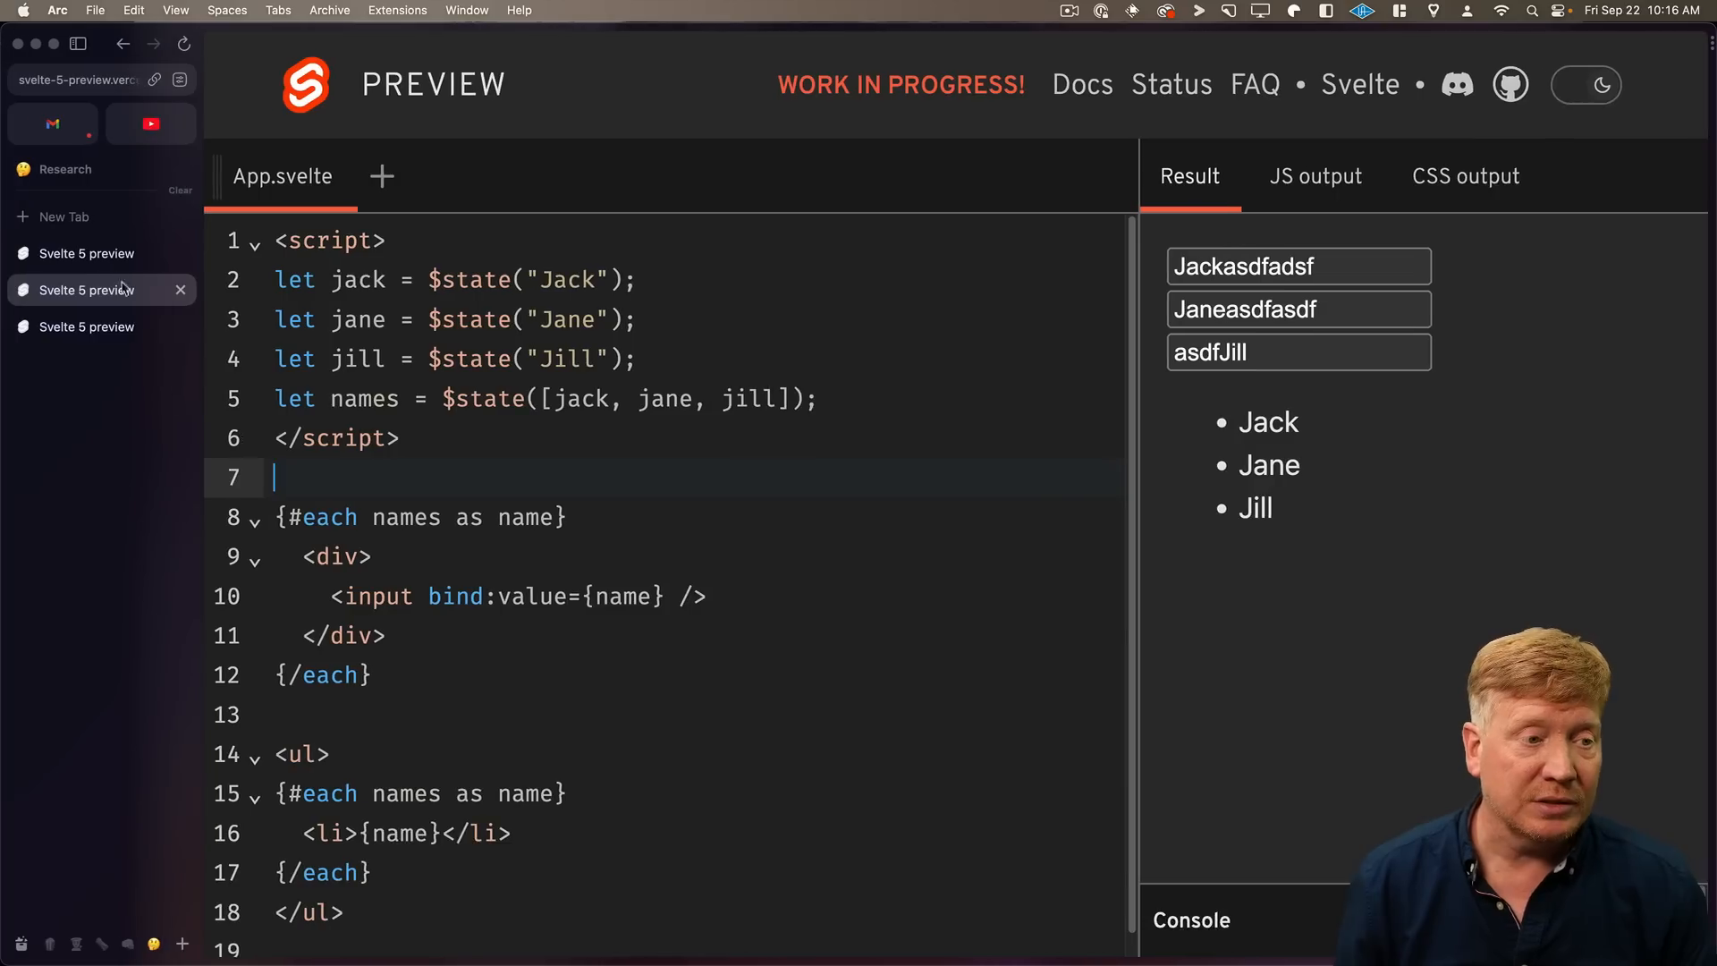
Switch to the Fine-grained reactivity docs page and scroll through the examples.
left_click(1080, 84)
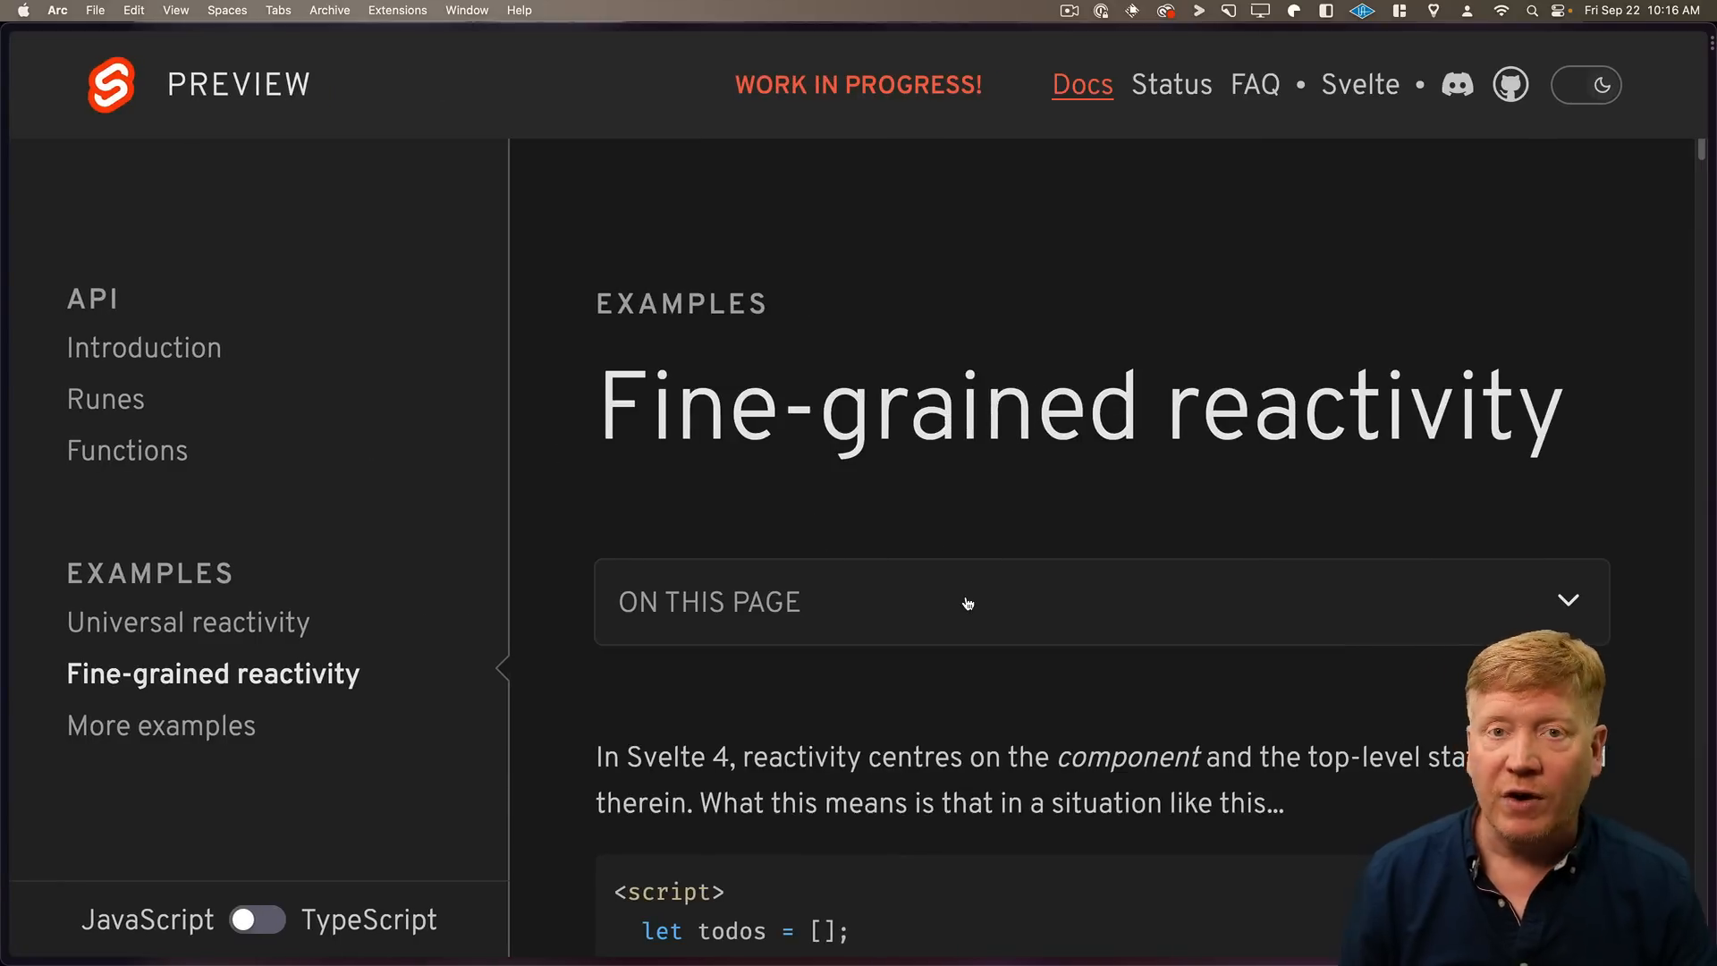
scroll("down", 3)
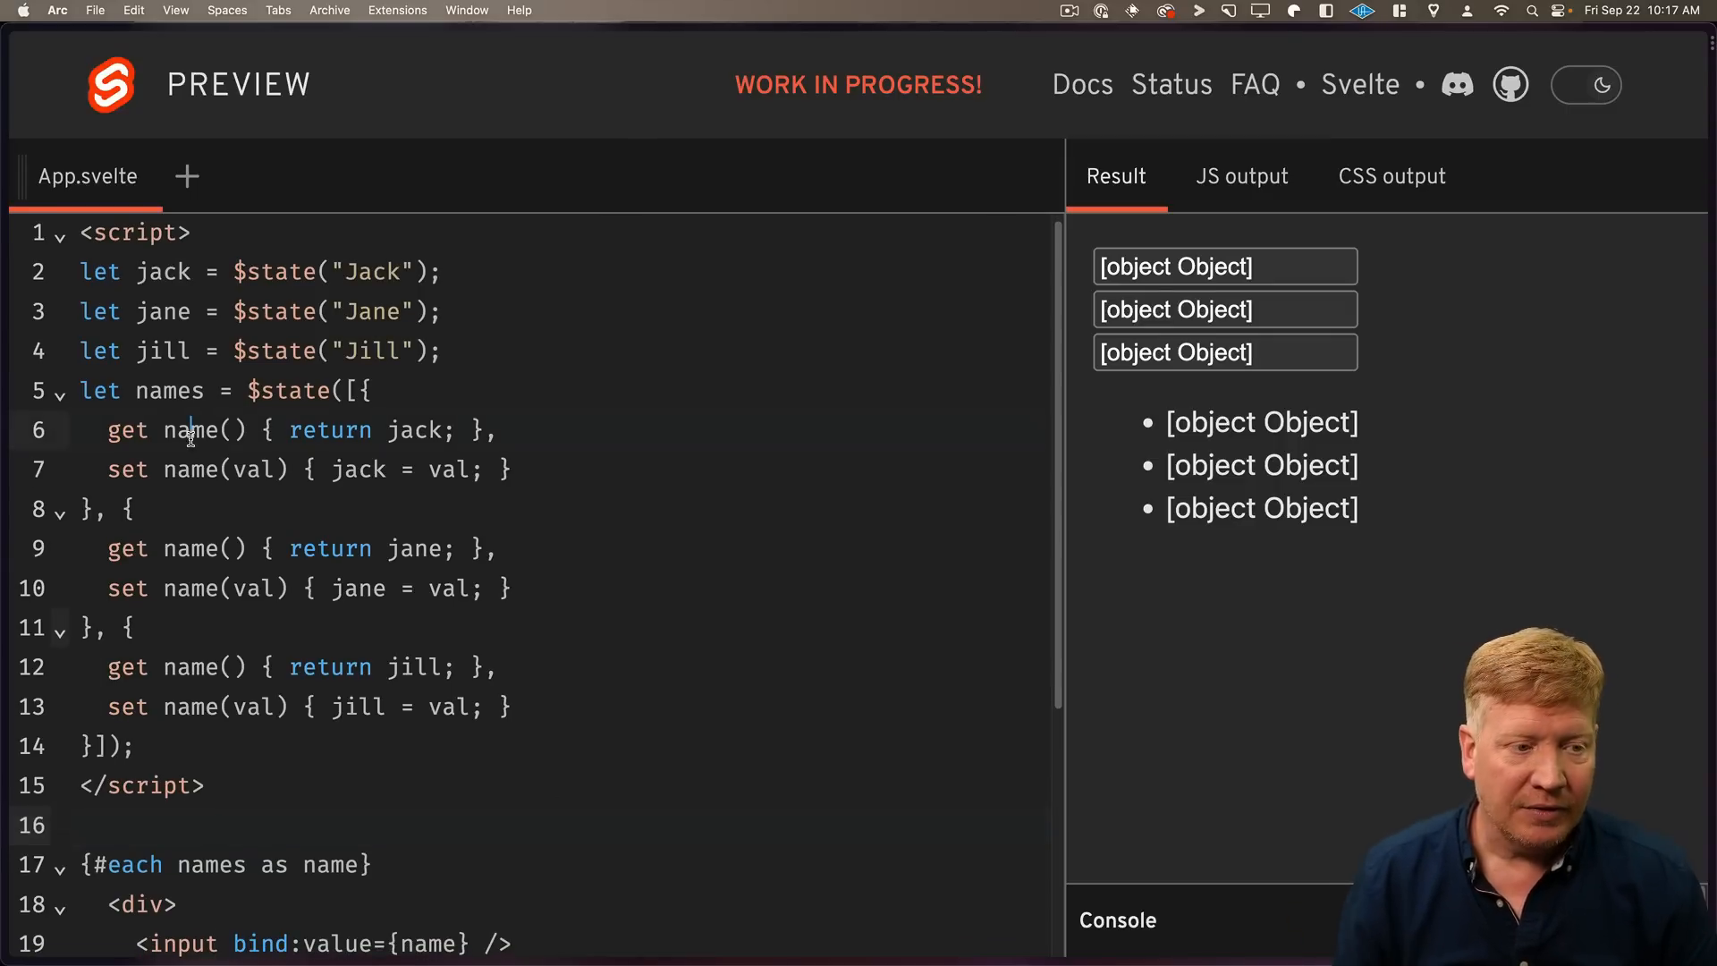
Bind inputs and list items to name.name and test typing in an input.
scroll("down", 3)
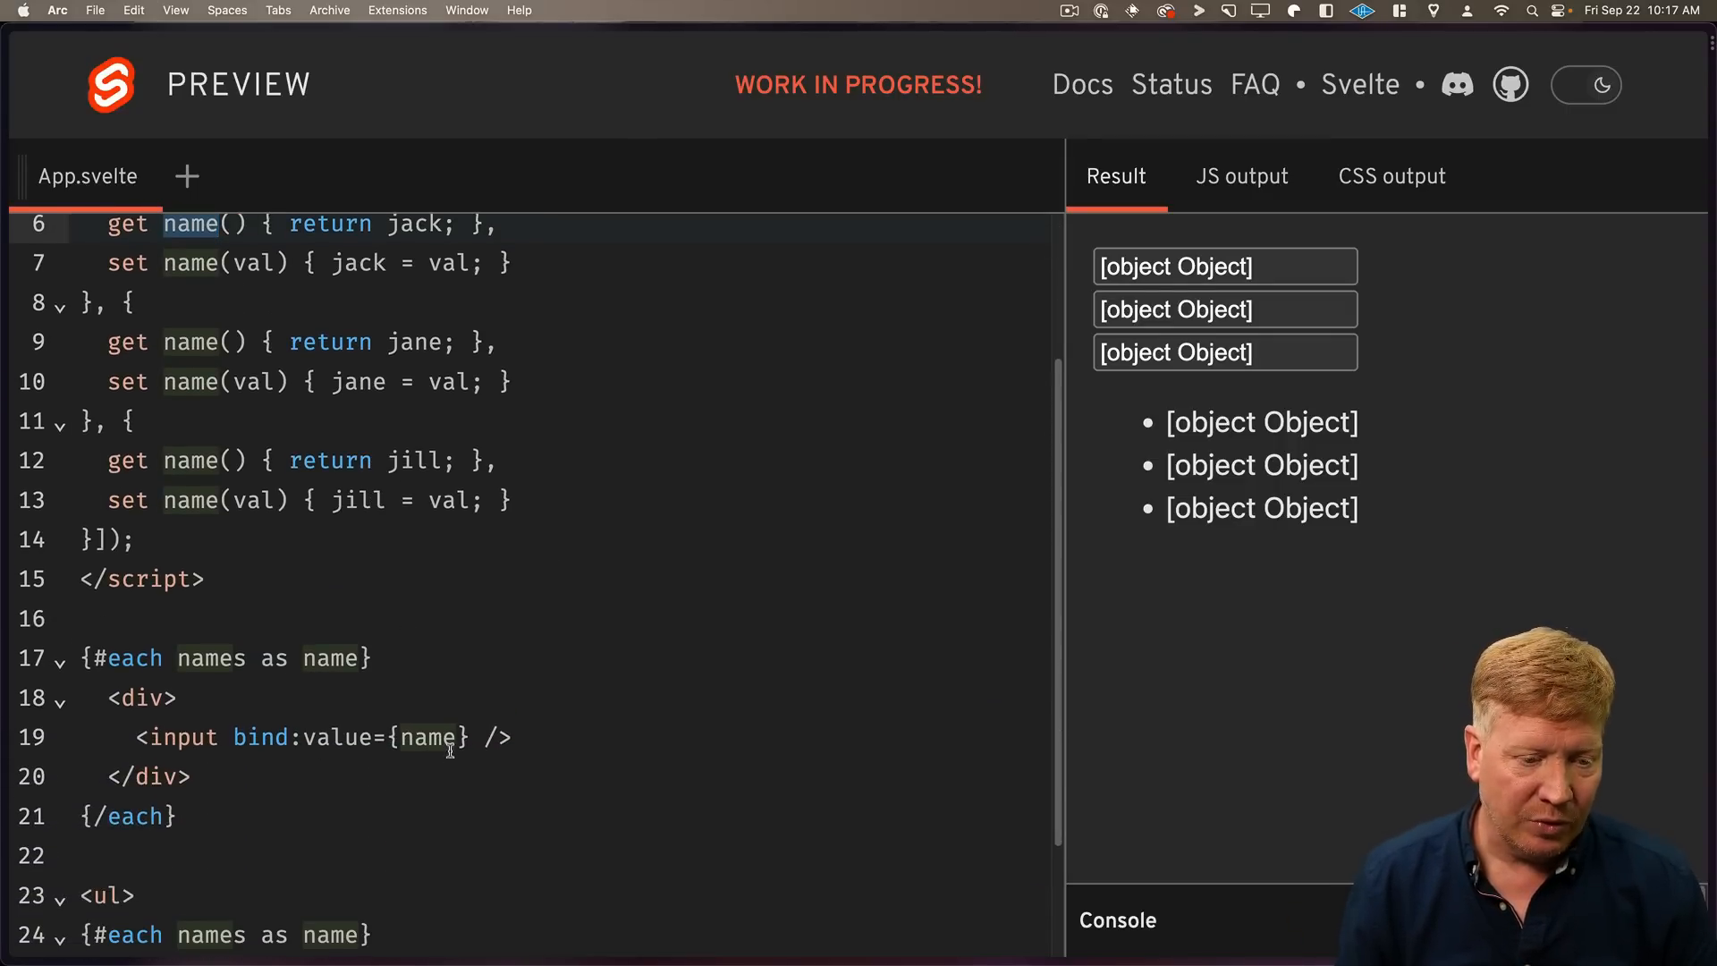
type(".name")
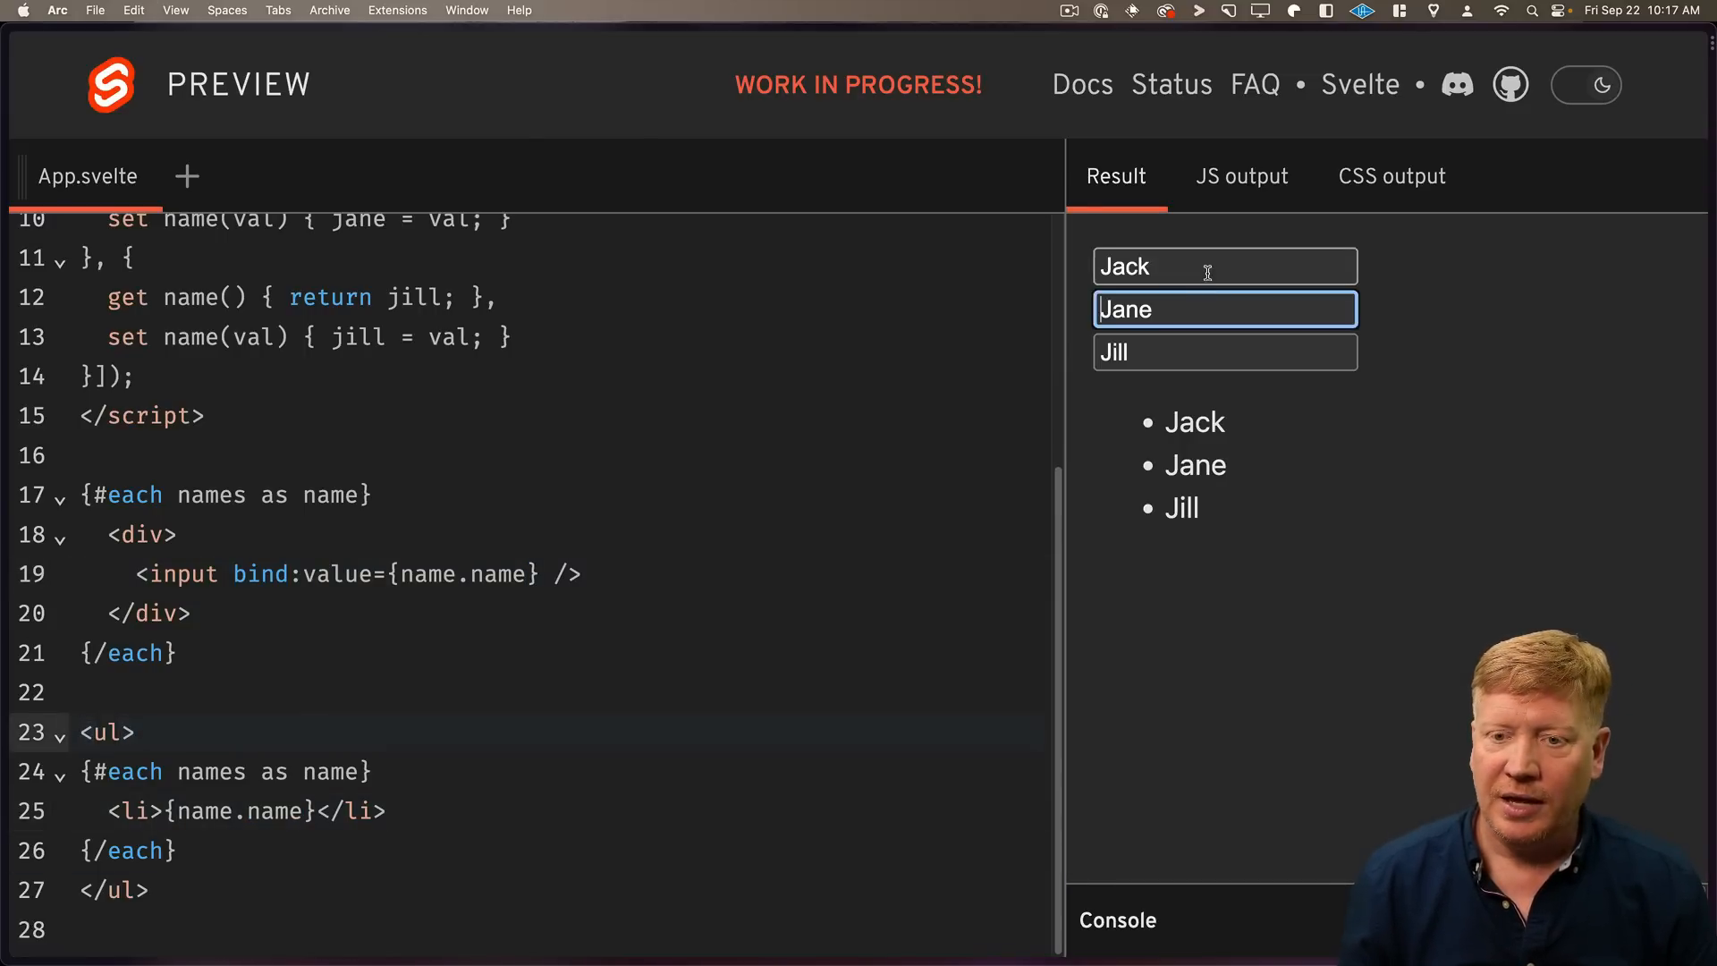
type("asdfasdf")
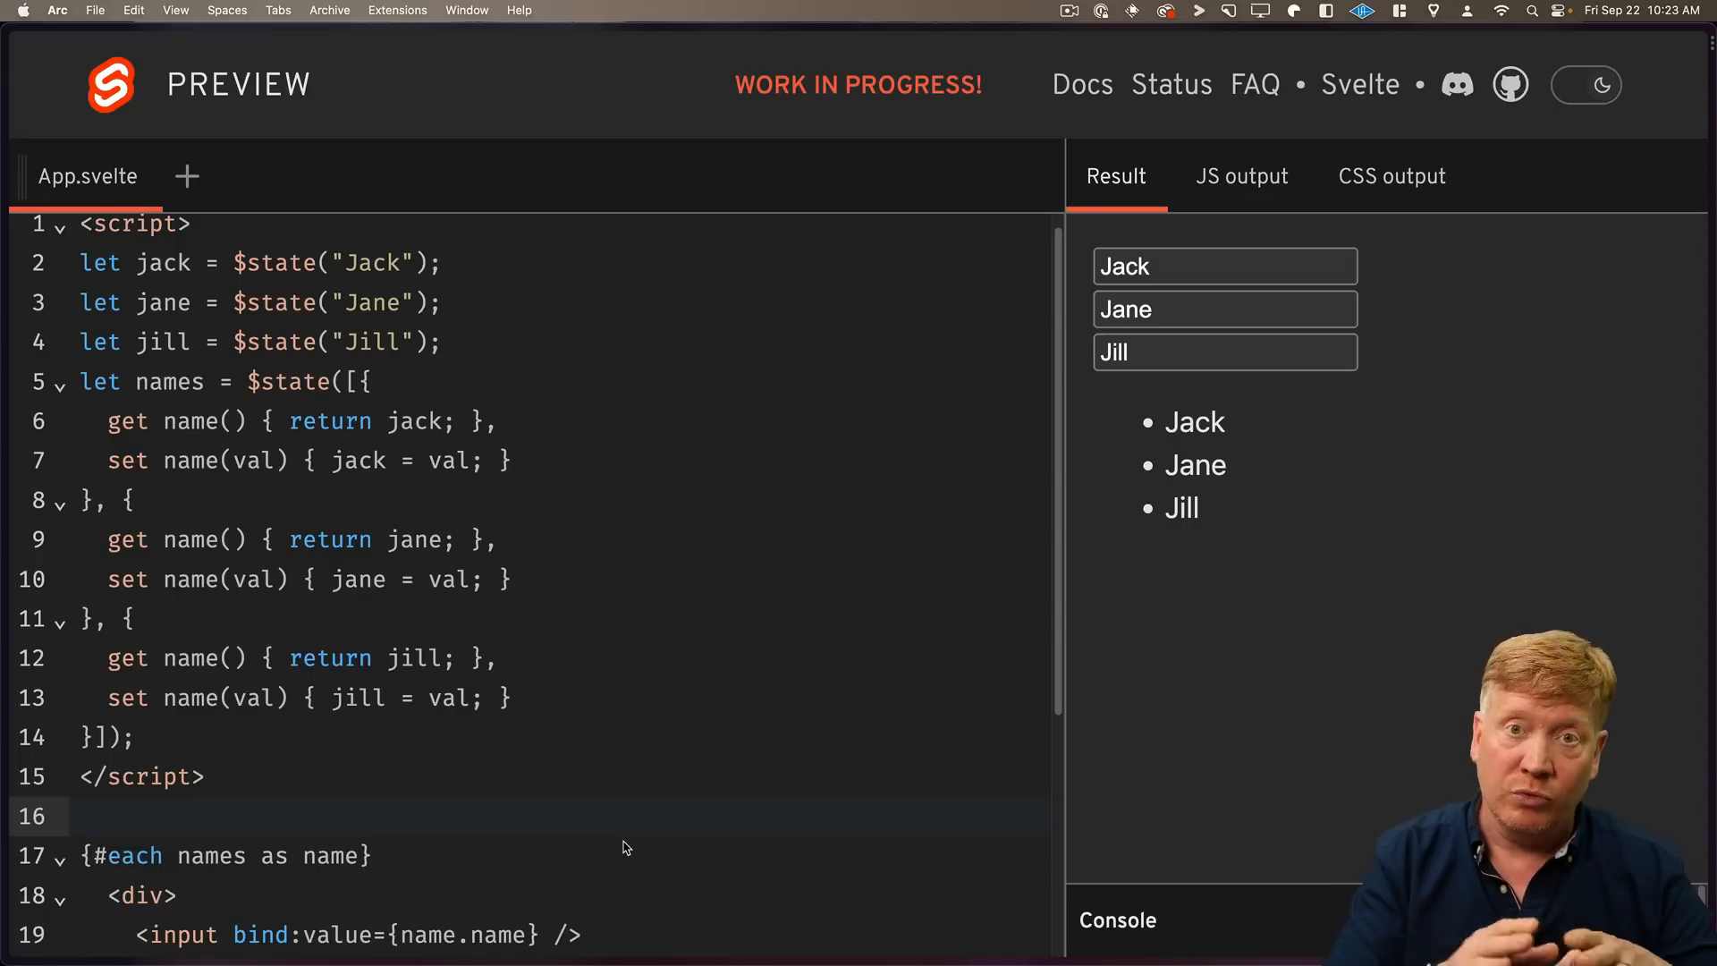
left_click(79, 816)
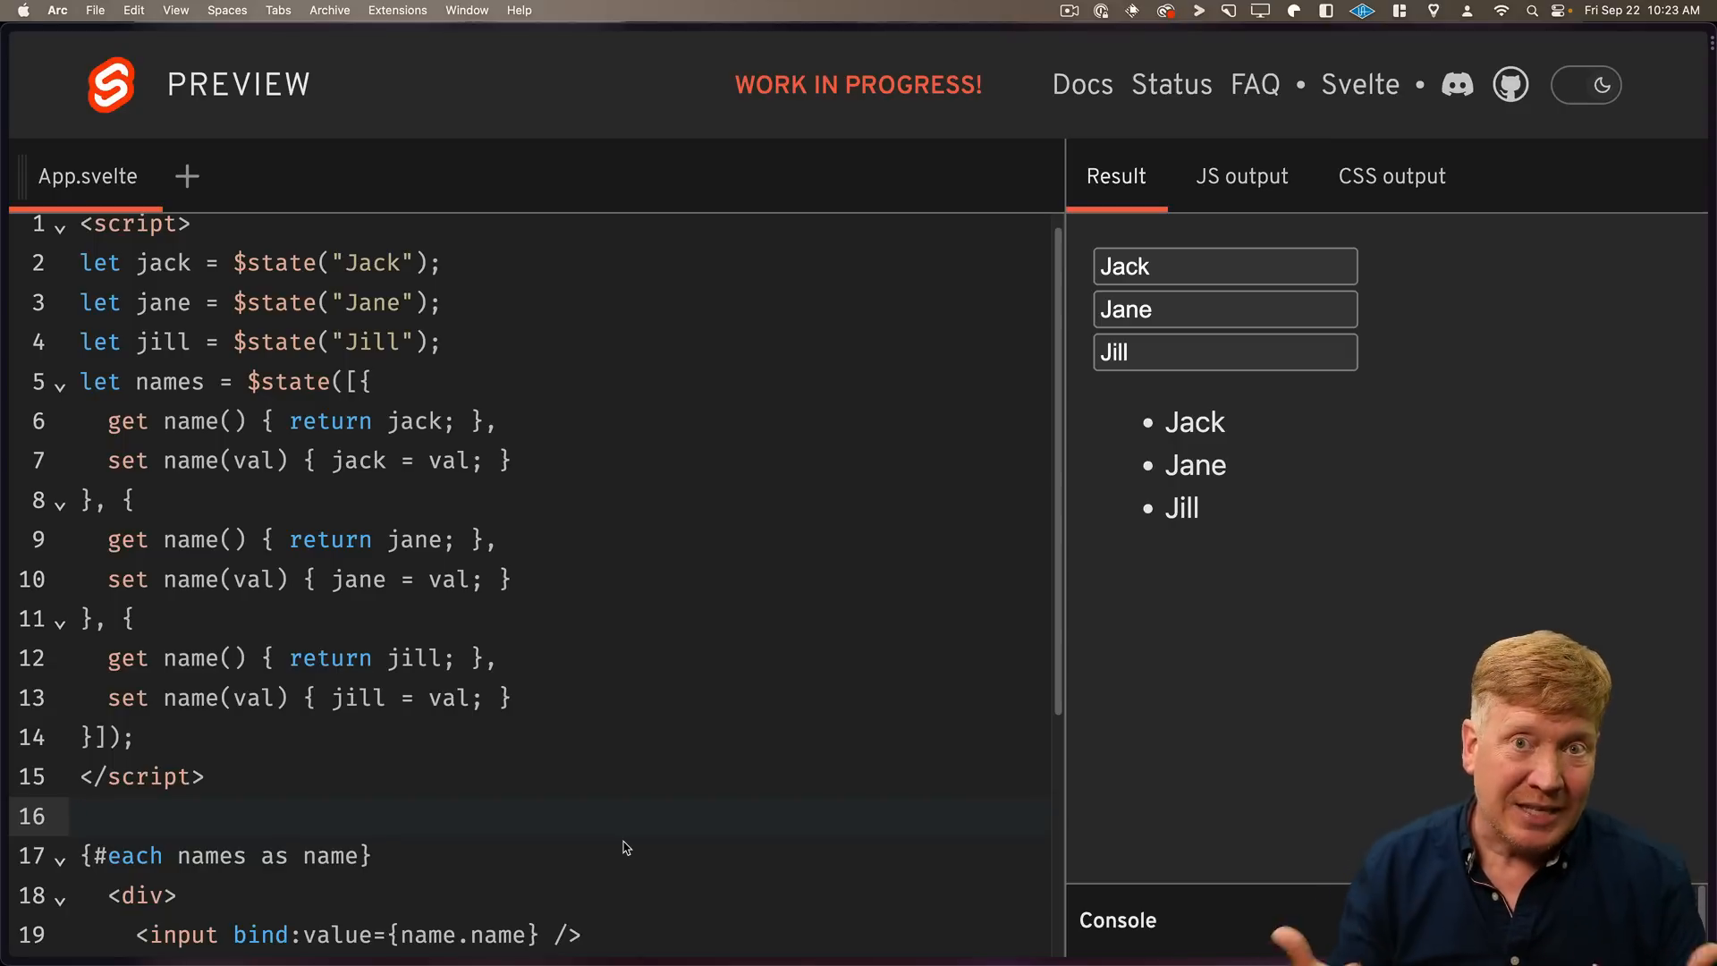
mouse_move(186, 177)
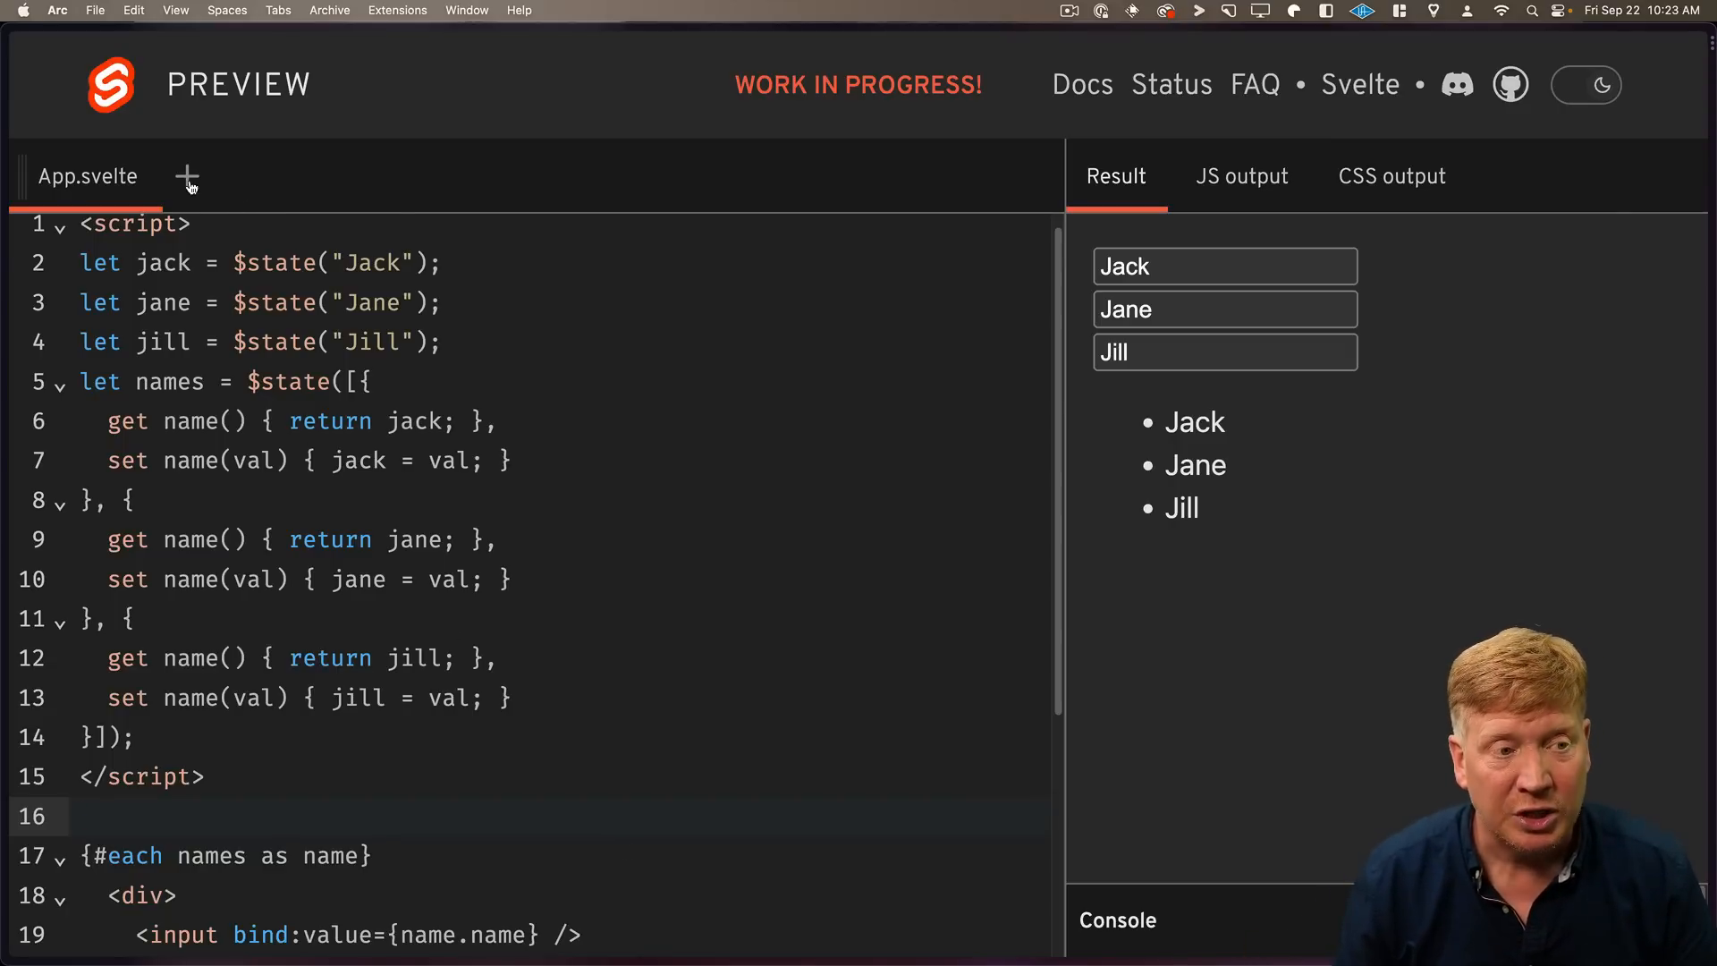
Create runify.js, wrap the names array with runify in App.svelte, and test edits like 'adfds' and 'asdf'.
left_click(188, 177)
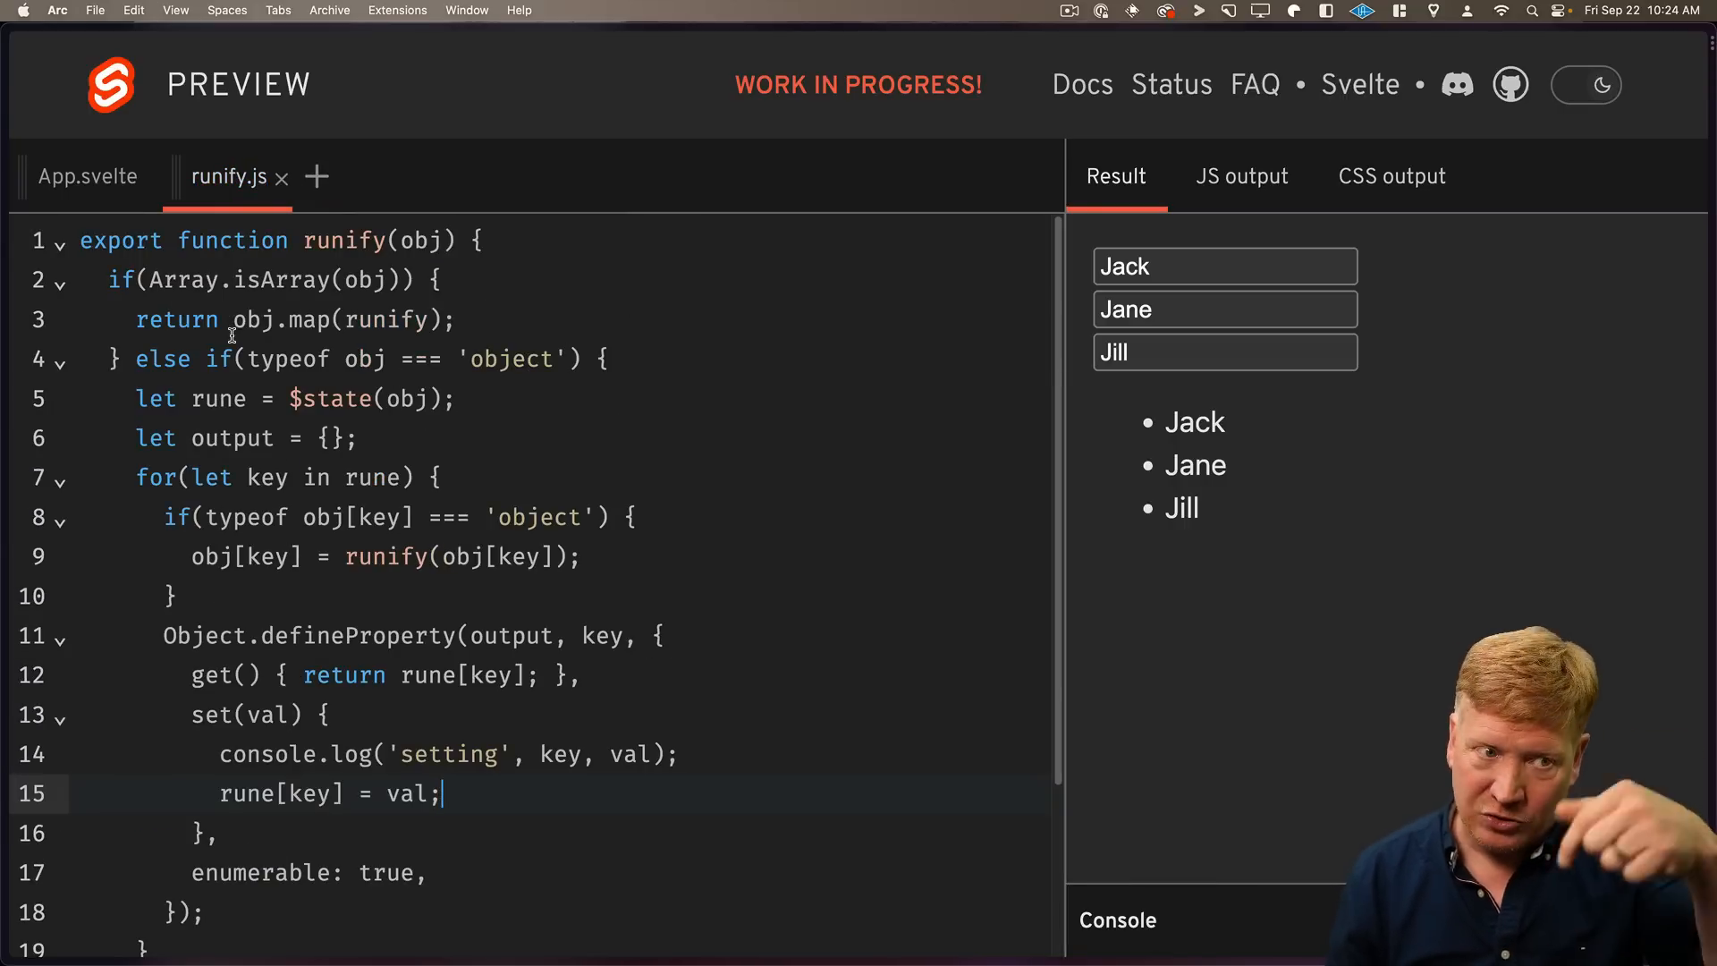
left_click(86, 176)
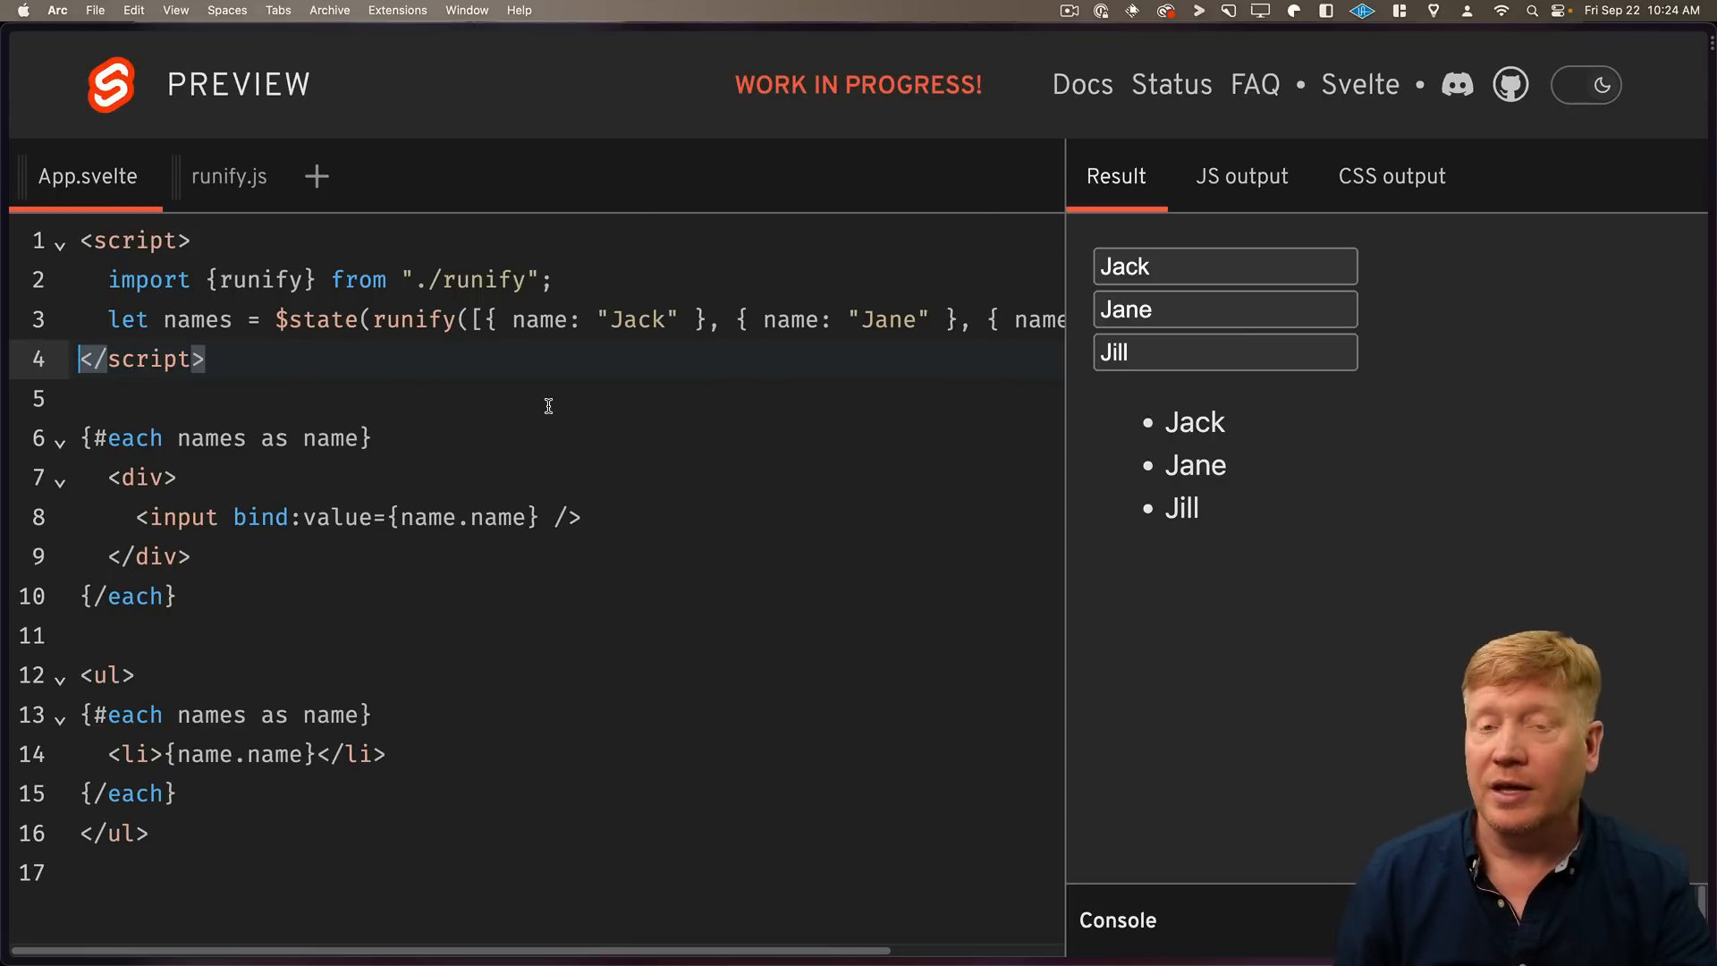
type("adfds")
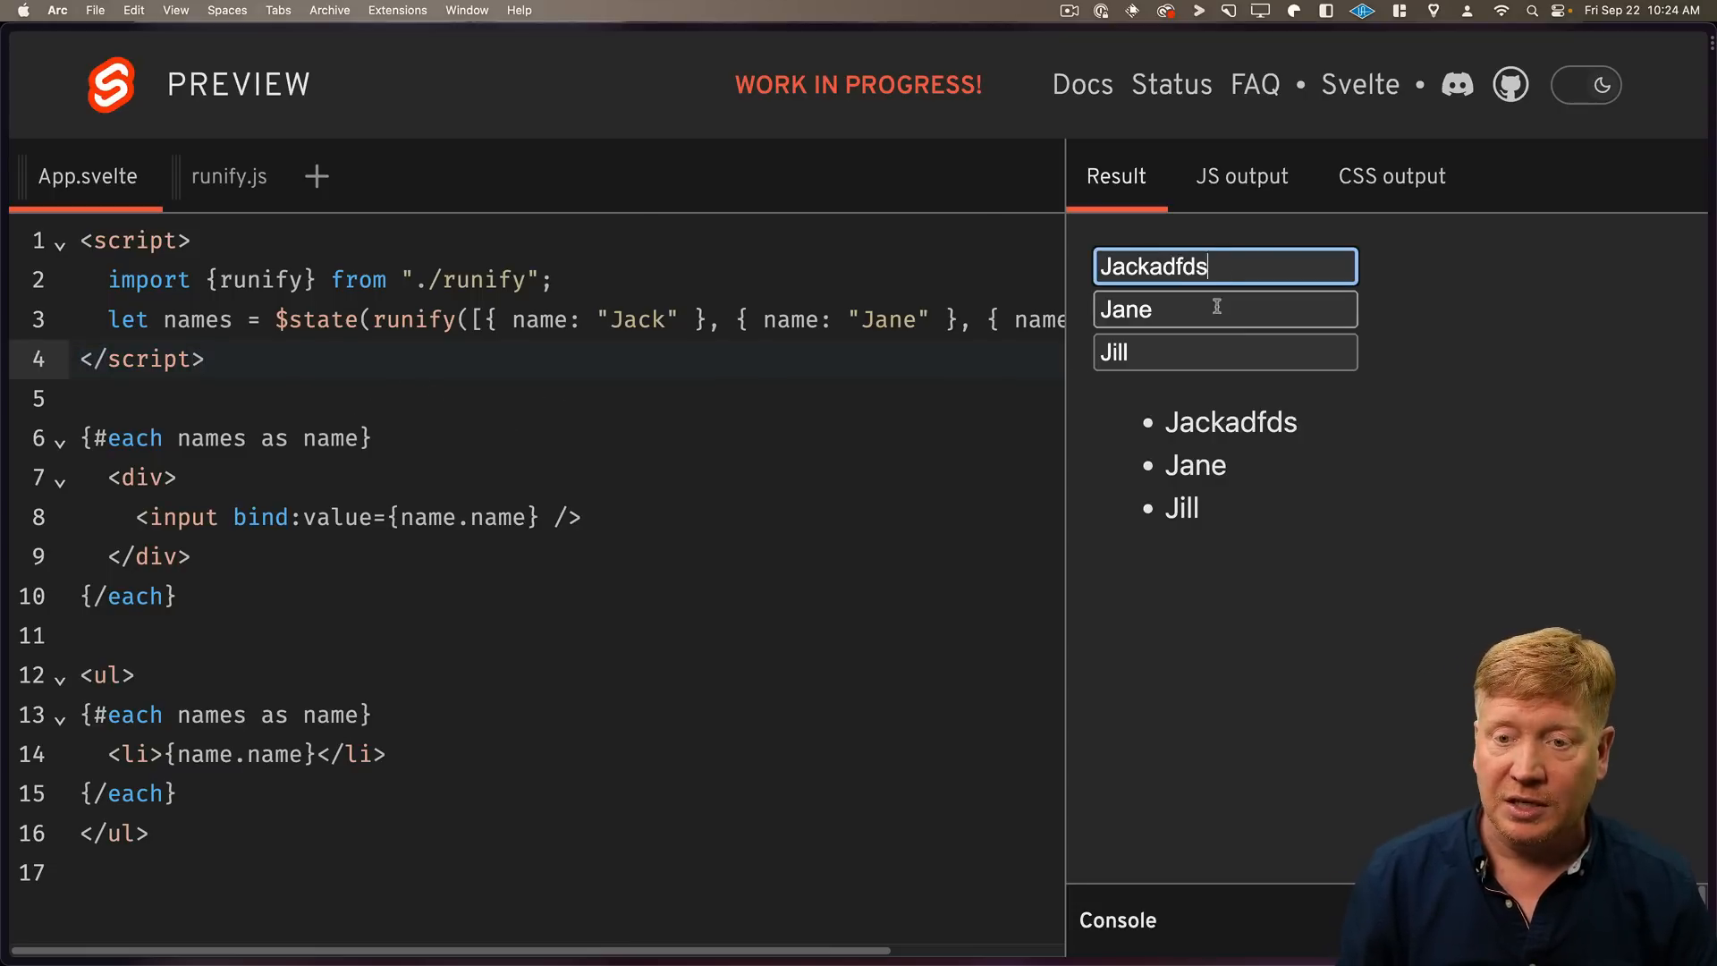
type("asdf")
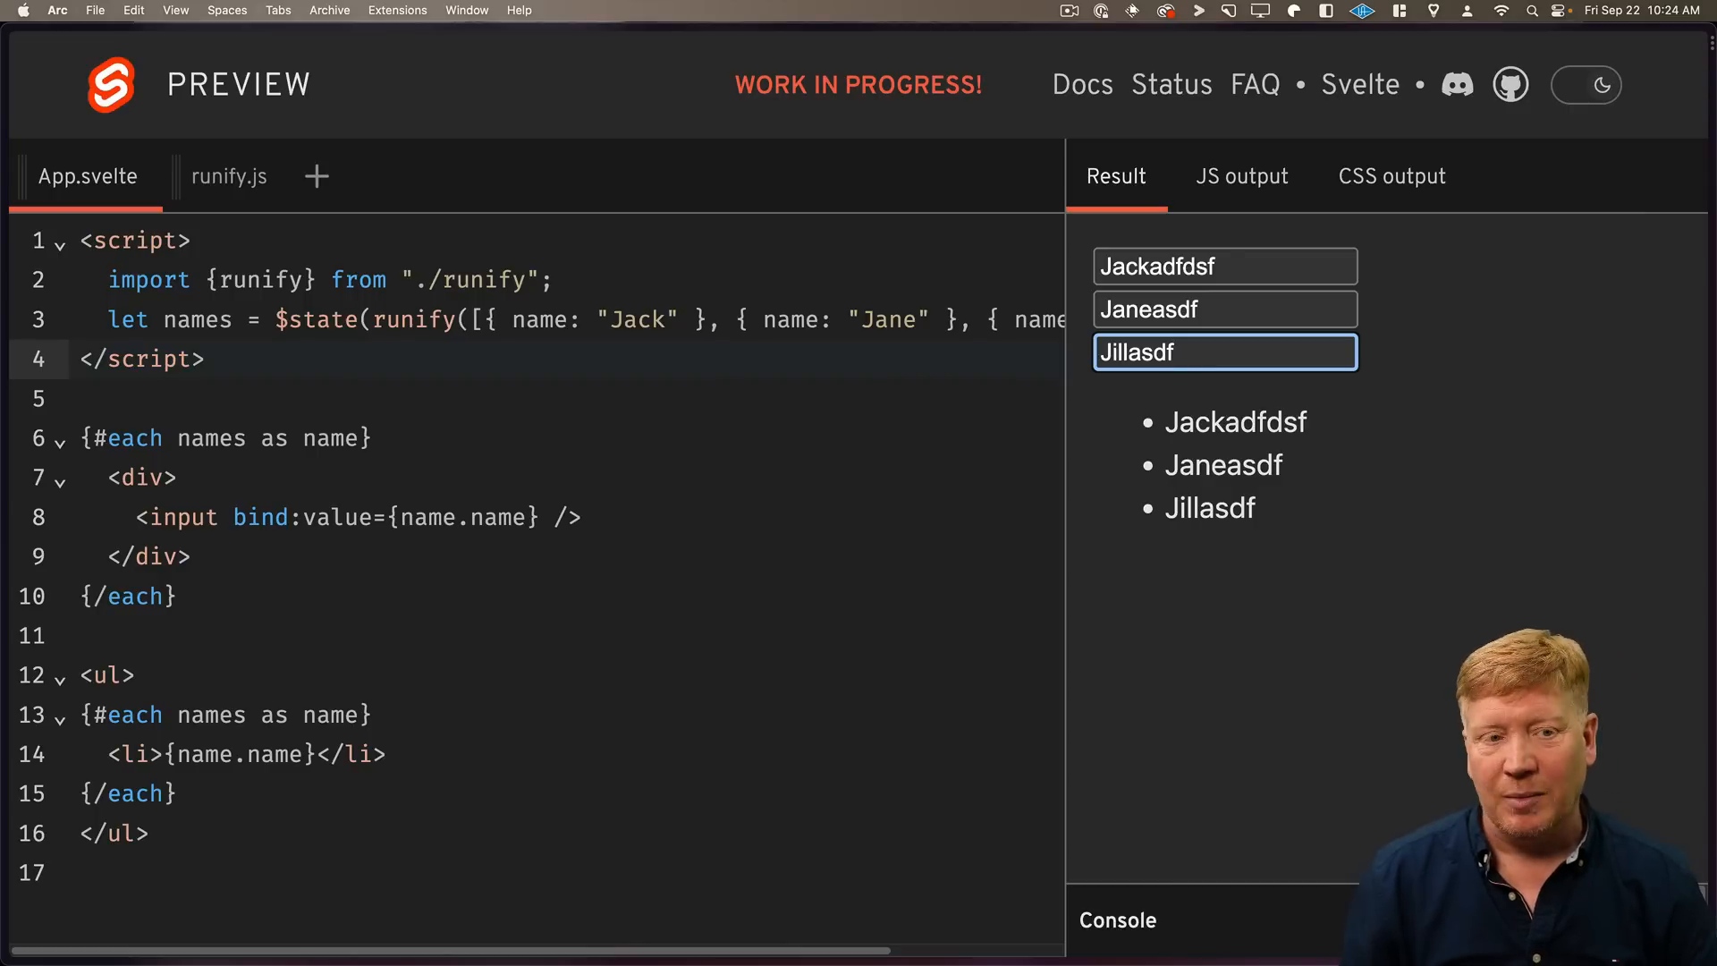
Review the runify.js helper's $state getters and setters, then return to App.svelte.
left_click(229, 177)
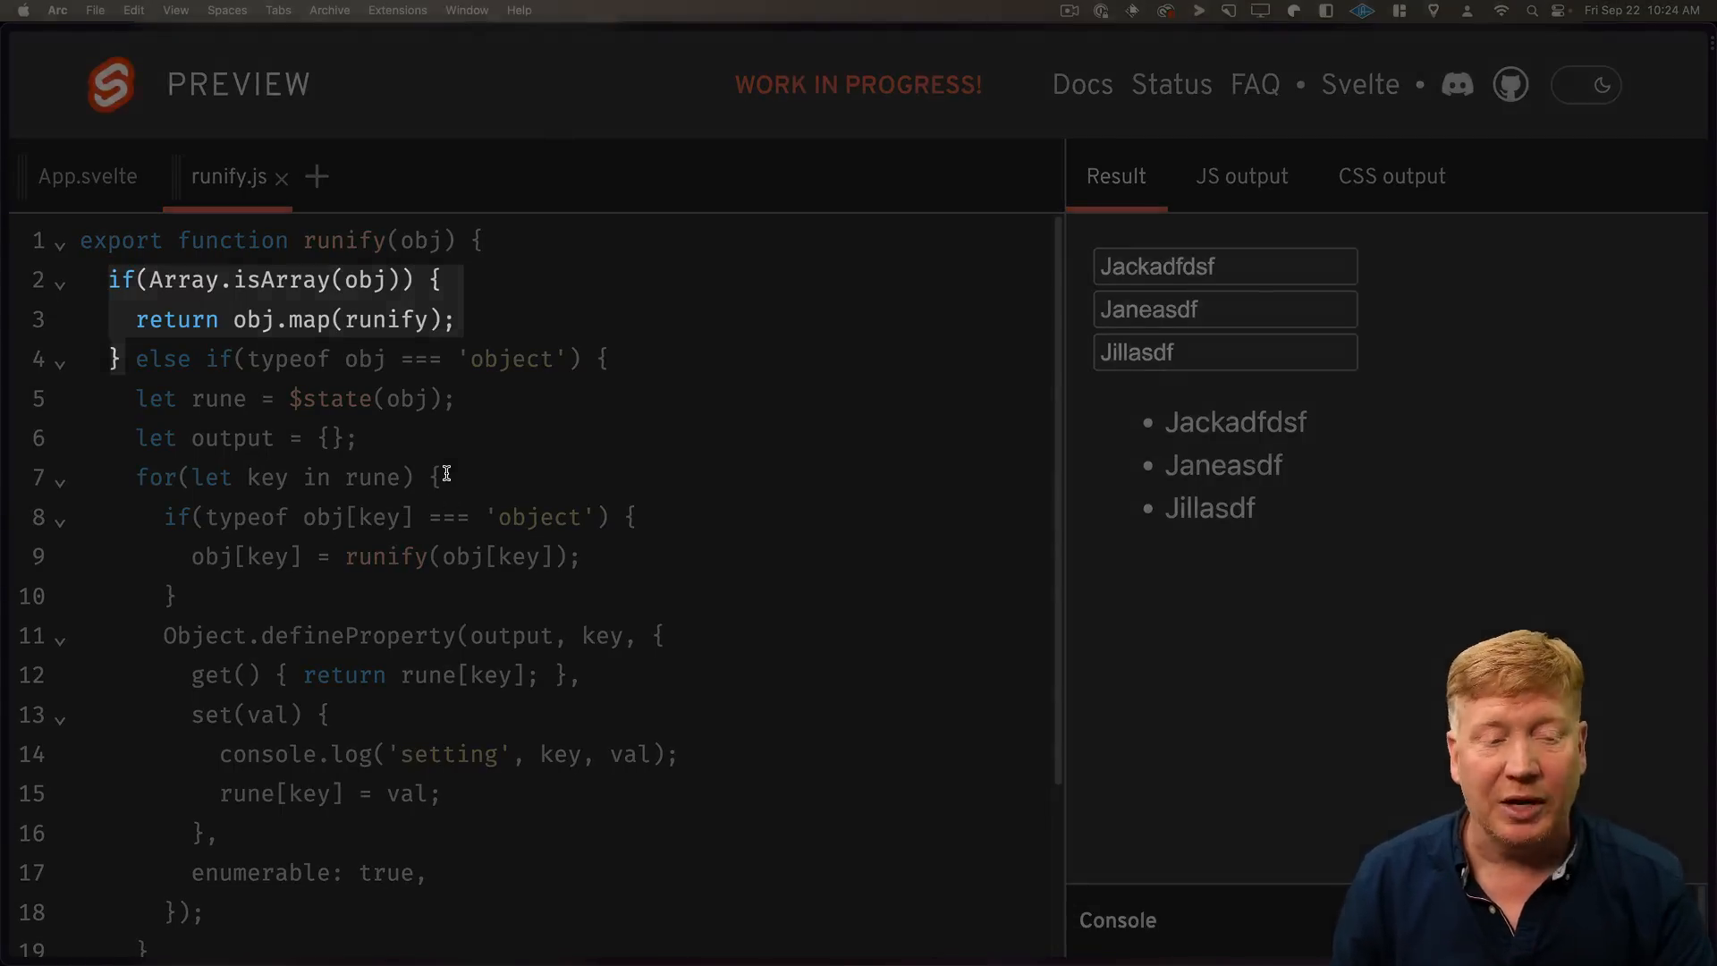
scroll("down", 3)
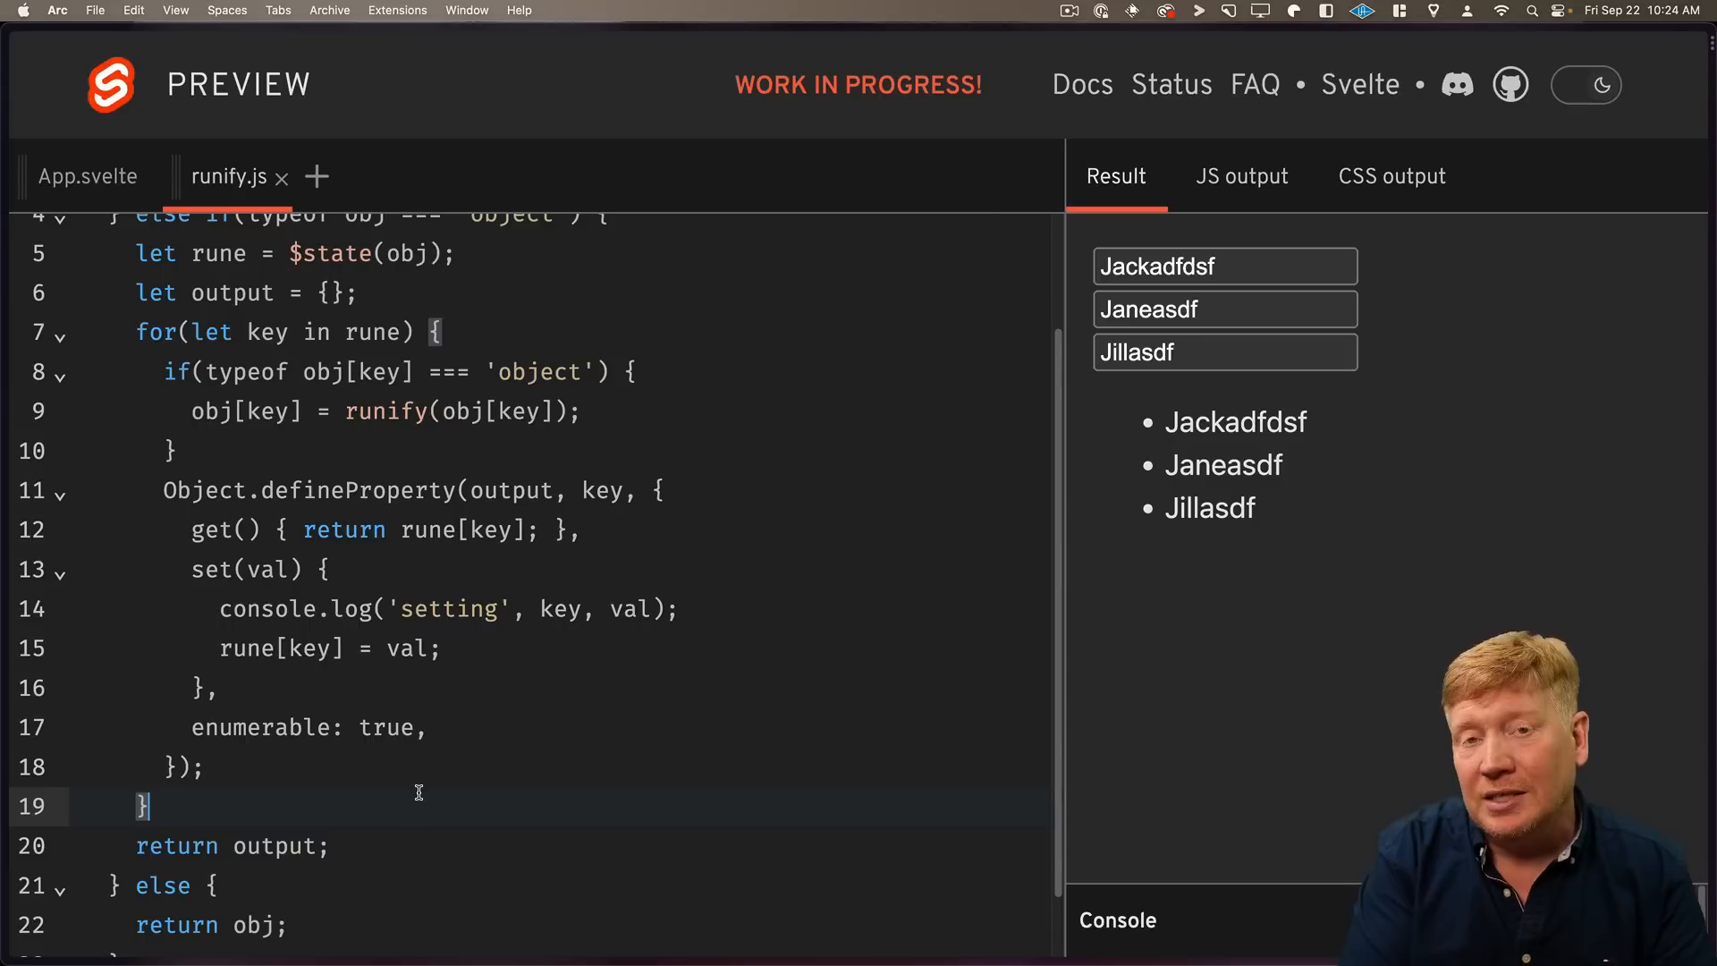
left_click(86, 175)
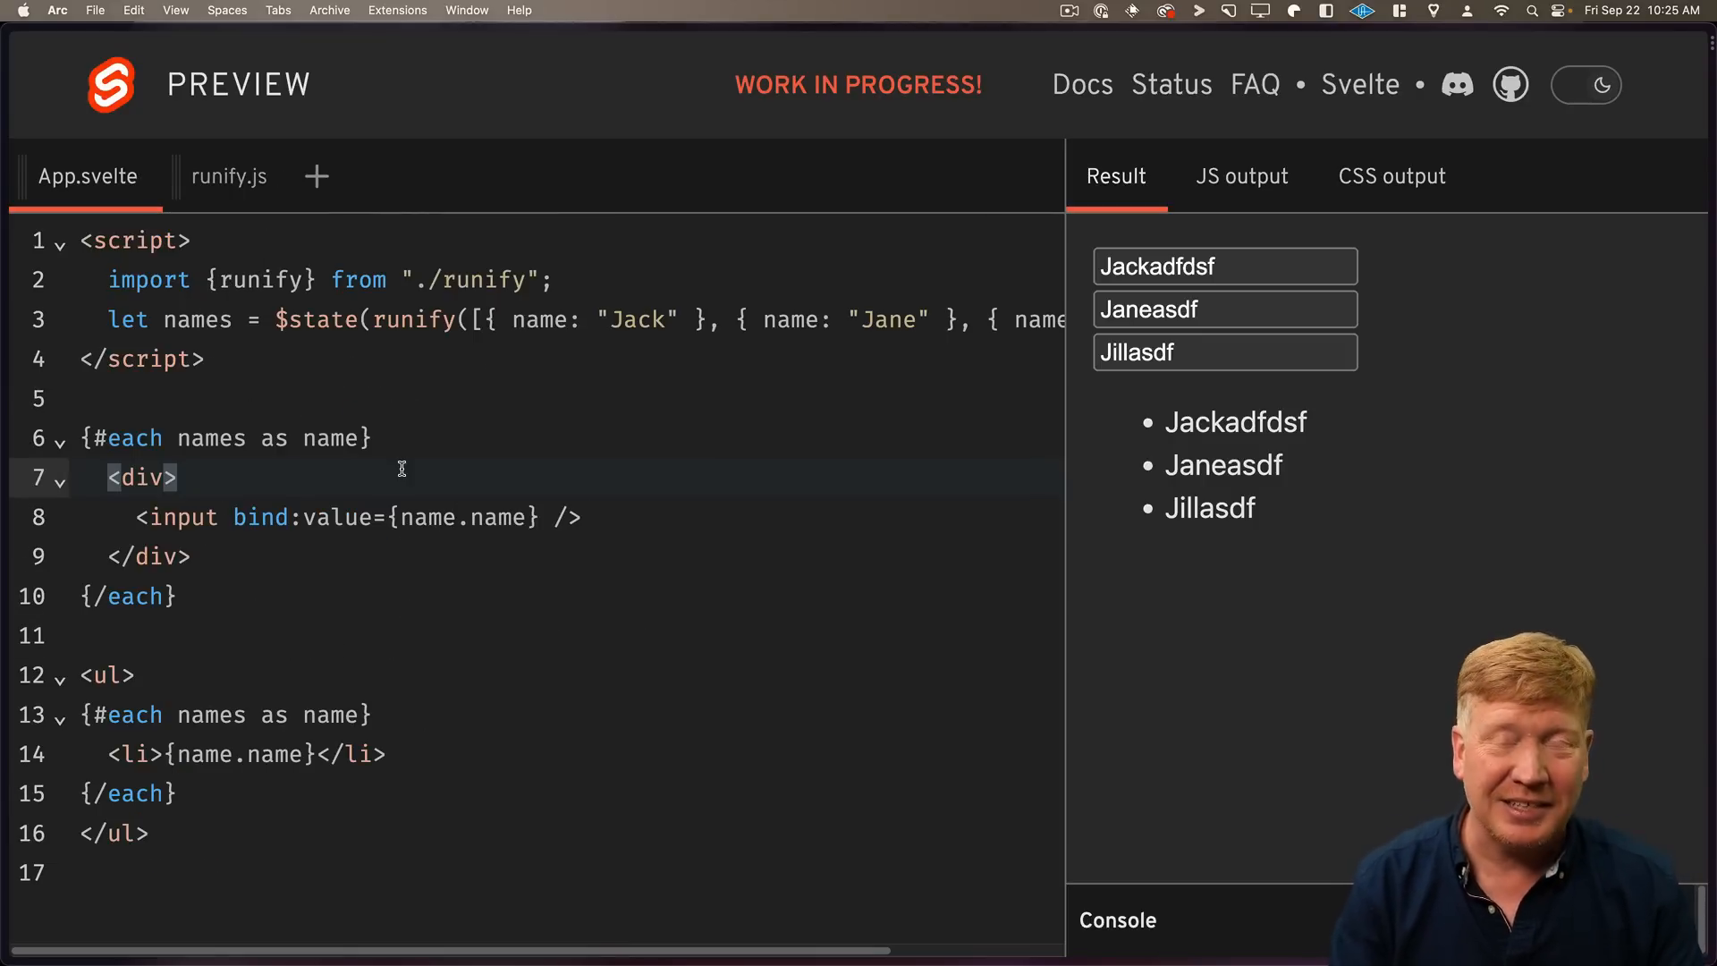